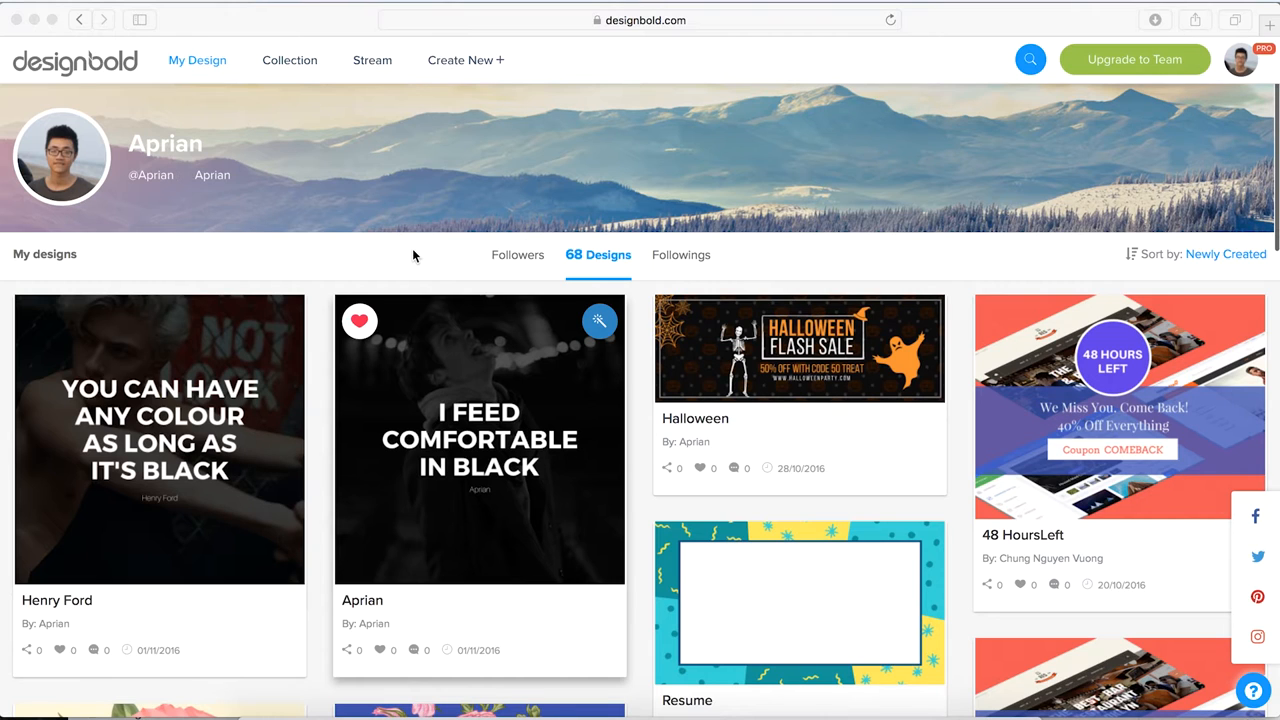
pyautogui.moveTo(190, 442)
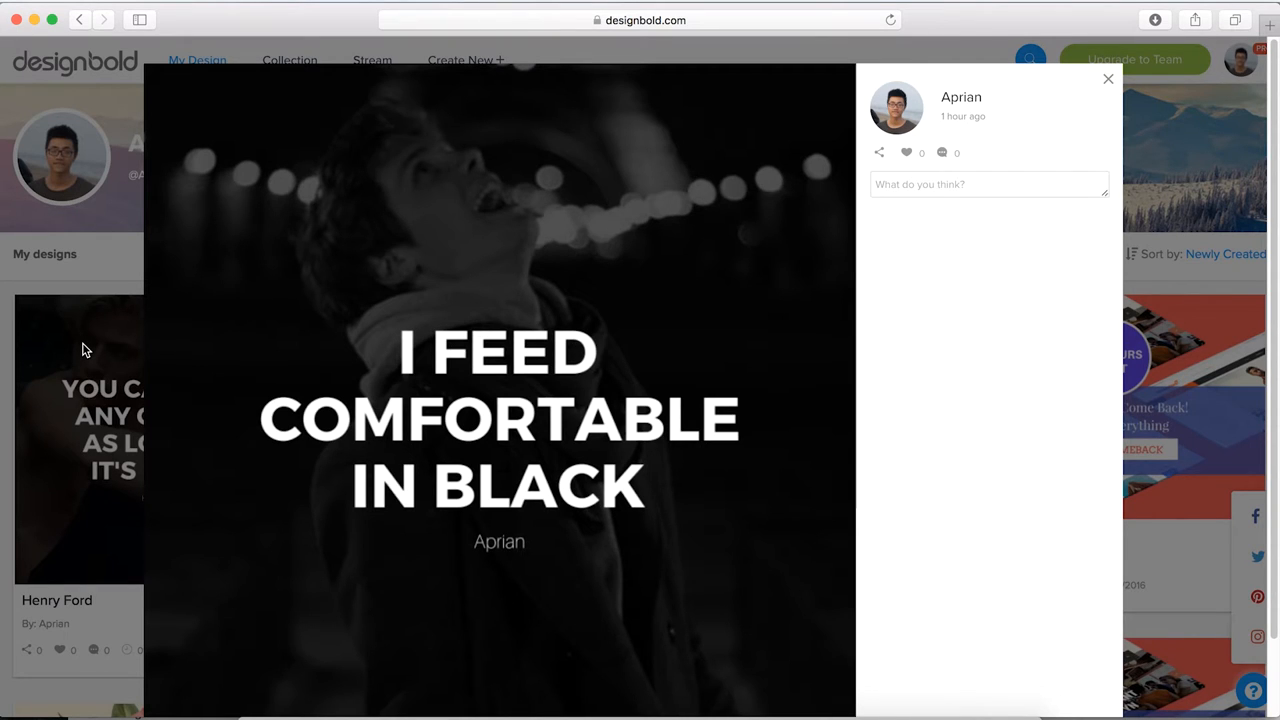
# Leave the design preview and look through the DesignBold account page
pyautogui.click(1108, 78)
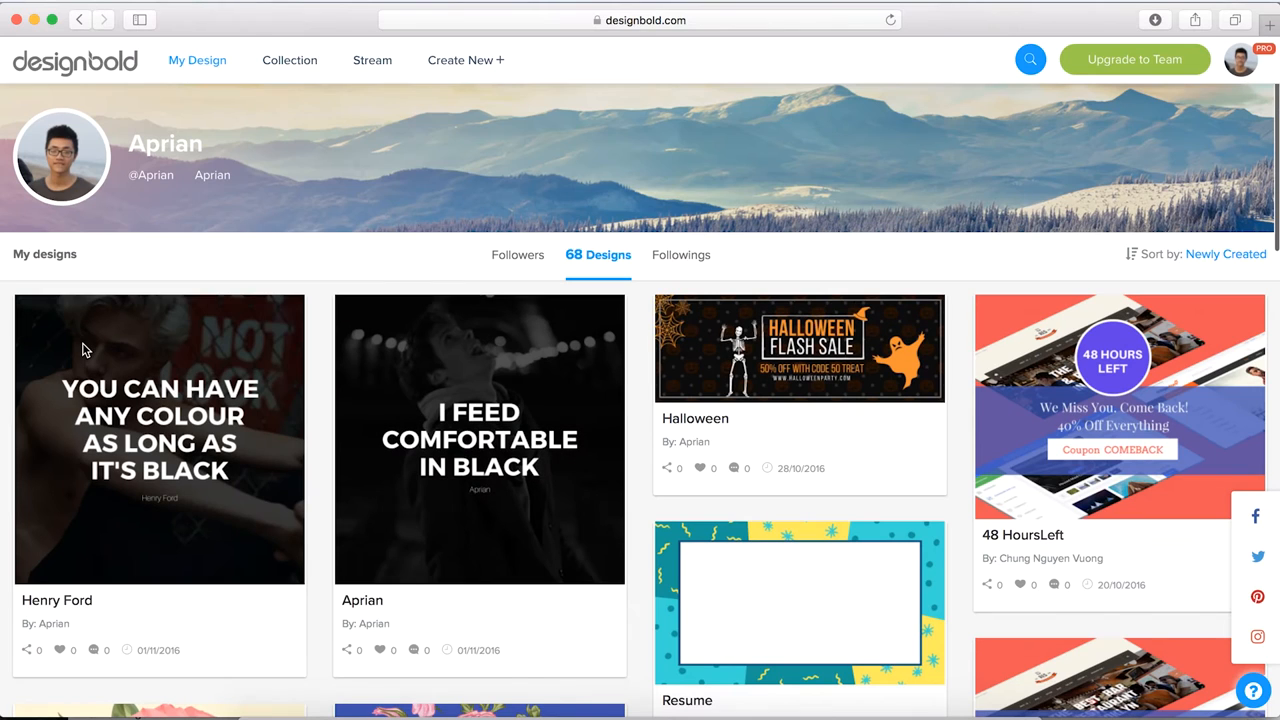
pyautogui.click(640, 20)
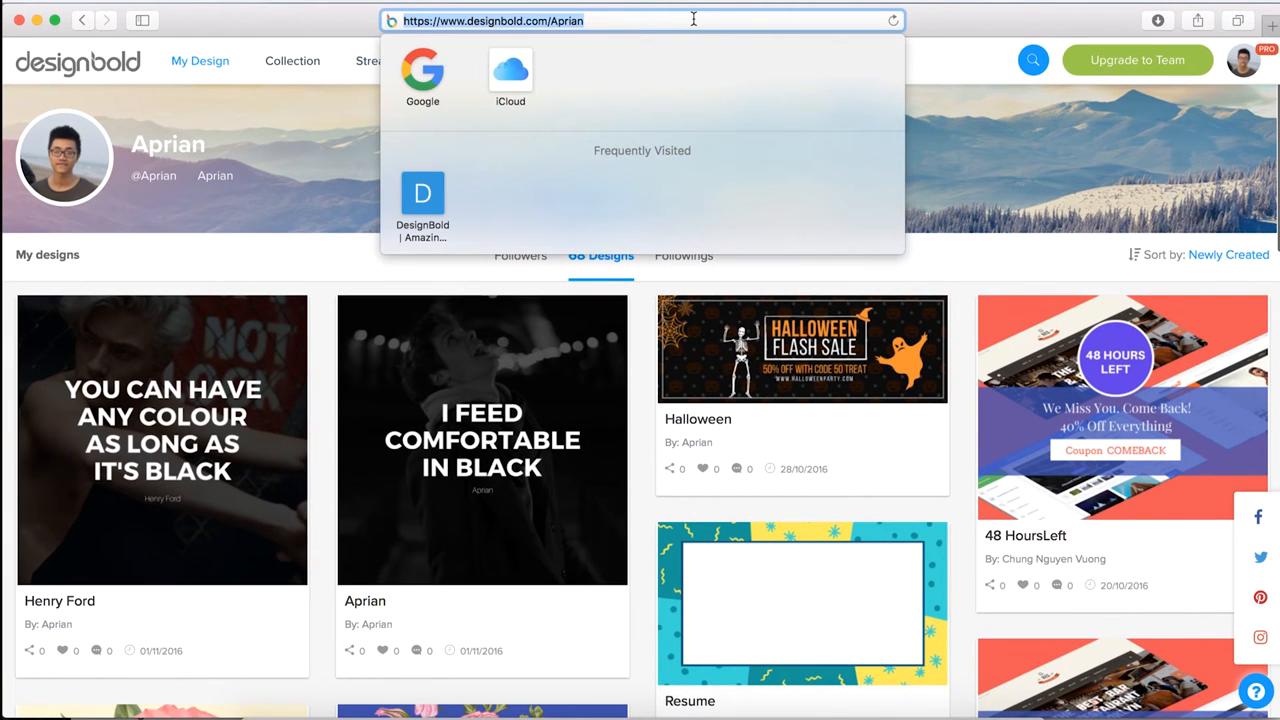
pyautogui.moveTo(330, 300)
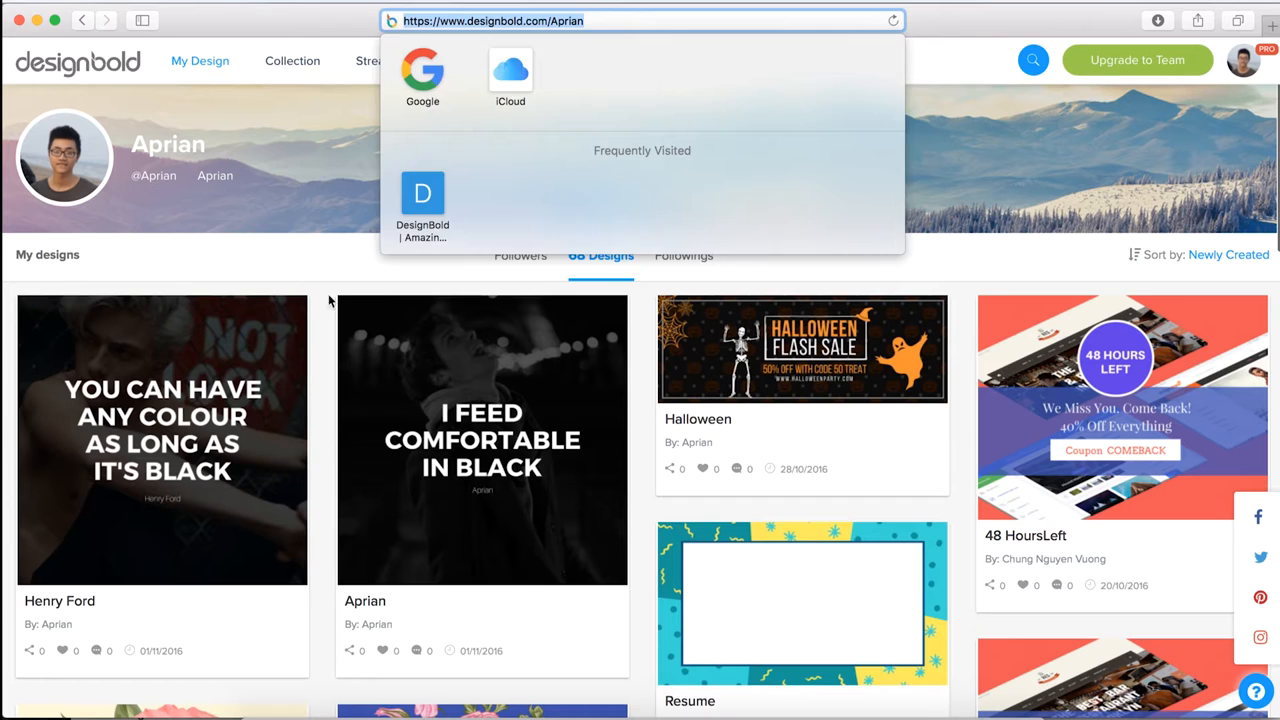
pyautogui.click(648, 336)
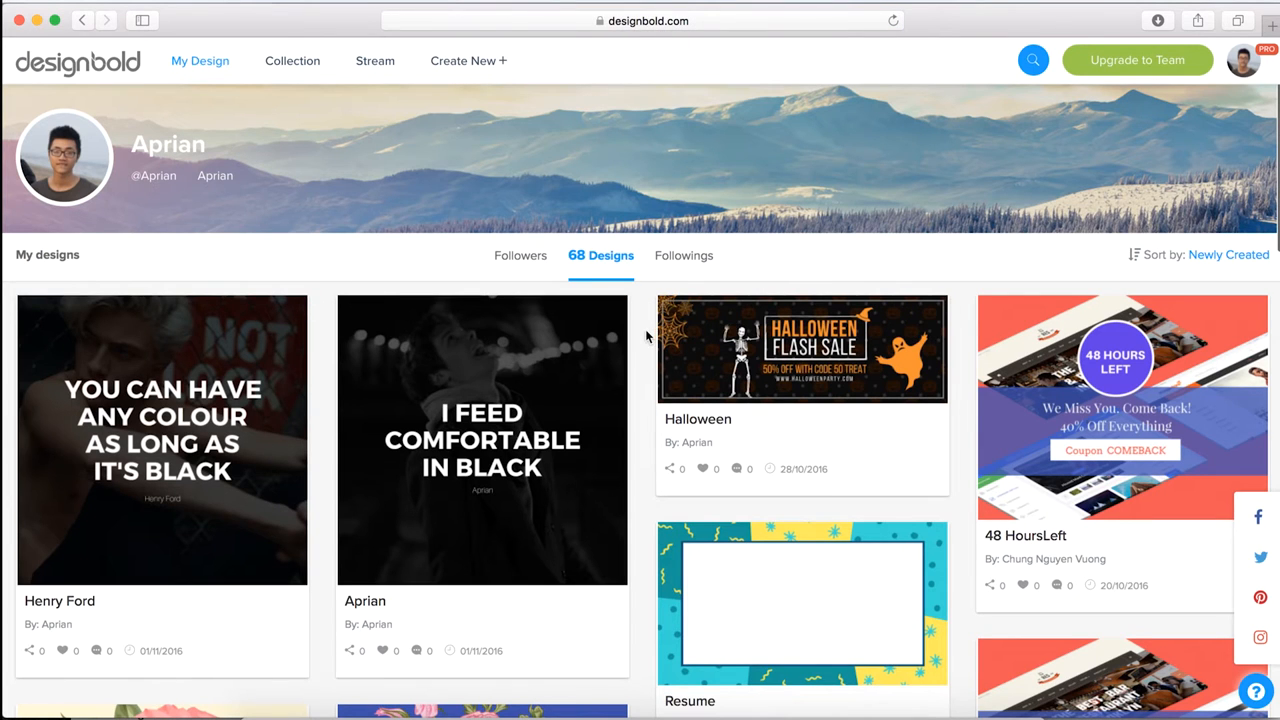
pyautogui.click(1242, 60)
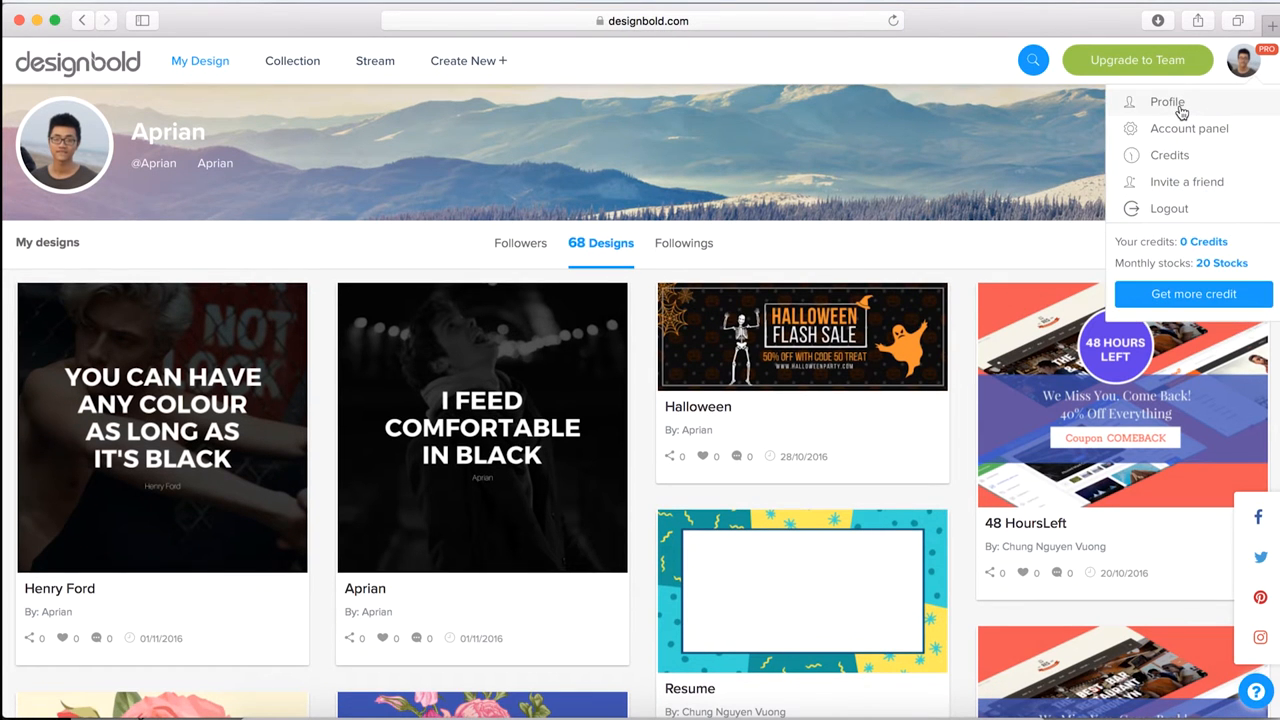
pyautogui.scroll(-3)
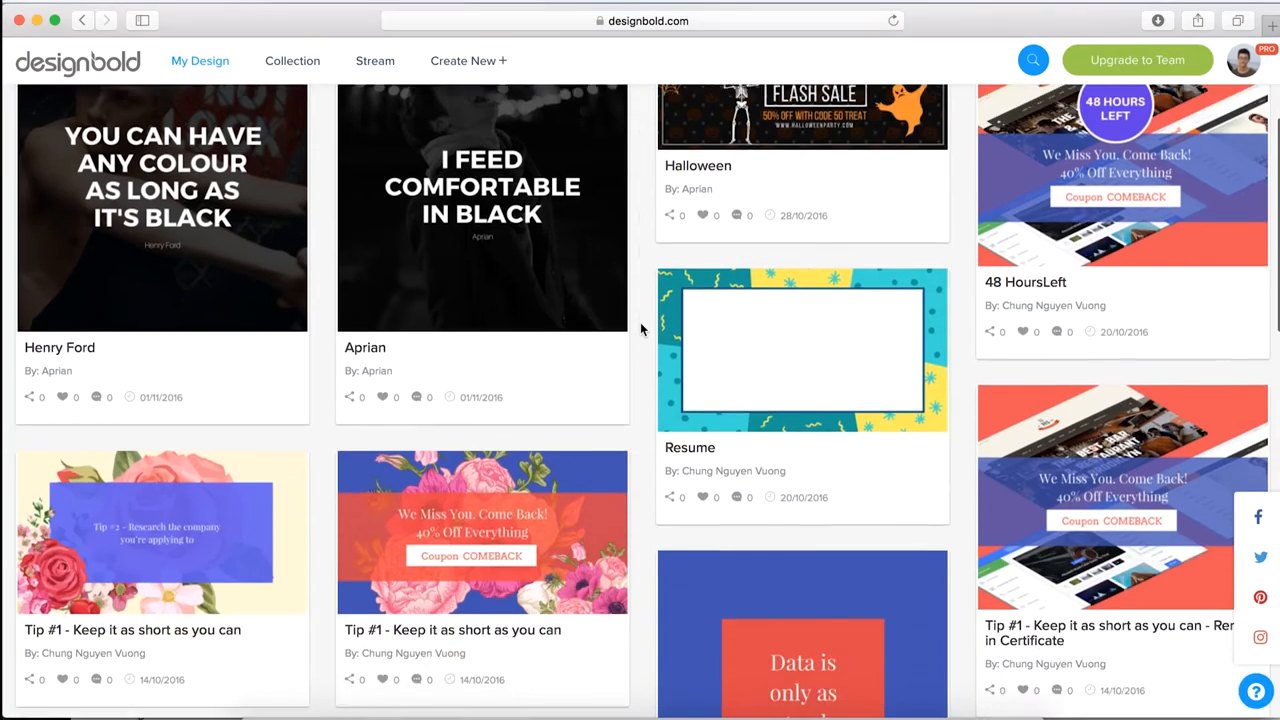
pyautogui.scroll(-3)
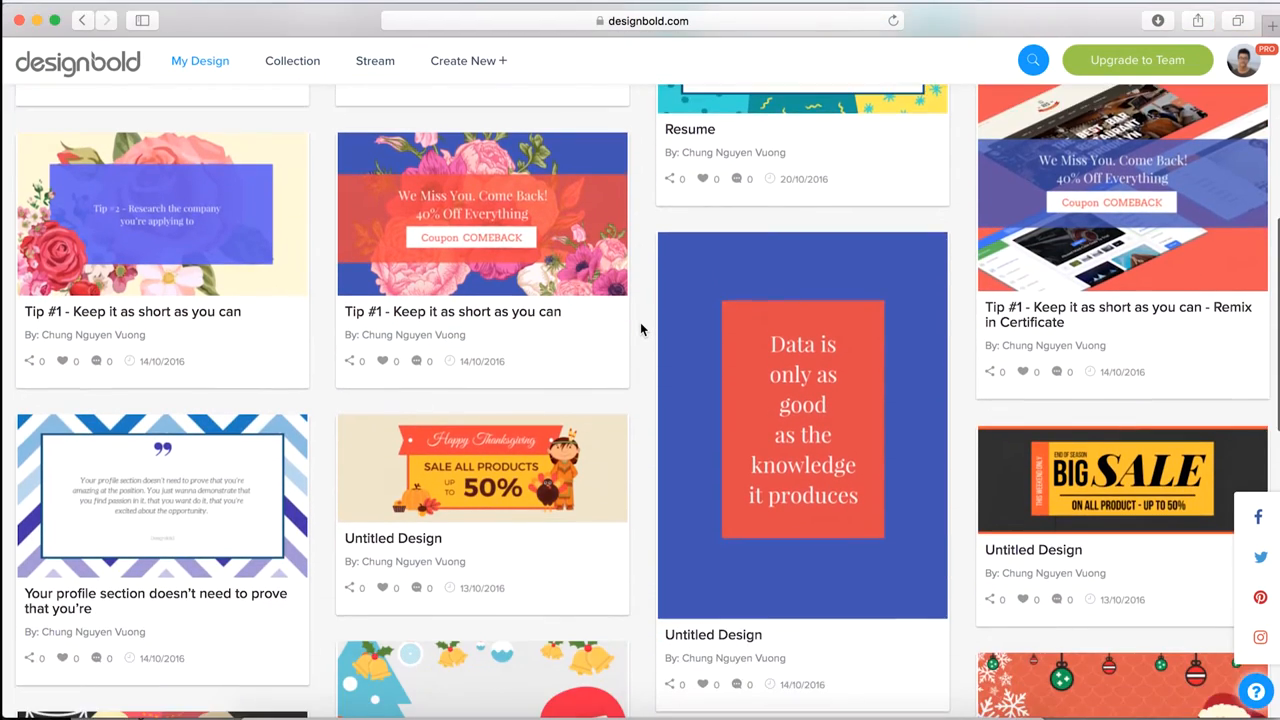
pyautogui.scroll(-3)
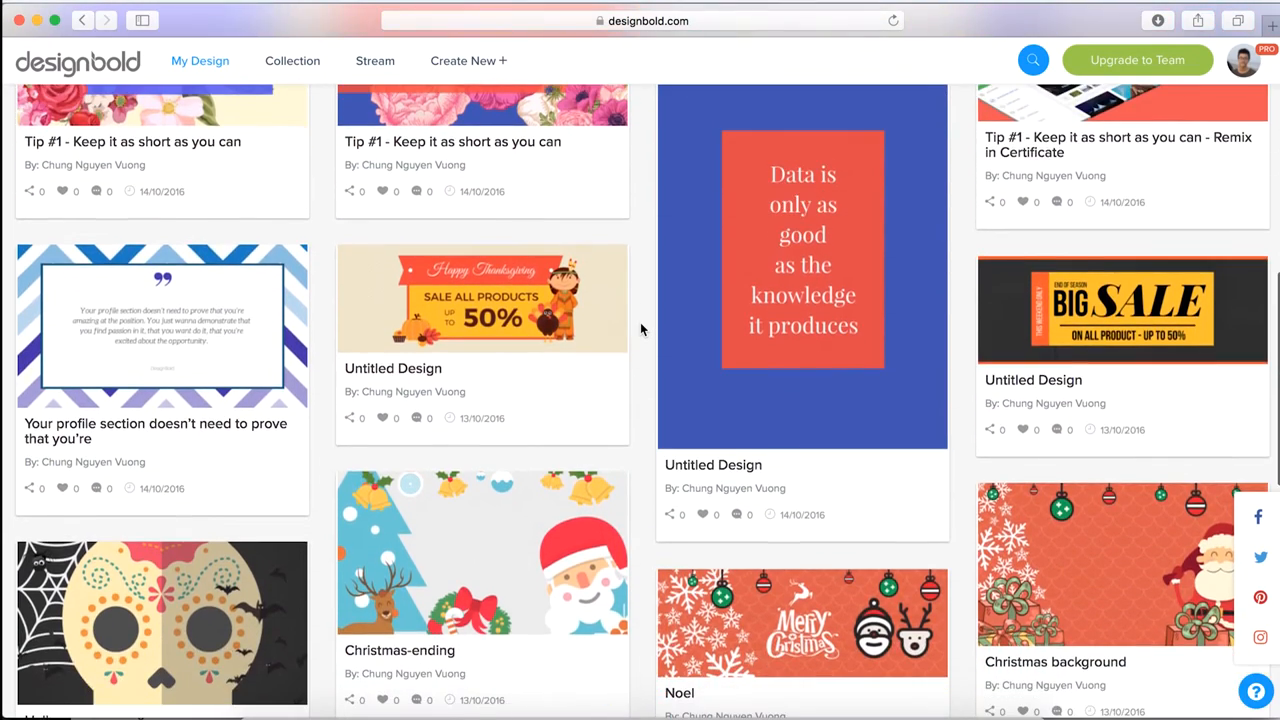
pyautogui.scroll(-3)
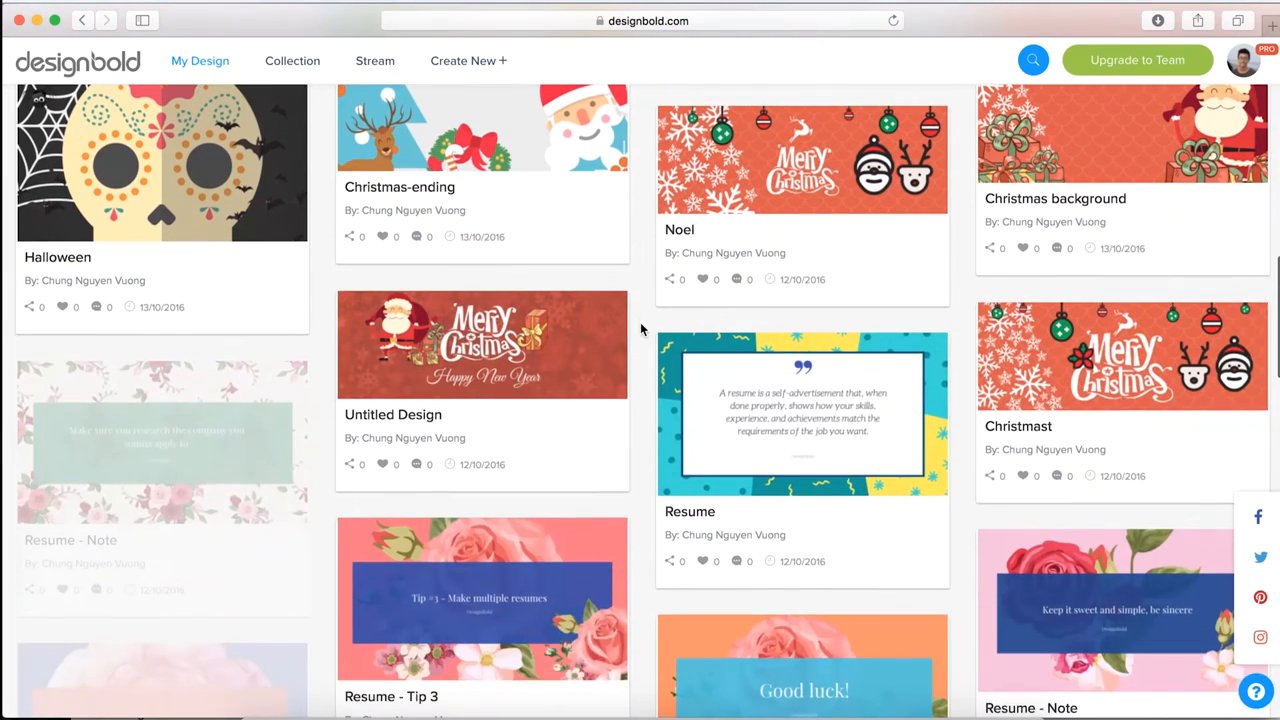
pyautogui.scroll(-3)
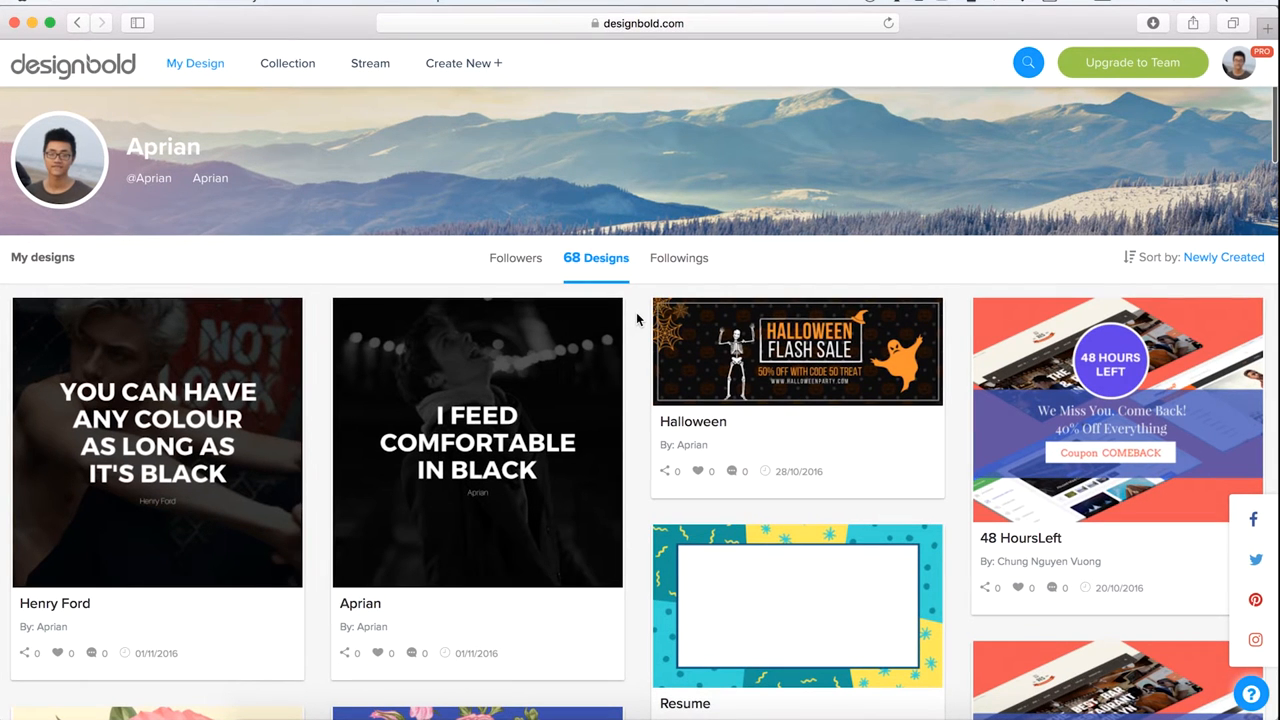
pyautogui.moveTo(648, 304)
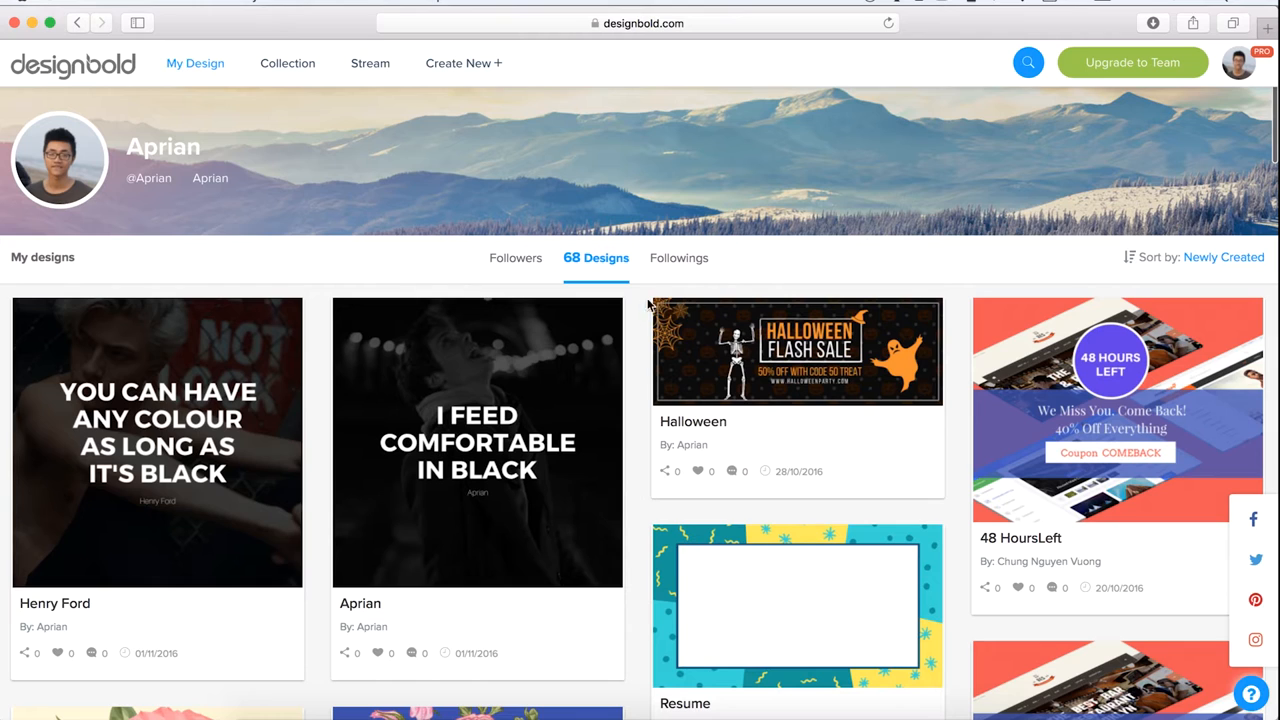
pyautogui.moveTo(642, 316)
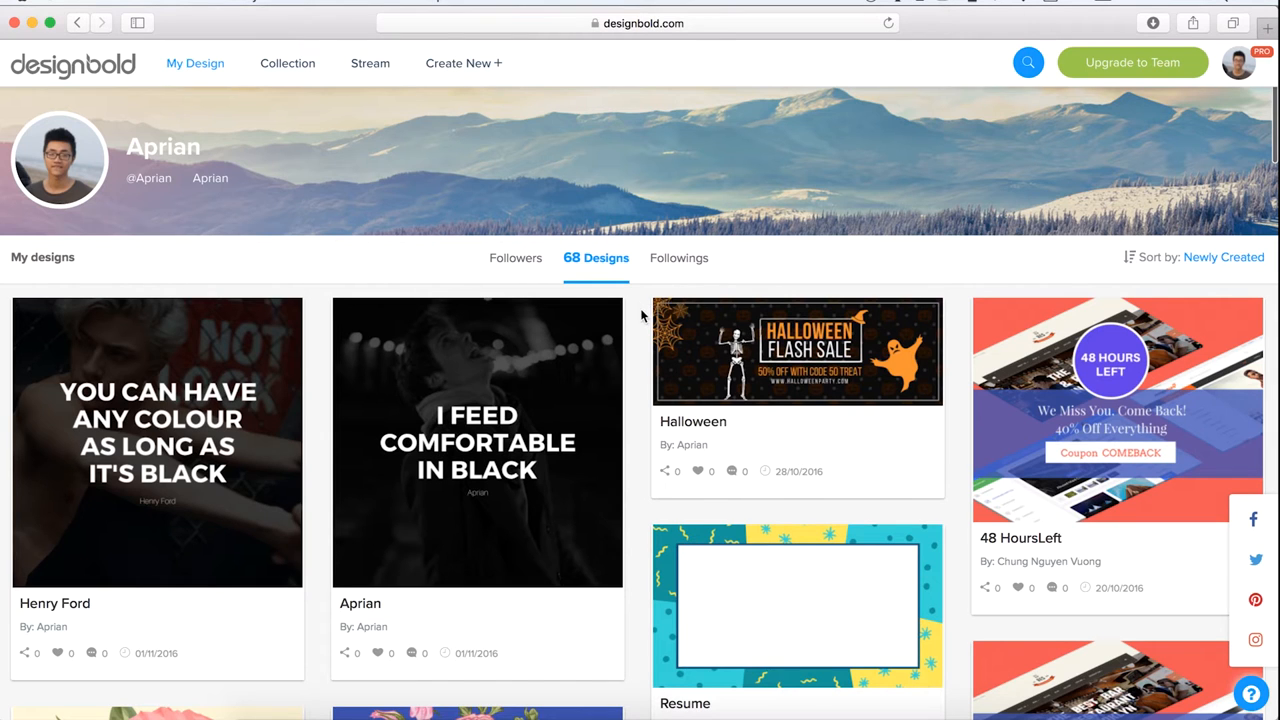
pyautogui.moveTo(464, 62)
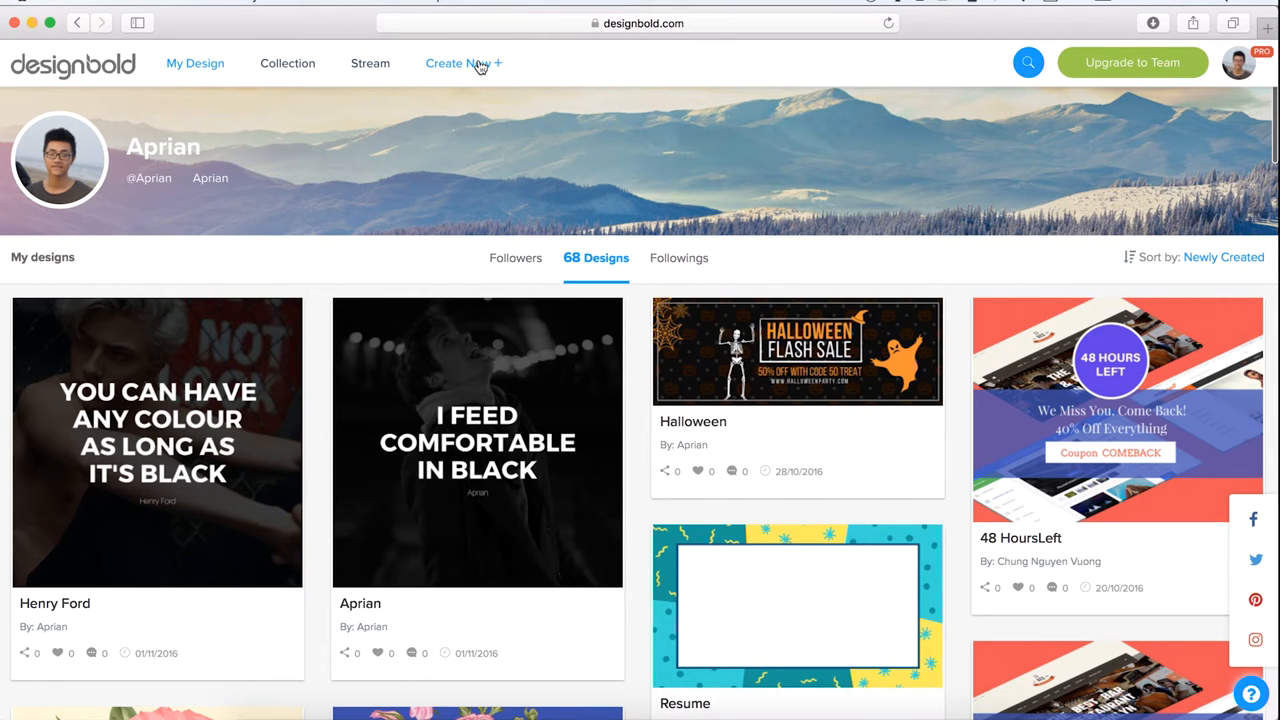
# Start a new design and browse the Social Media, Documents & Letters and Marketing Materials formats
pyautogui.click(458, 62)
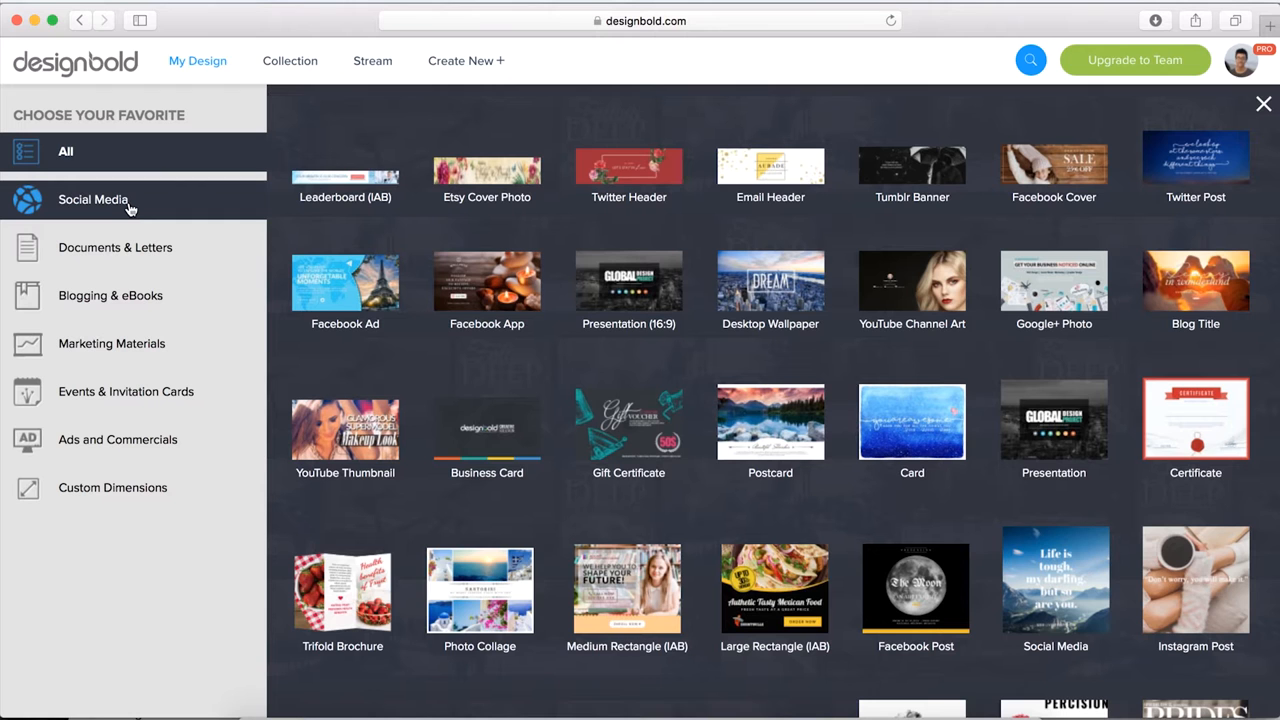
pyautogui.click(92, 200)
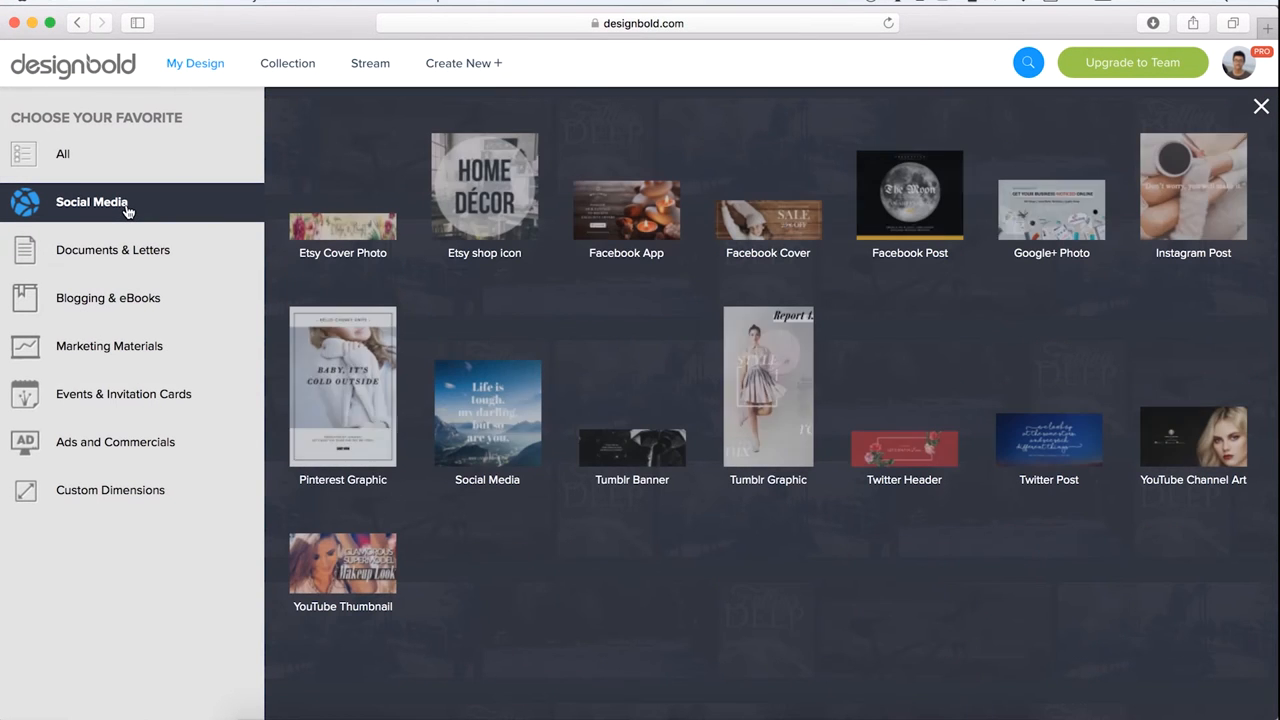
pyautogui.click(114, 248)
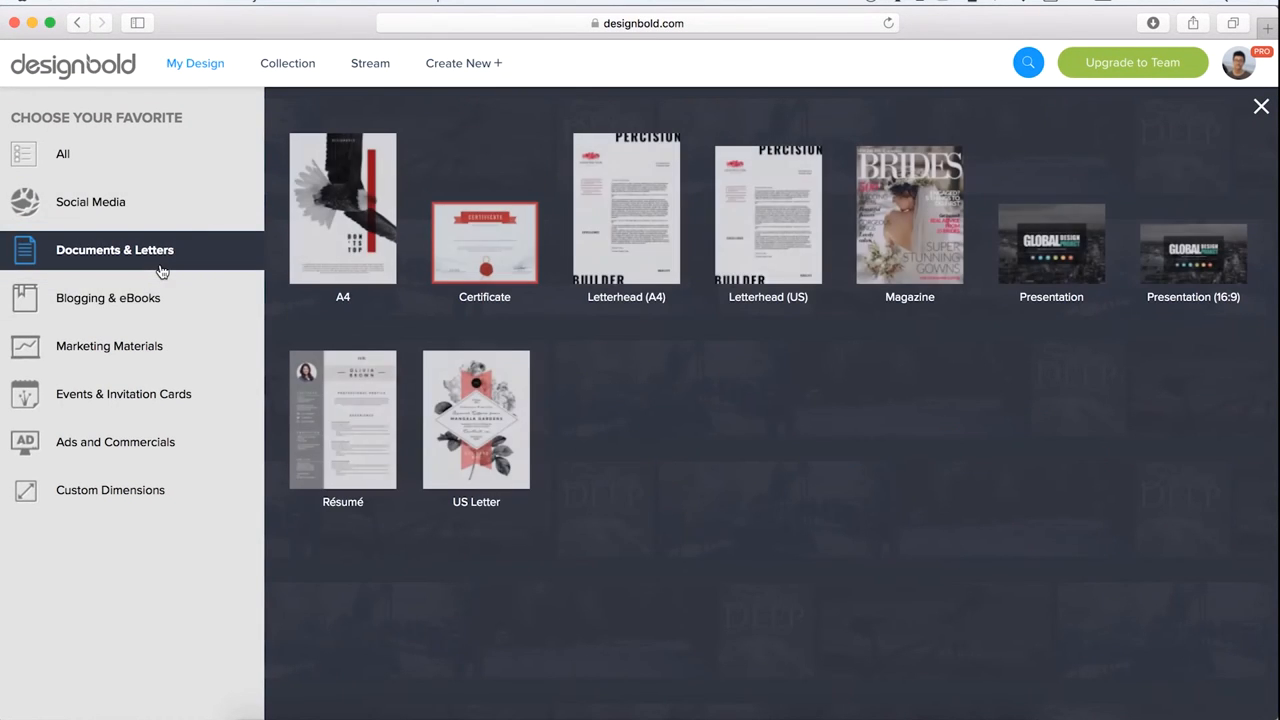
pyautogui.click(108, 344)
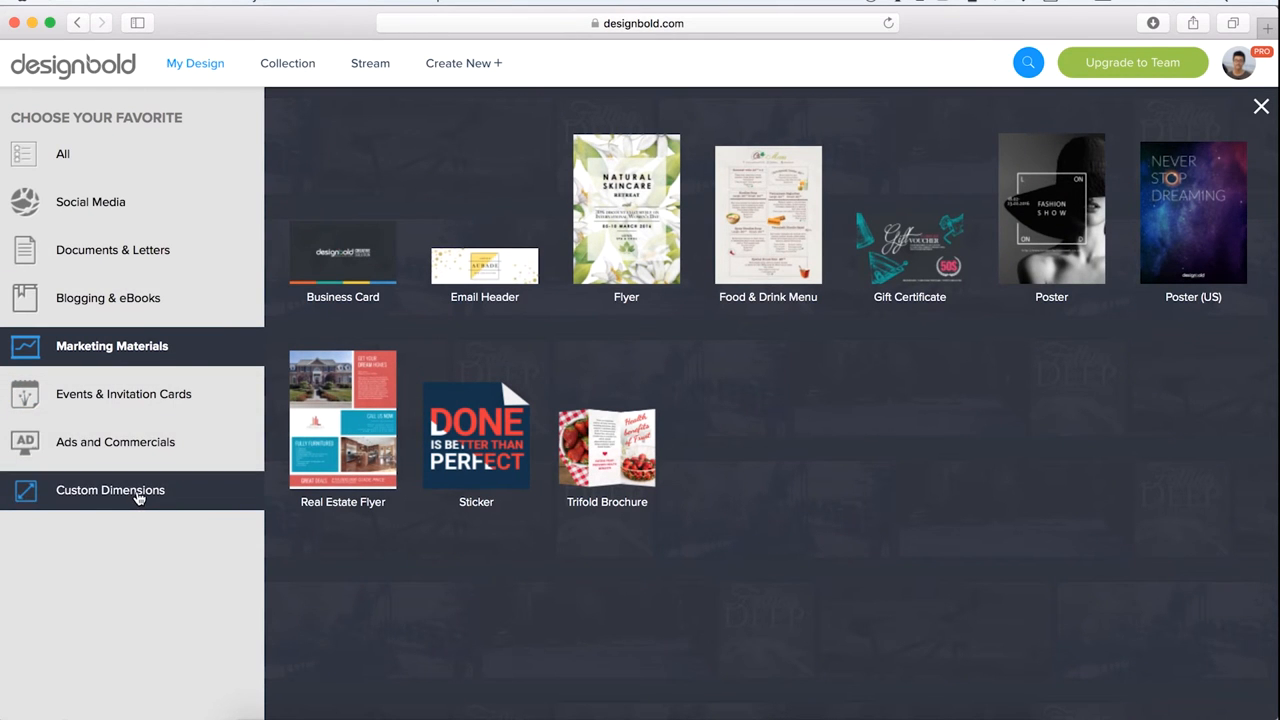
# Create a blank custom-size design of 1000 × 1000 px
pyautogui.click(110, 490)
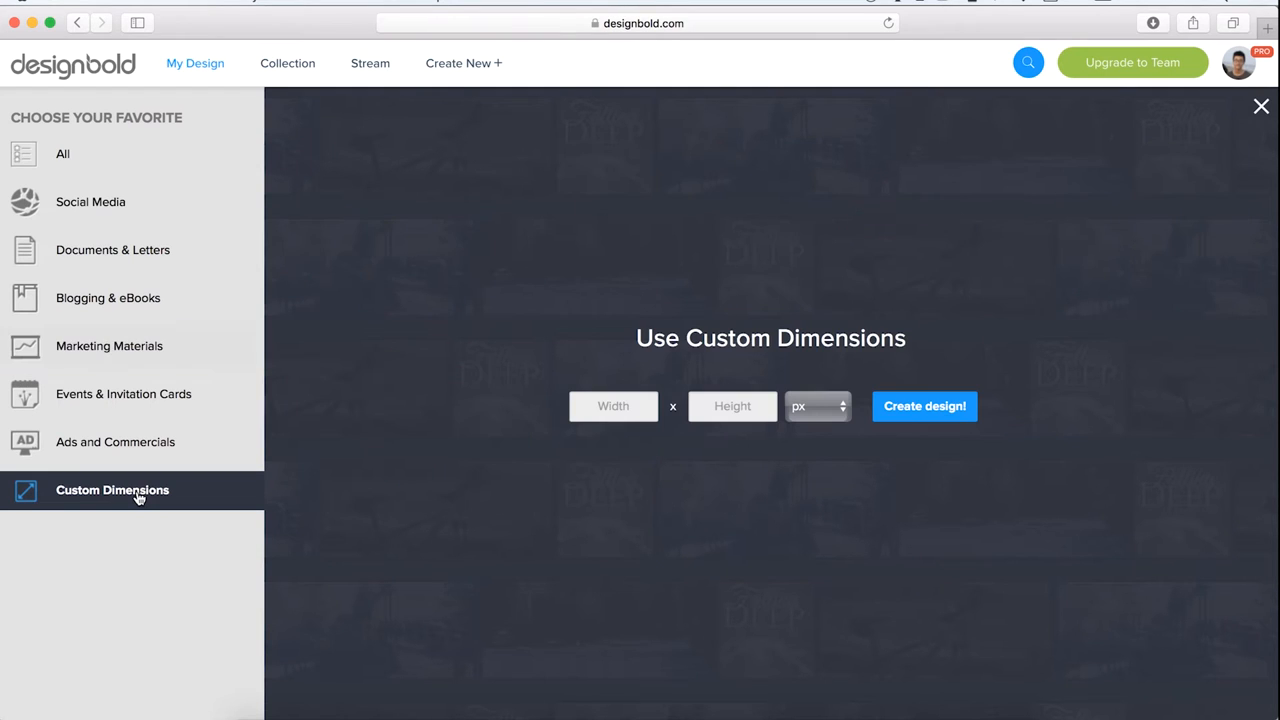
pyautogui.click(612, 406)
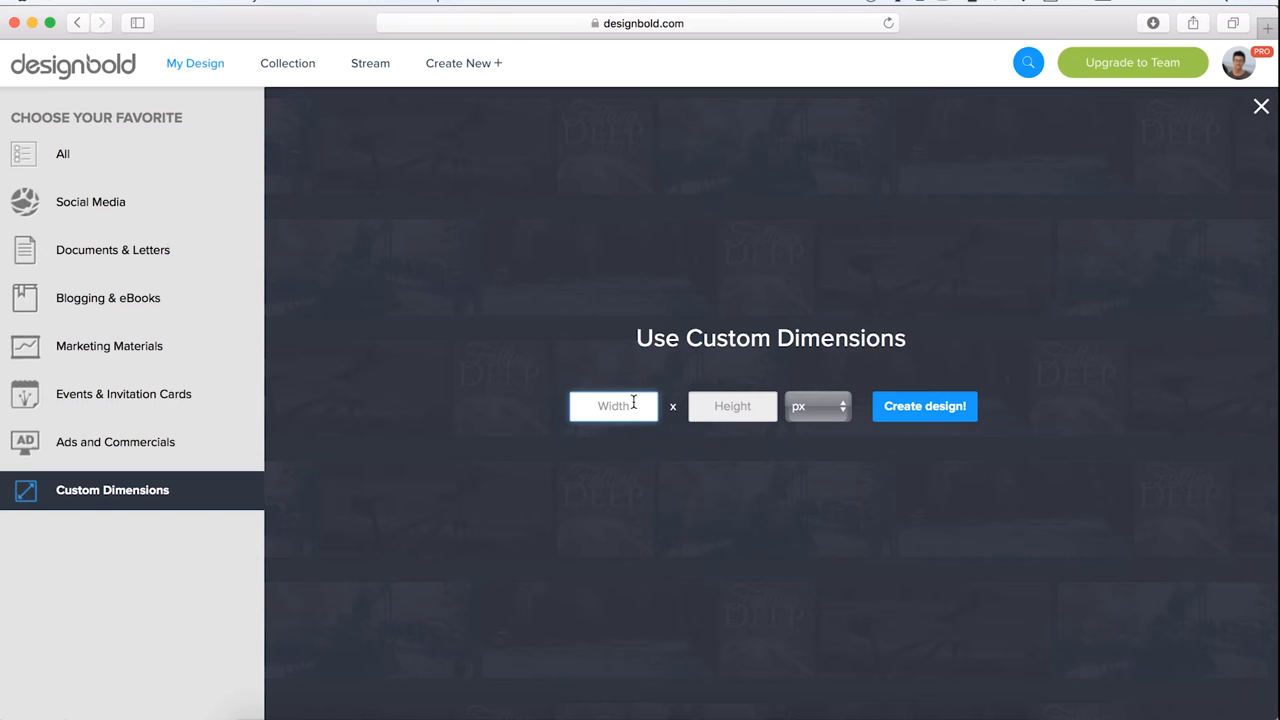
pyautogui.click(612, 406)
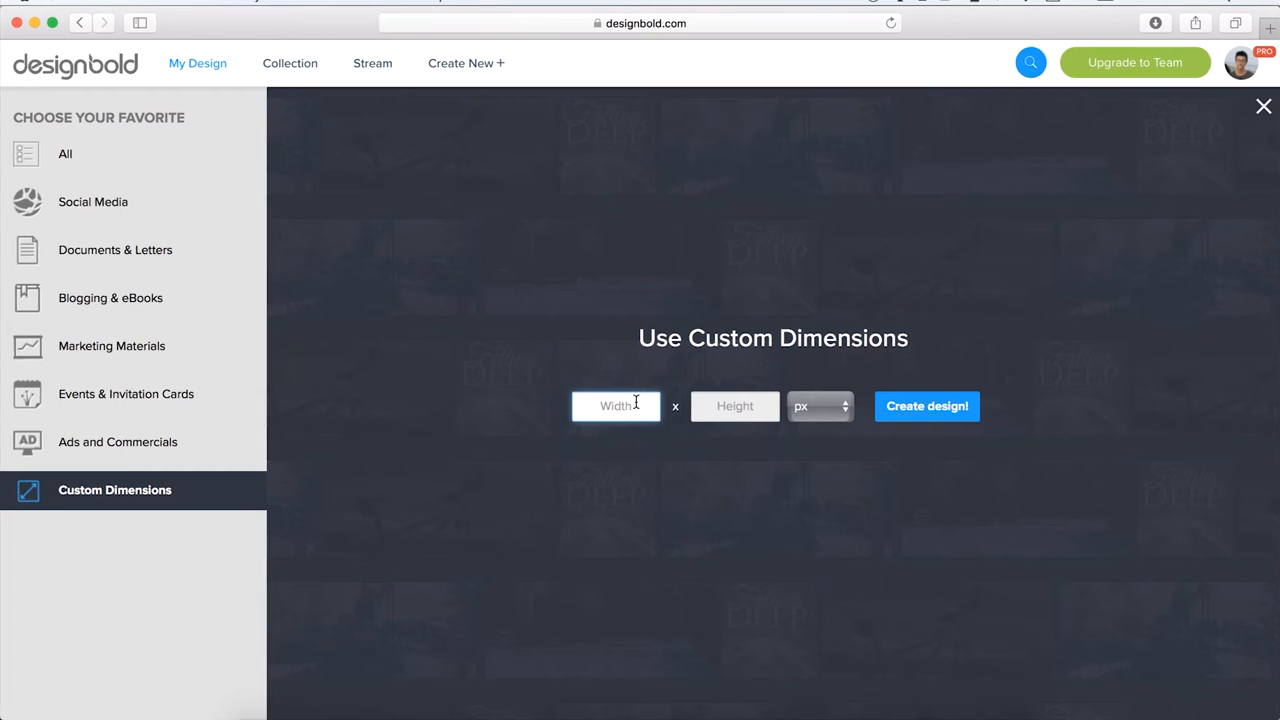
pyautogui.write('1000')
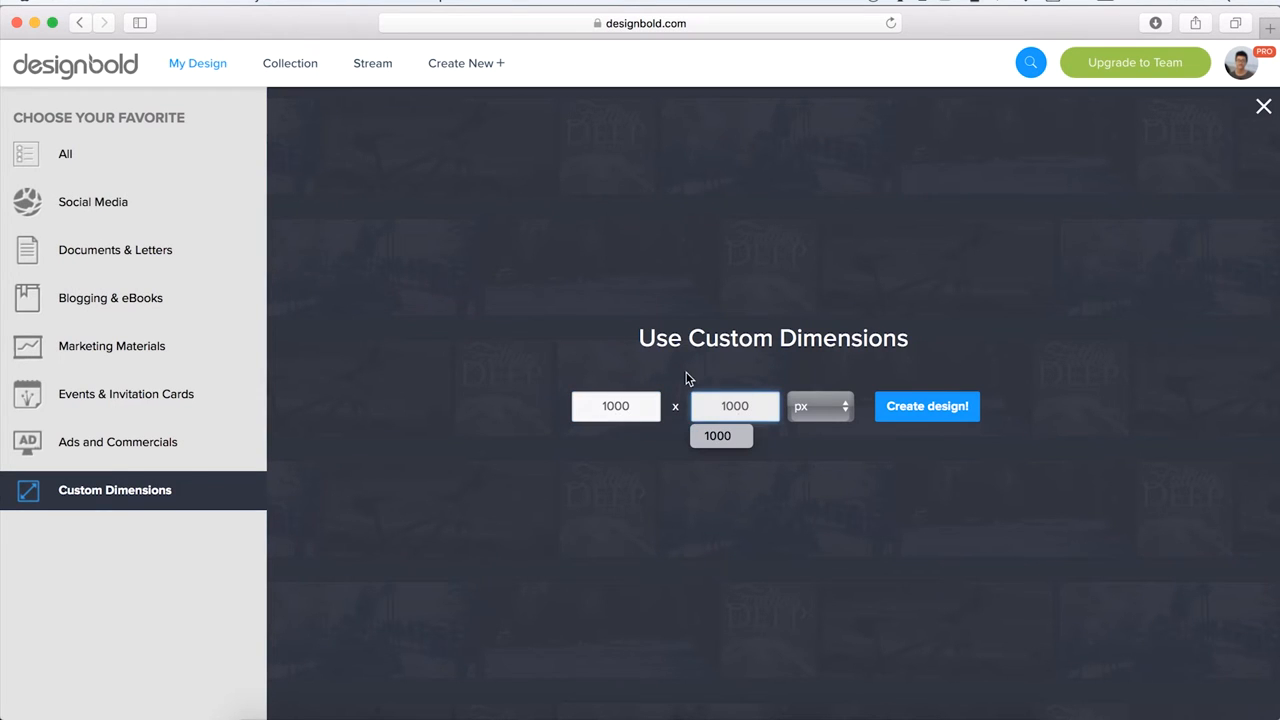
pyautogui.click(926, 406)
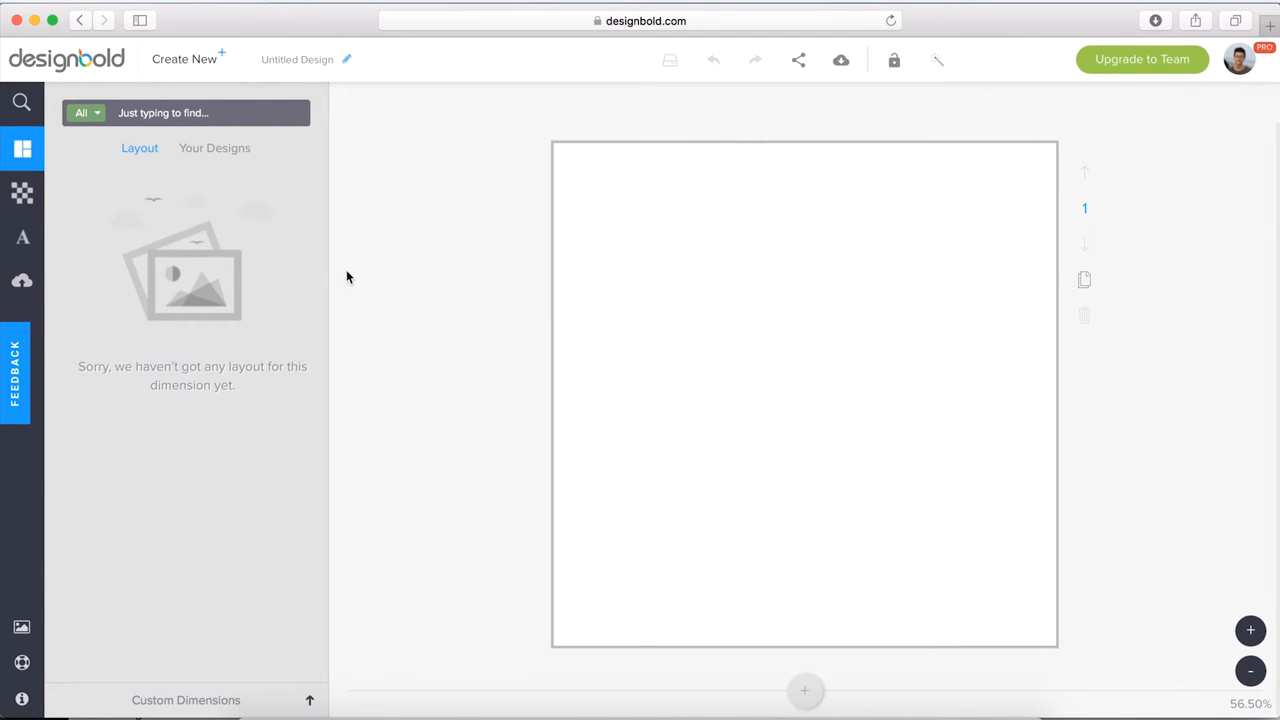
pyautogui.moveTo(518, 218)
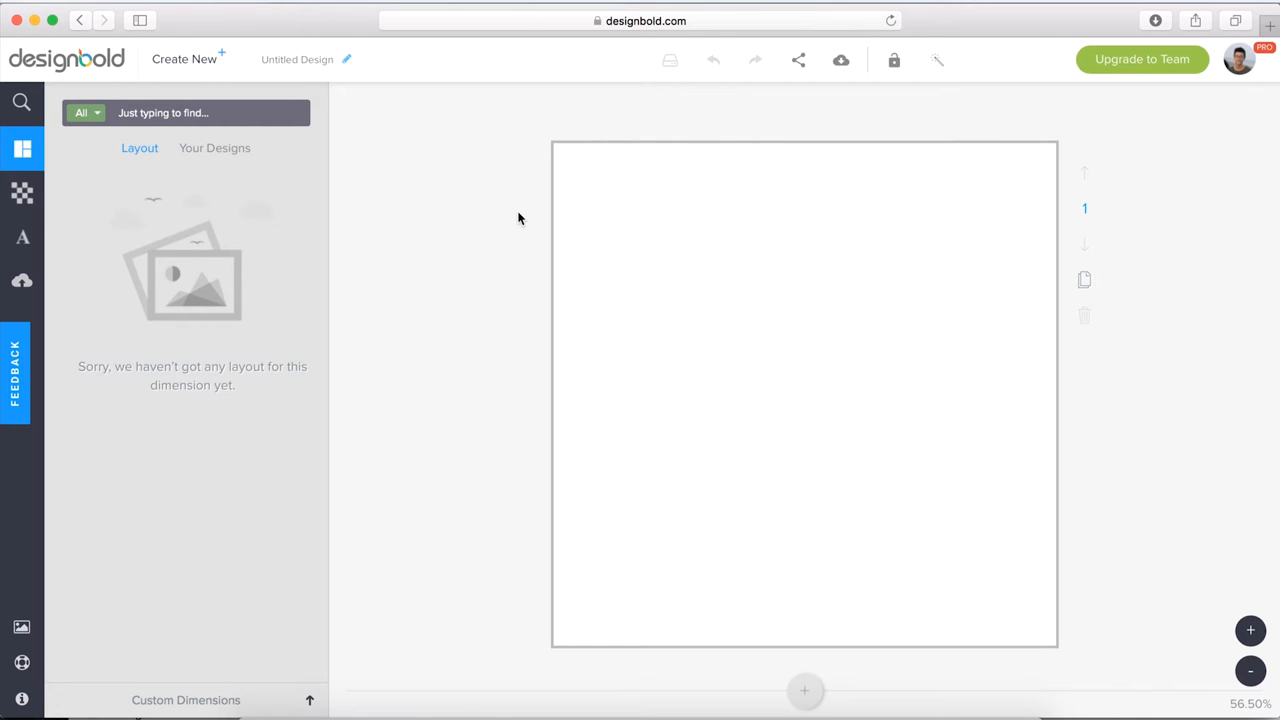
pyautogui.moveTo(1068, 654)
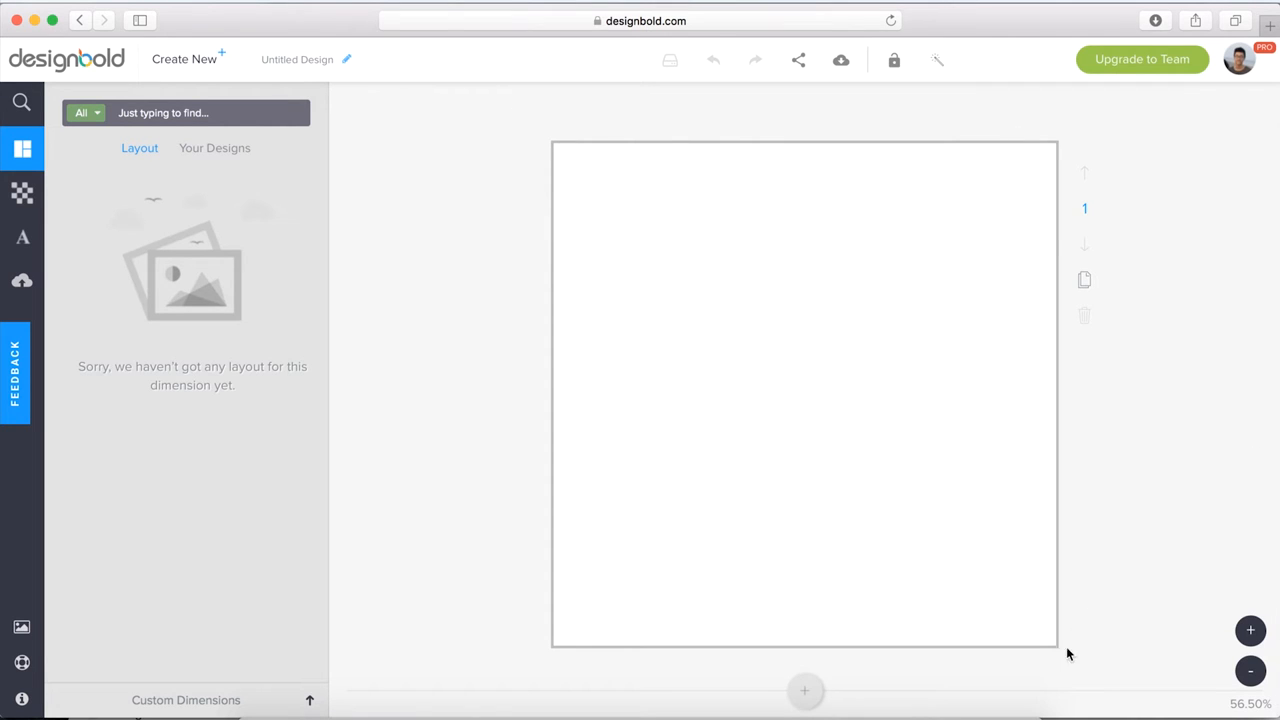
pyautogui.moveTo(838, 410)
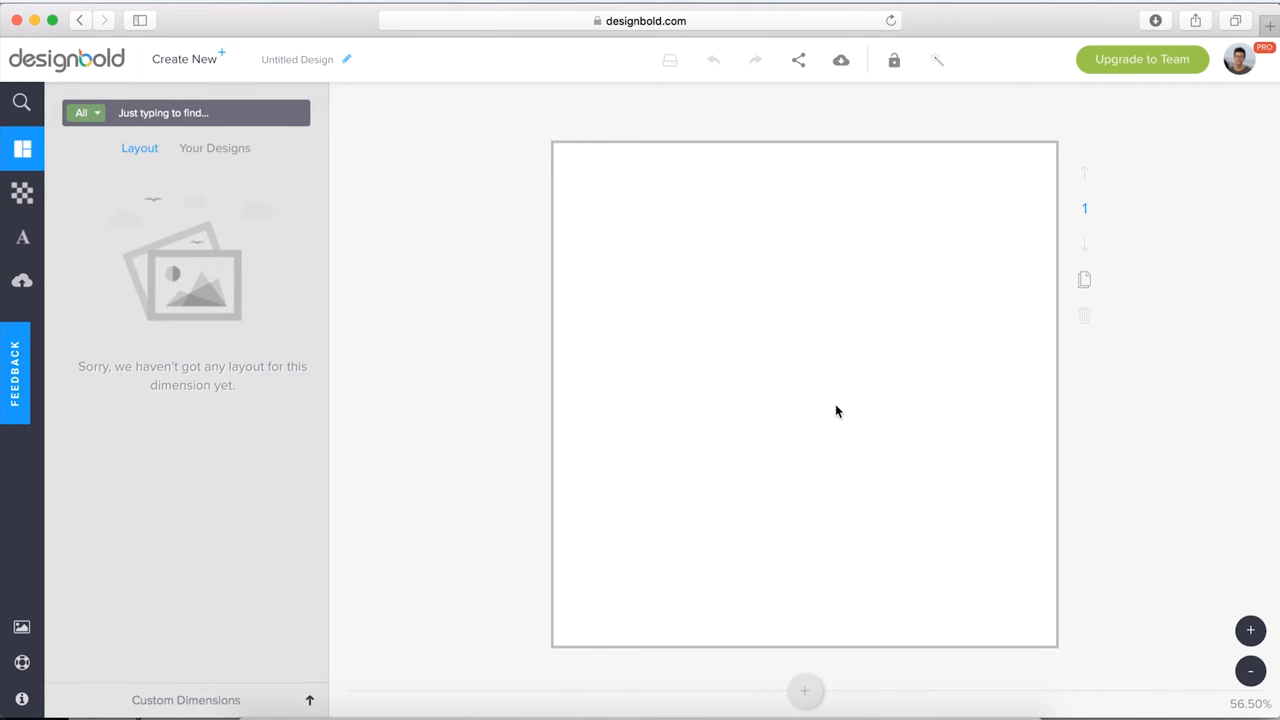
pyautogui.moveTo(890, 370)
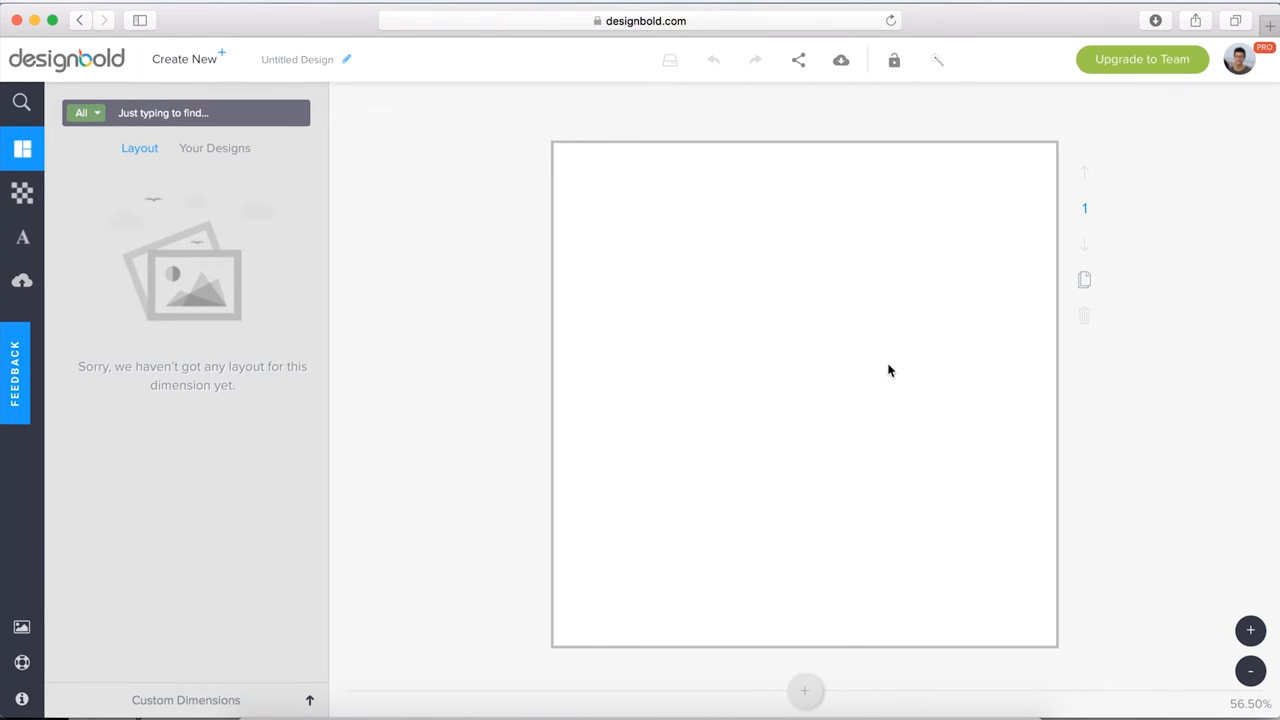
pyautogui.moveTo(434, 368)
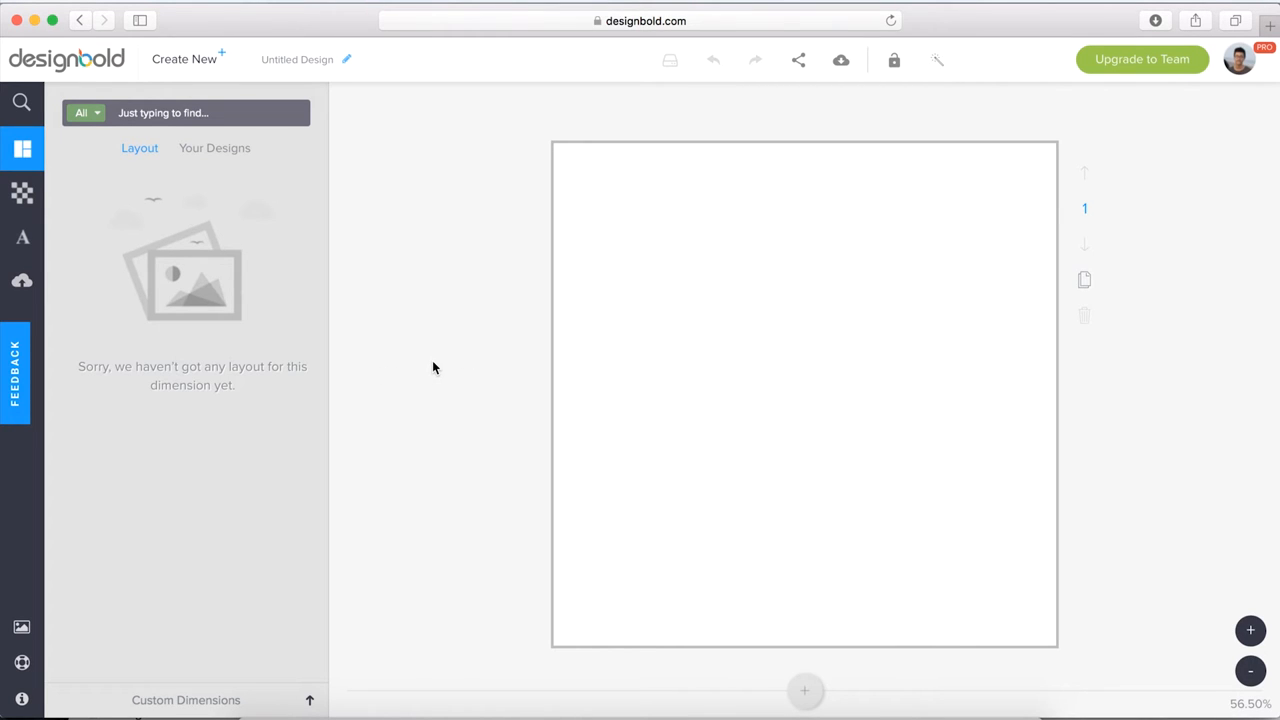
pyautogui.moveTo(368, 388)
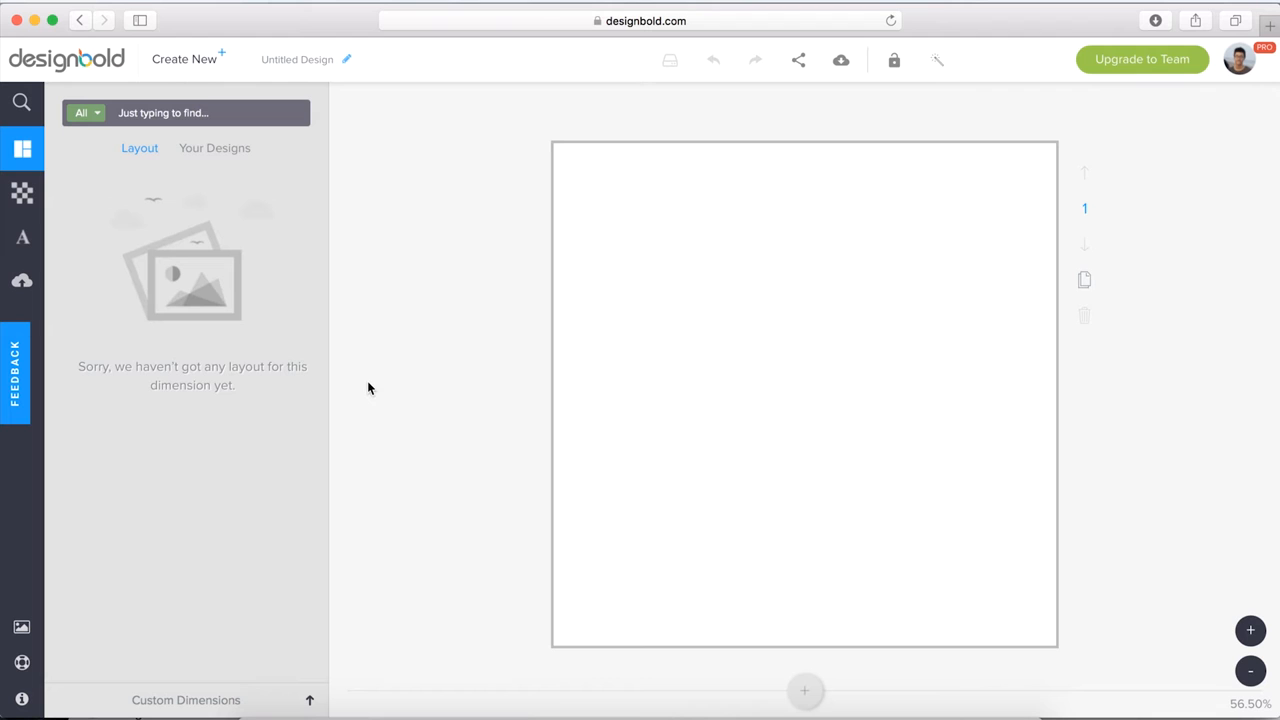
# Show the uploads panel with previously uploaded images
pyautogui.click(22, 280)
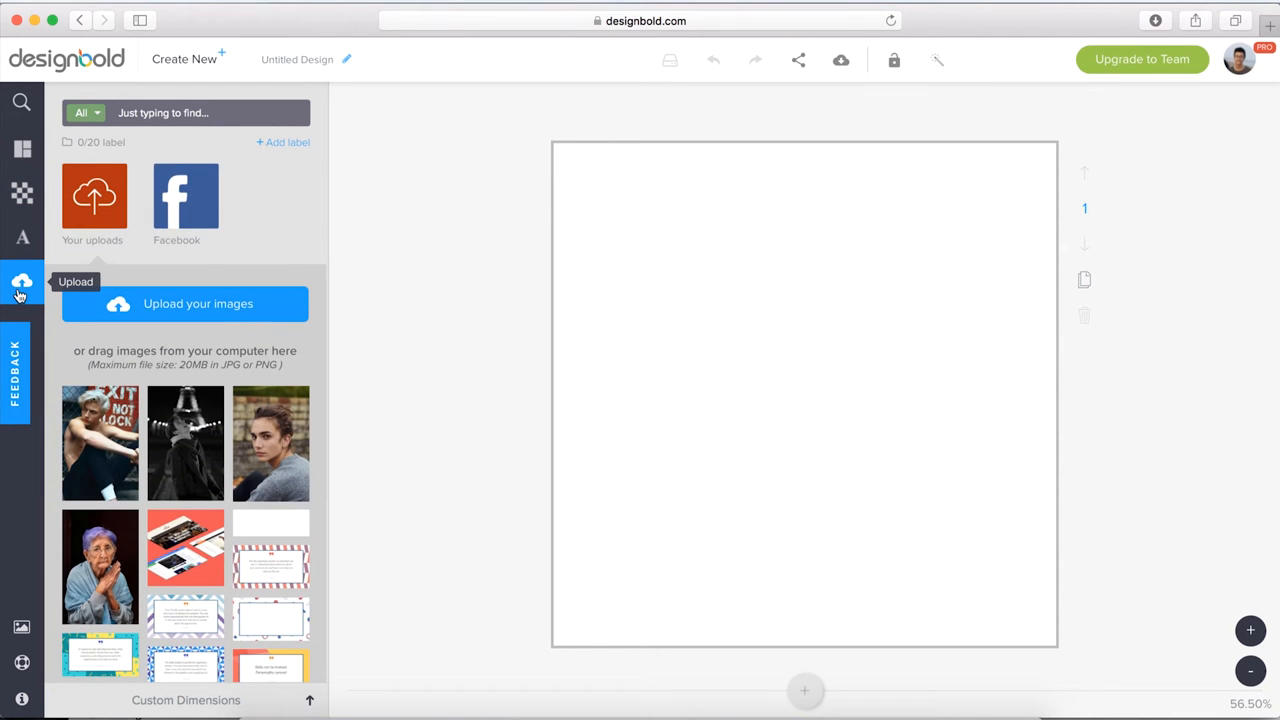
pyautogui.moveTo(22, 298)
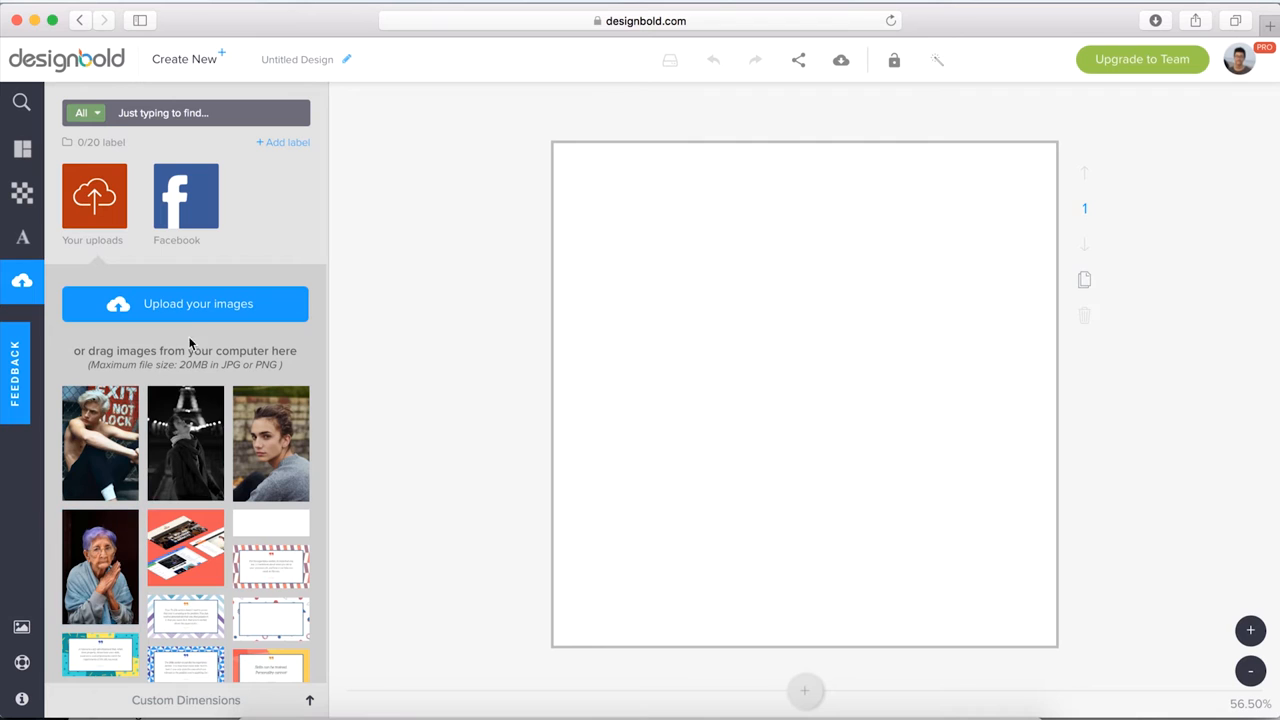
# Upload a photo of a young man from the Desktop and fill the canvas with it
pyautogui.click(184, 304)
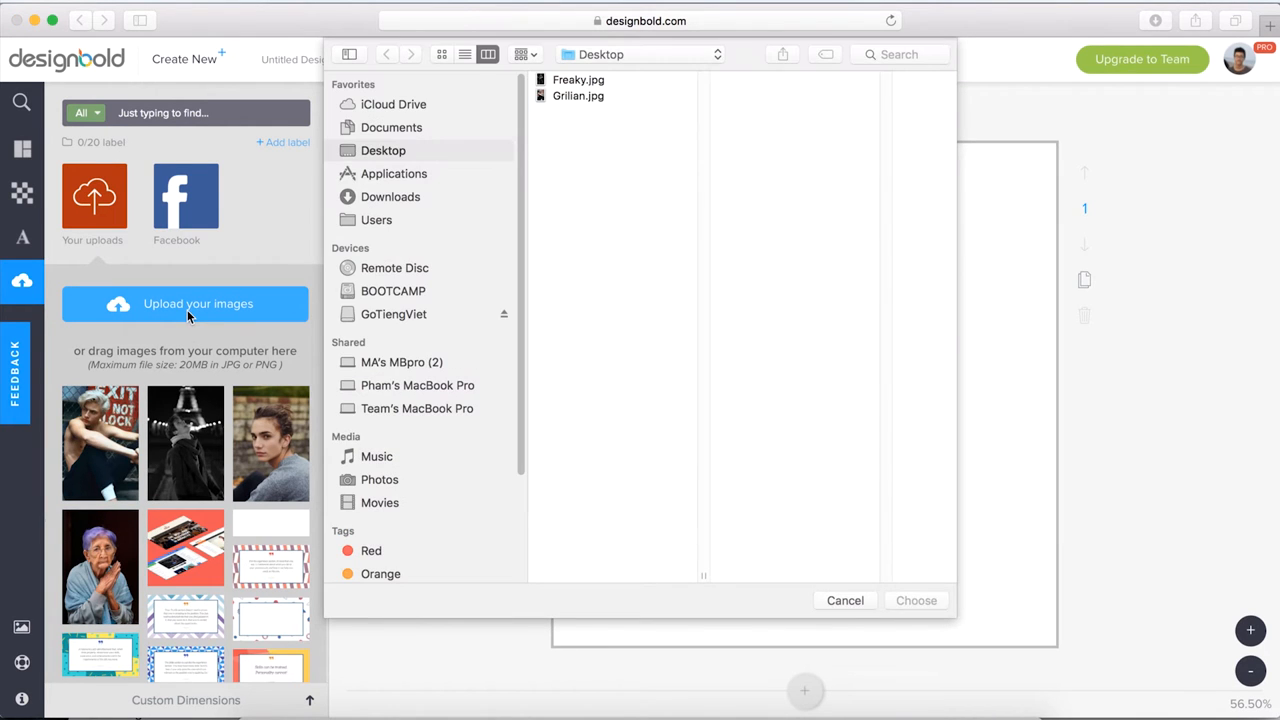
pyautogui.moveTo(178, 318)
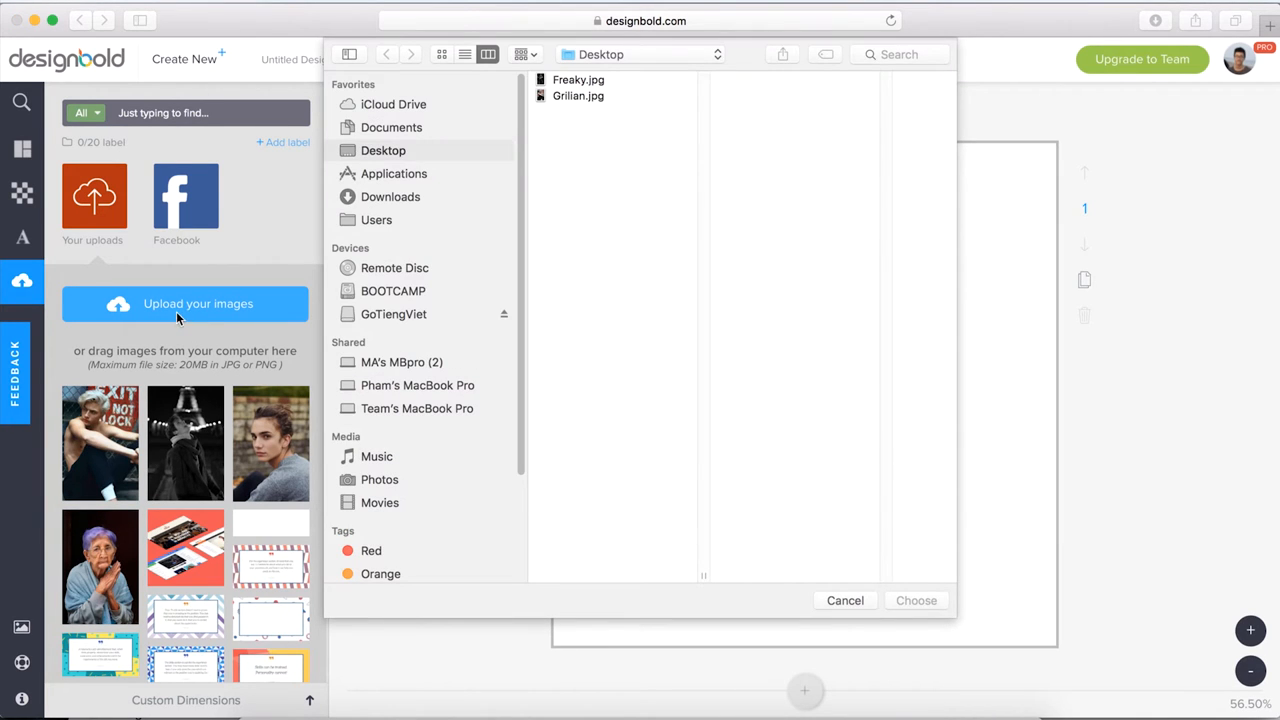
pyautogui.click(578, 80)
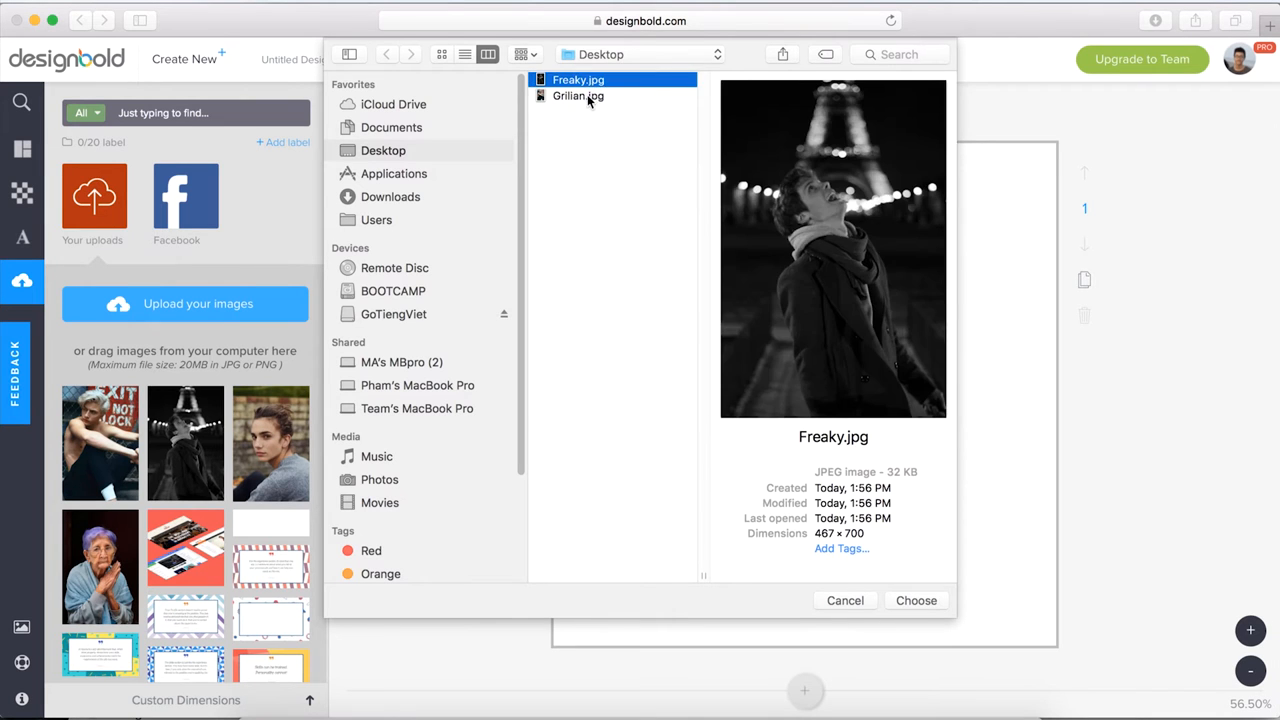
pyautogui.click(916, 600)
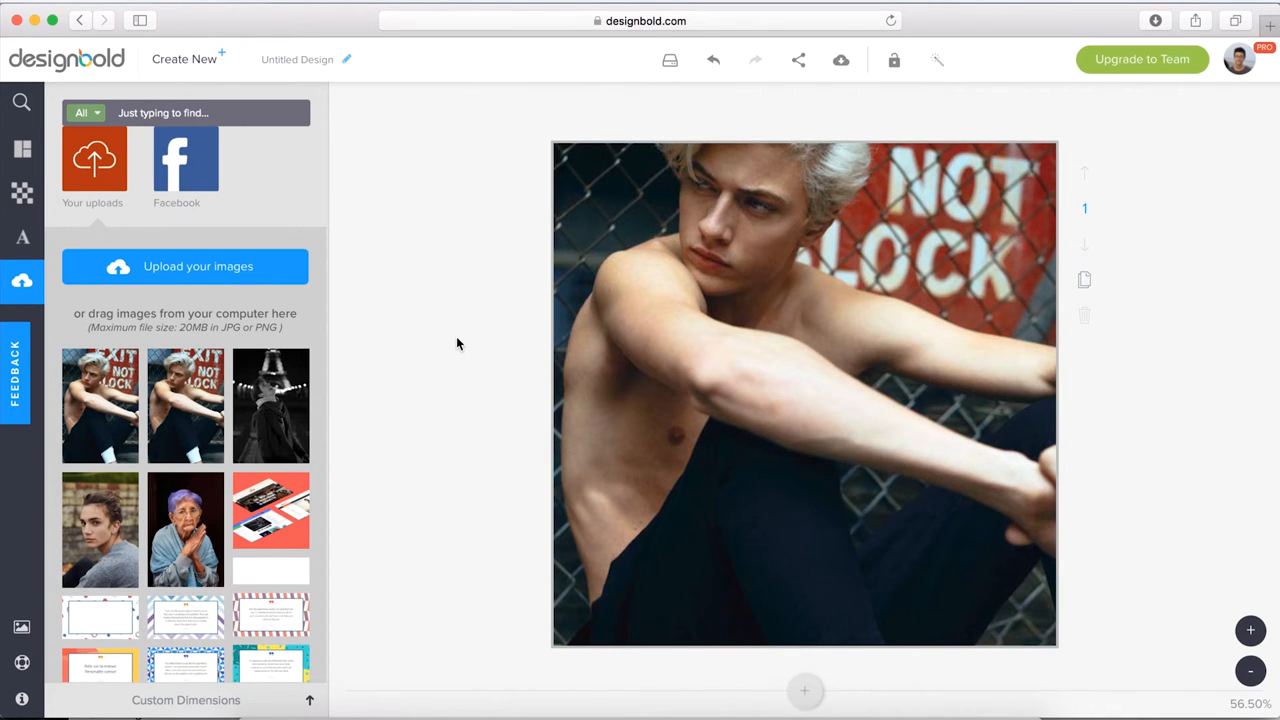
pyautogui.moveTo(44, 118)
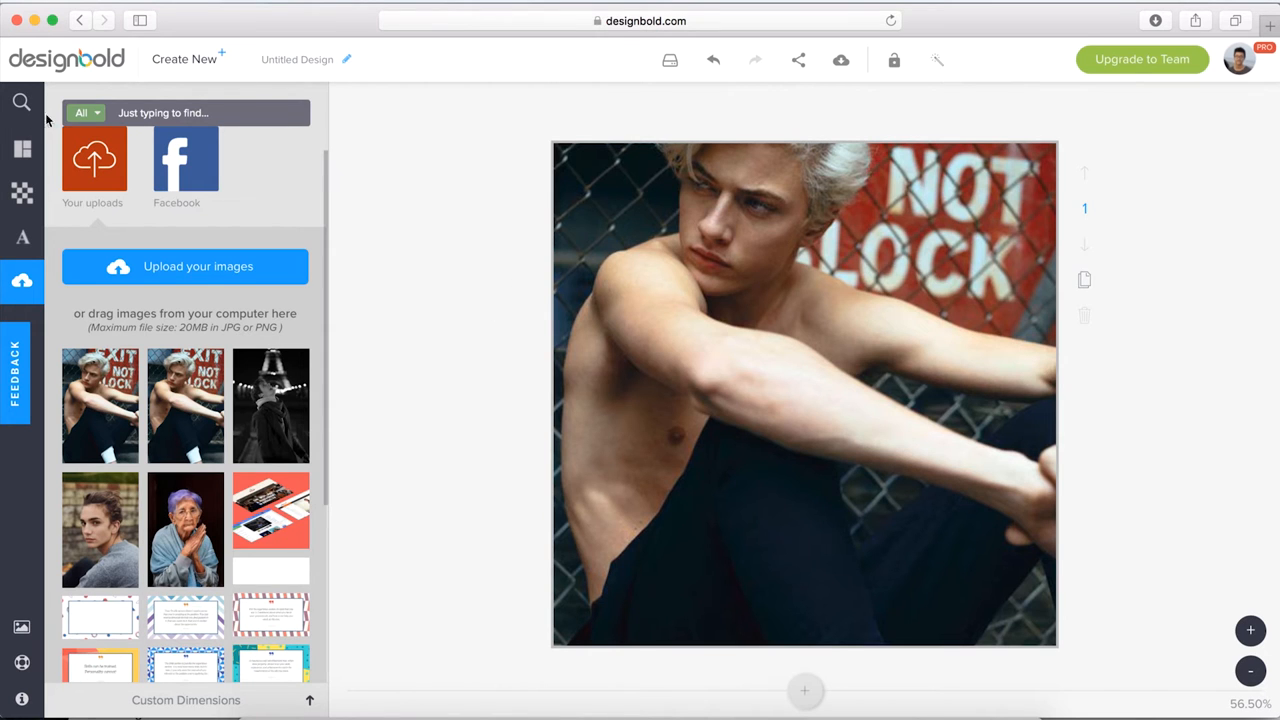
pyautogui.moveTo(22, 148)
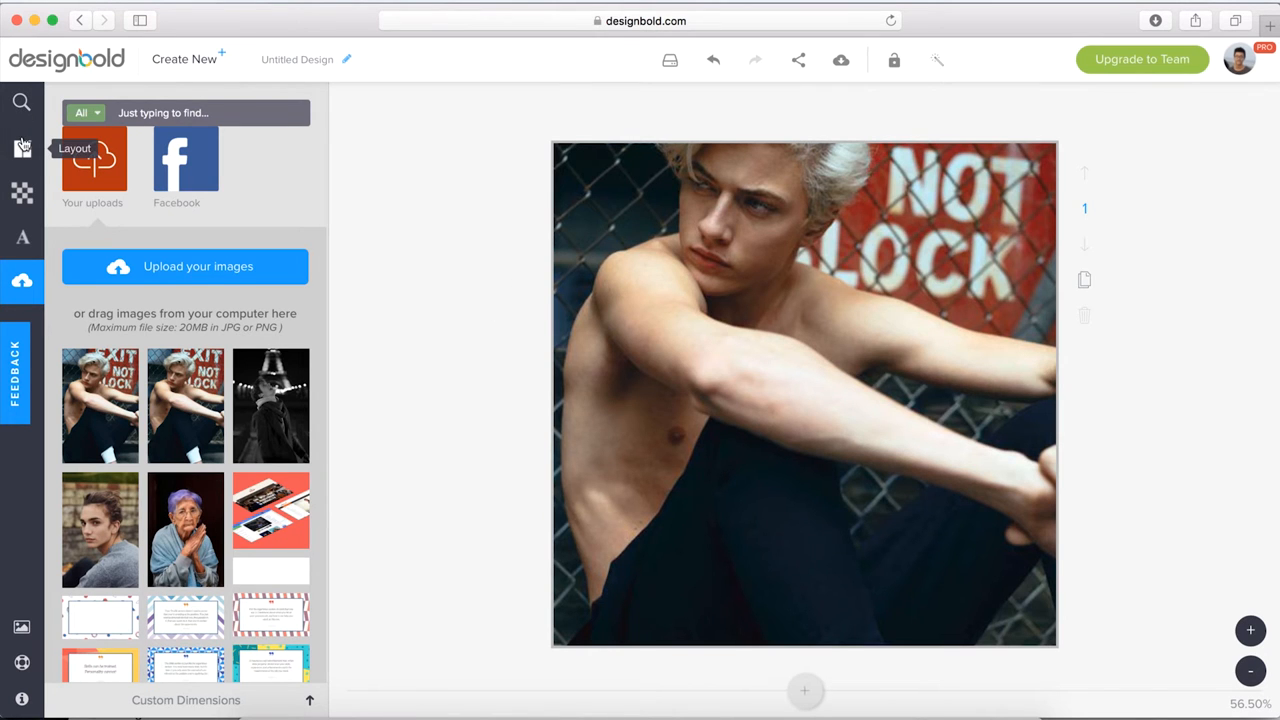
# Cover the canvas with a black square made translucent so the photo shows through darkened
pyautogui.click(20, 102)
pyautogui.write('shapes')
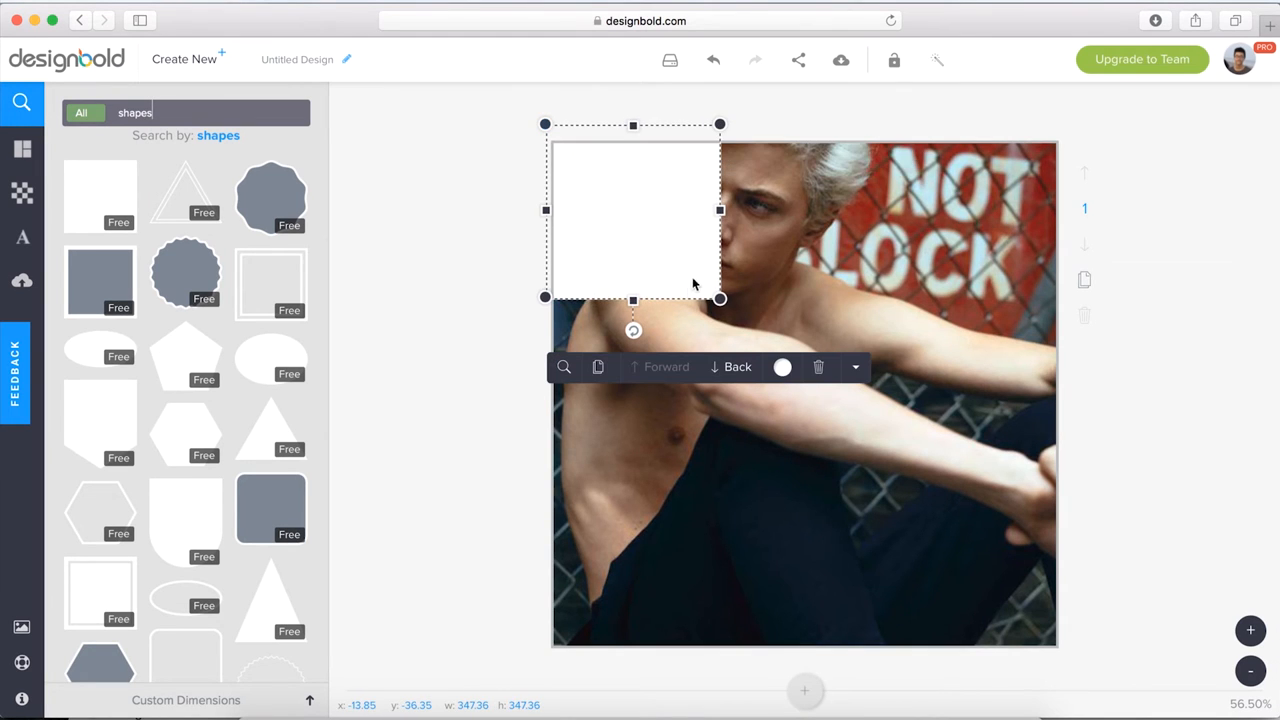
pyautogui.moveTo(720, 298); pyautogui.dragTo(1072, 650)
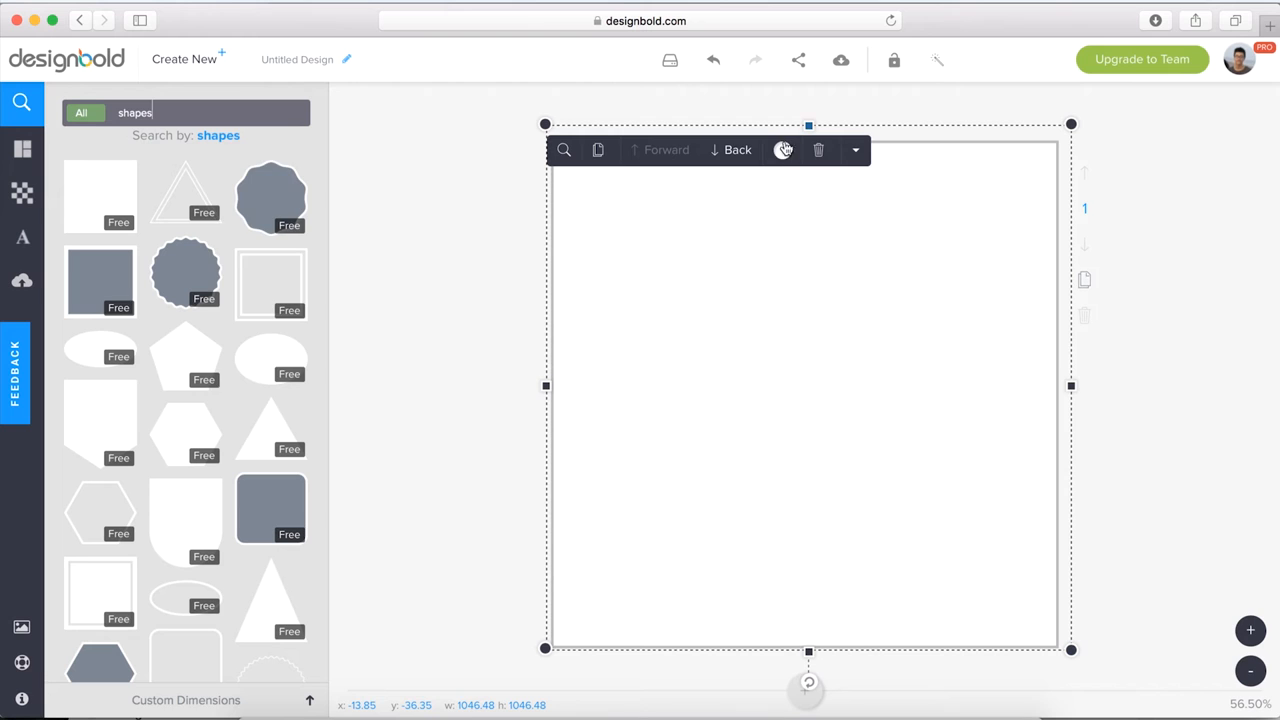
pyautogui.click(784, 150)
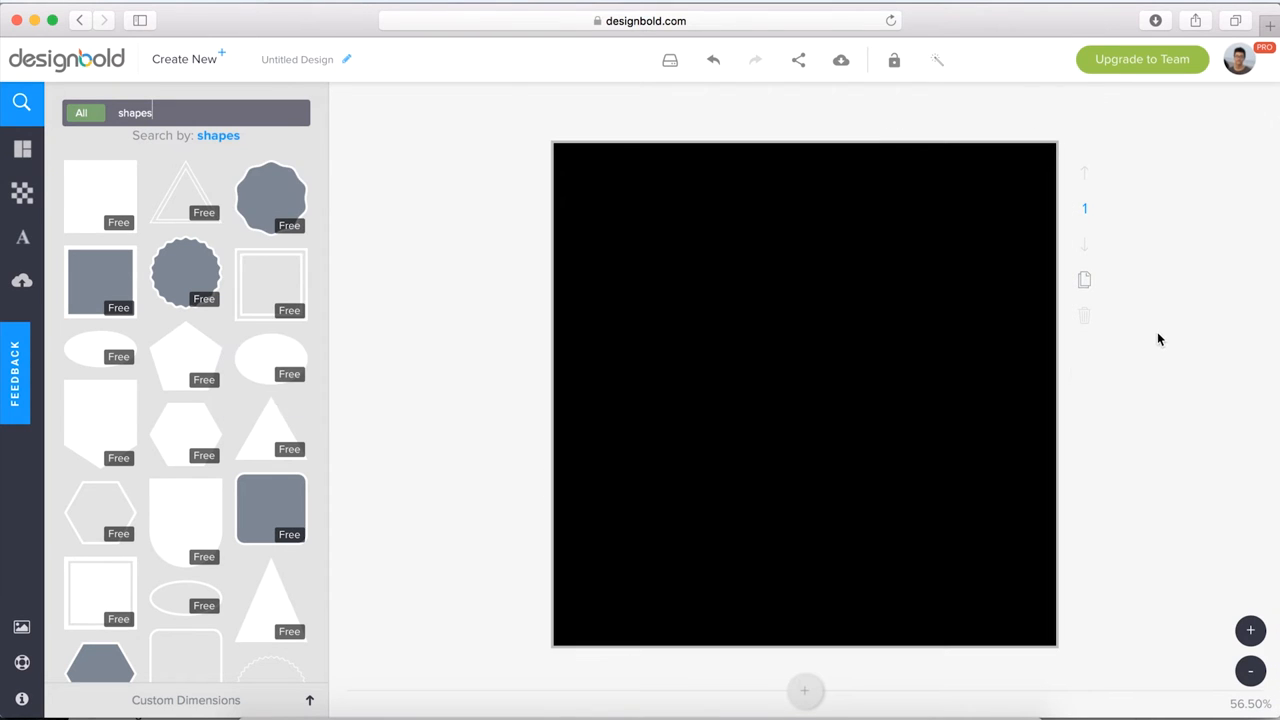
pyautogui.moveTo(1164, 336)
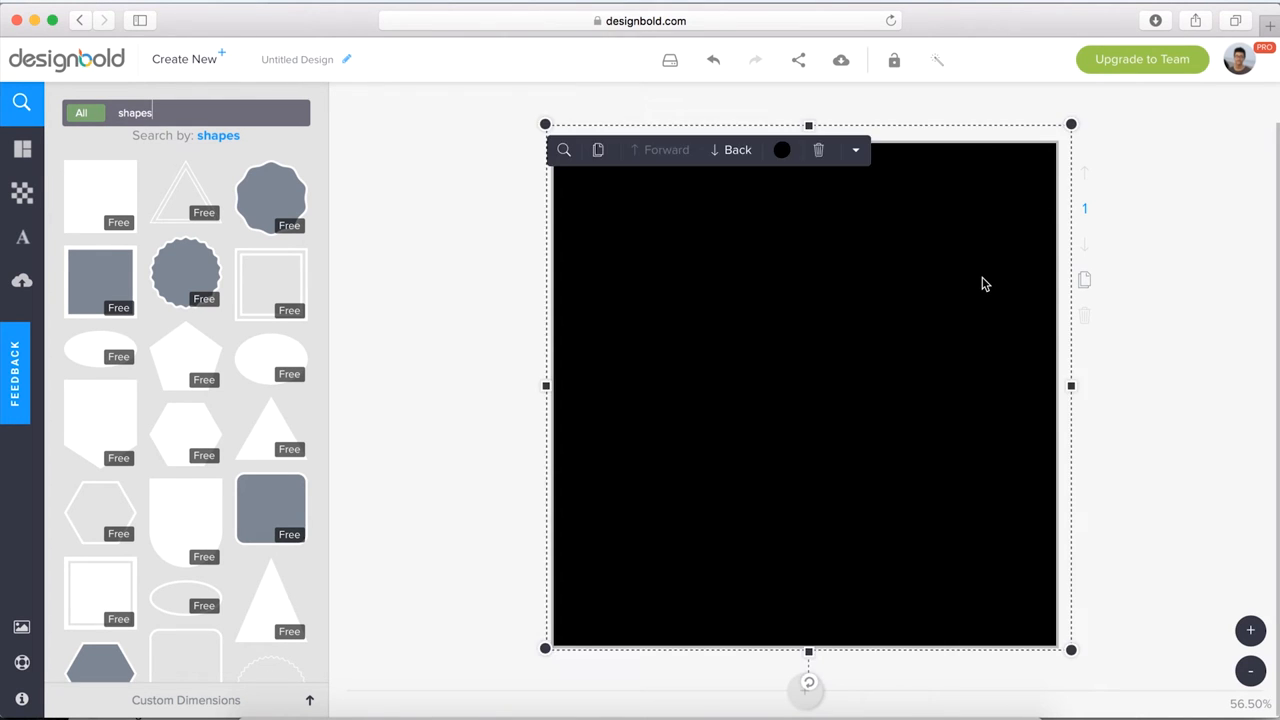
pyautogui.moveTo(856, 152)
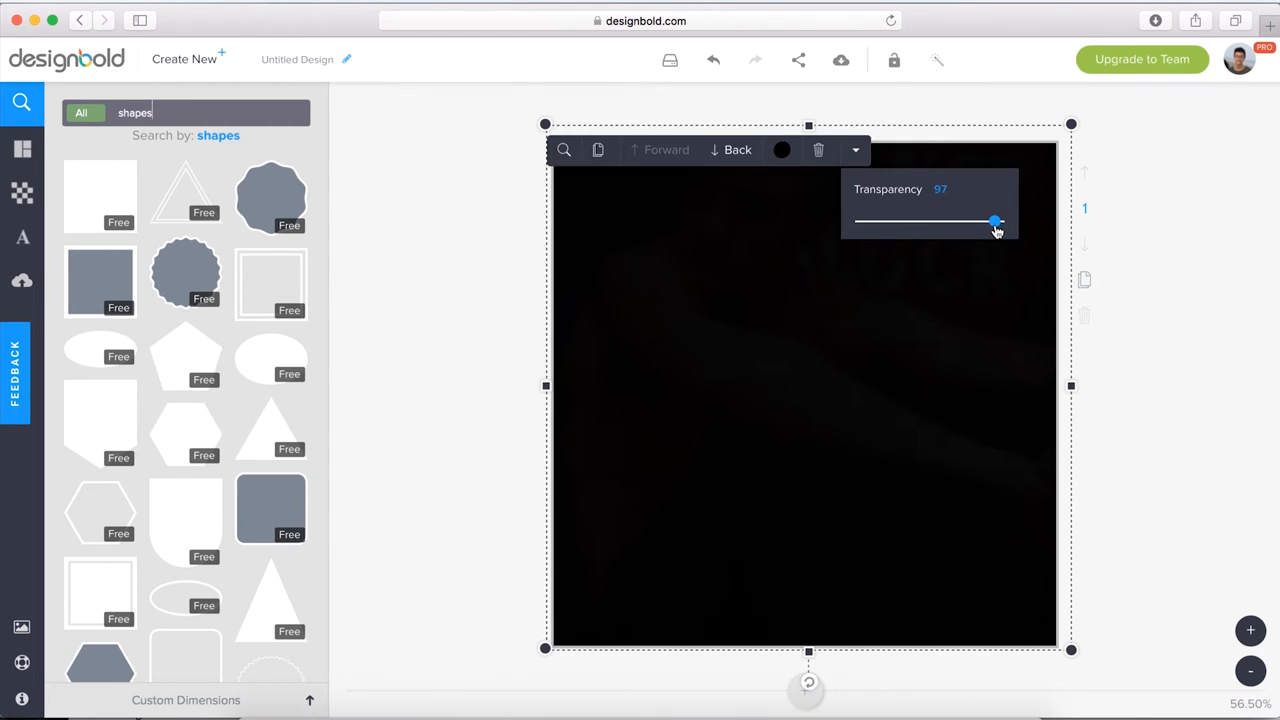
pyautogui.moveTo(996, 220); pyautogui.dragTo(972, 220)
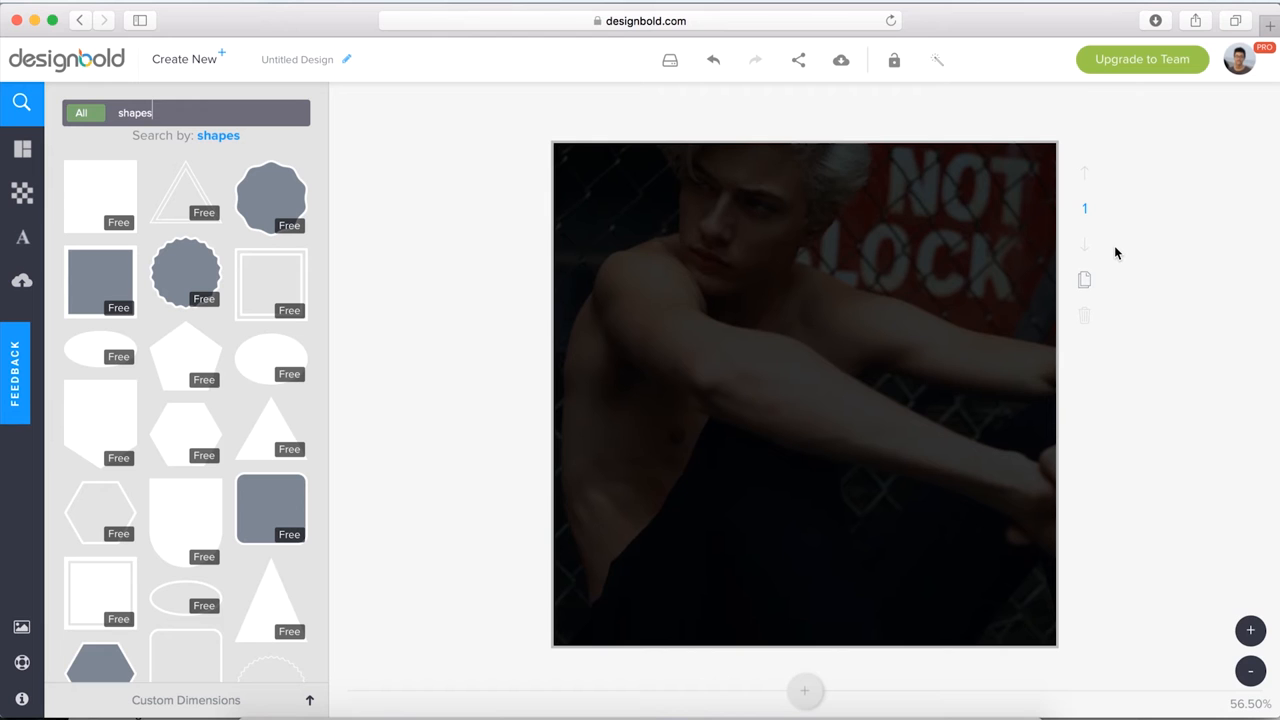
# Add a white heading reading 'You can have any colour as long as black' over the photo
pyautogui.click(22, 236)
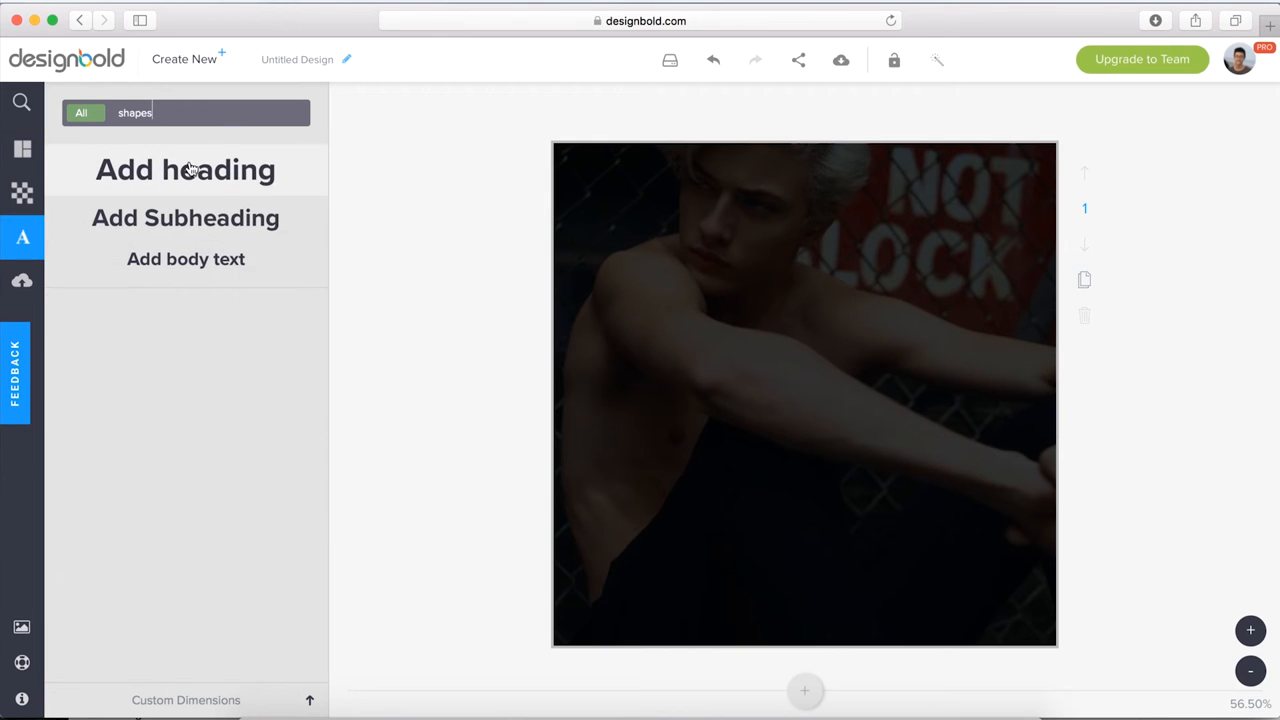
pyautogui.click(184, 168)
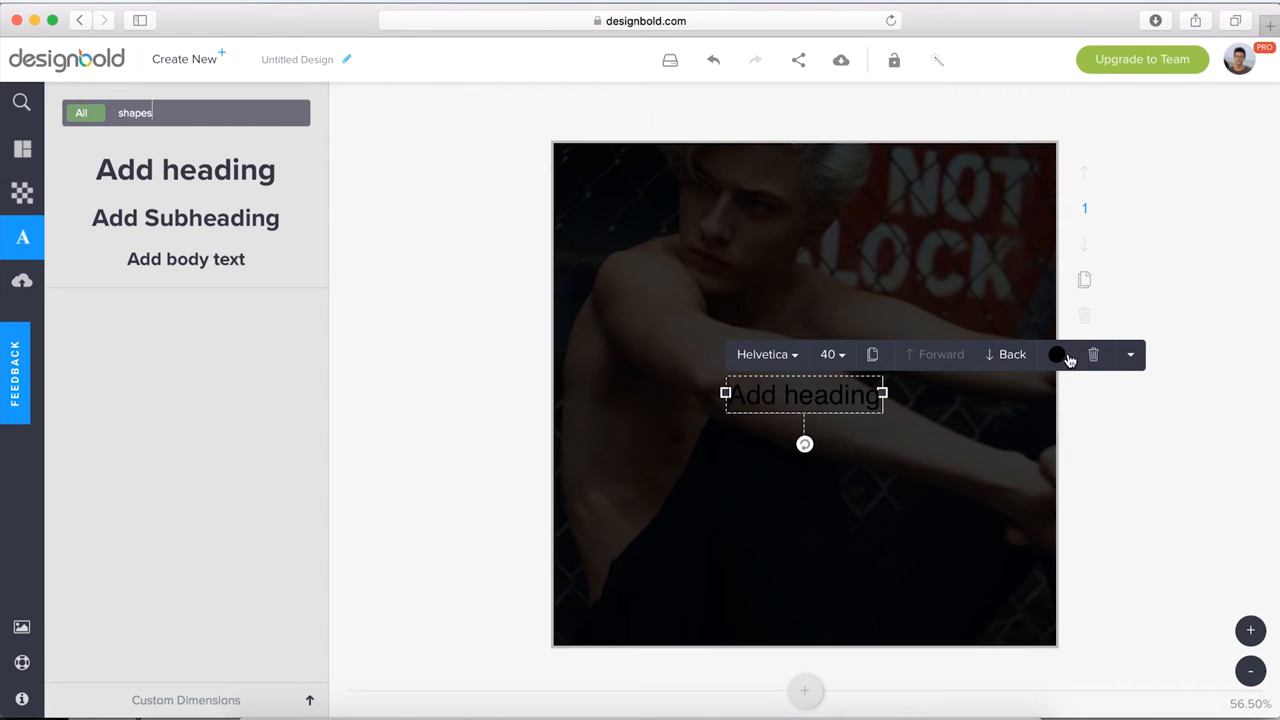
pyautogui.click(1056, 354)
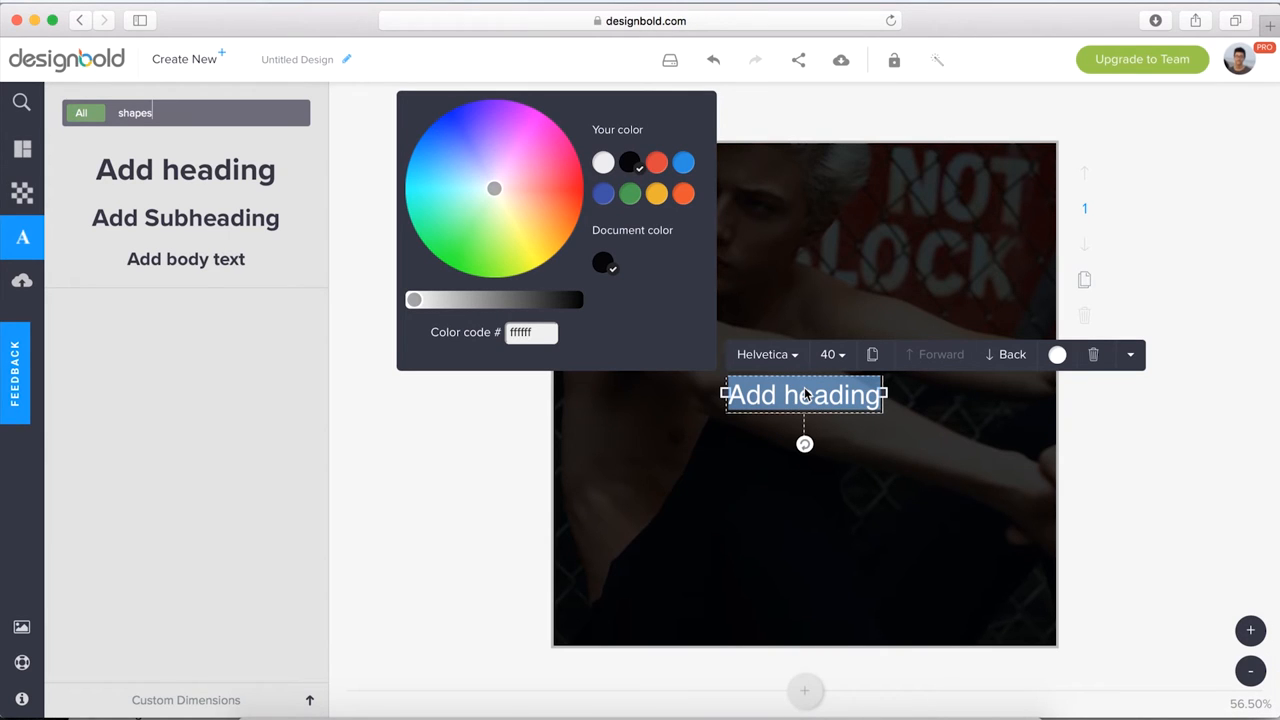
pyautogui.write('You can have any colour')
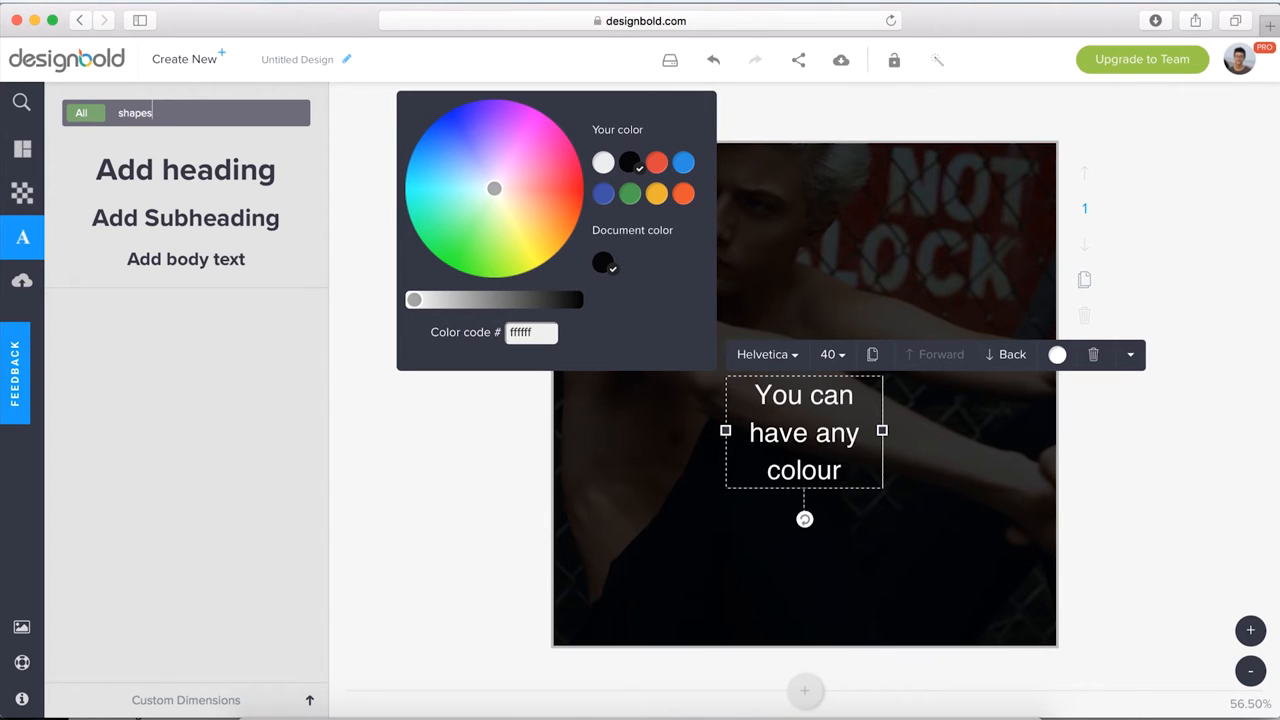
pyautogui.write('as long as')
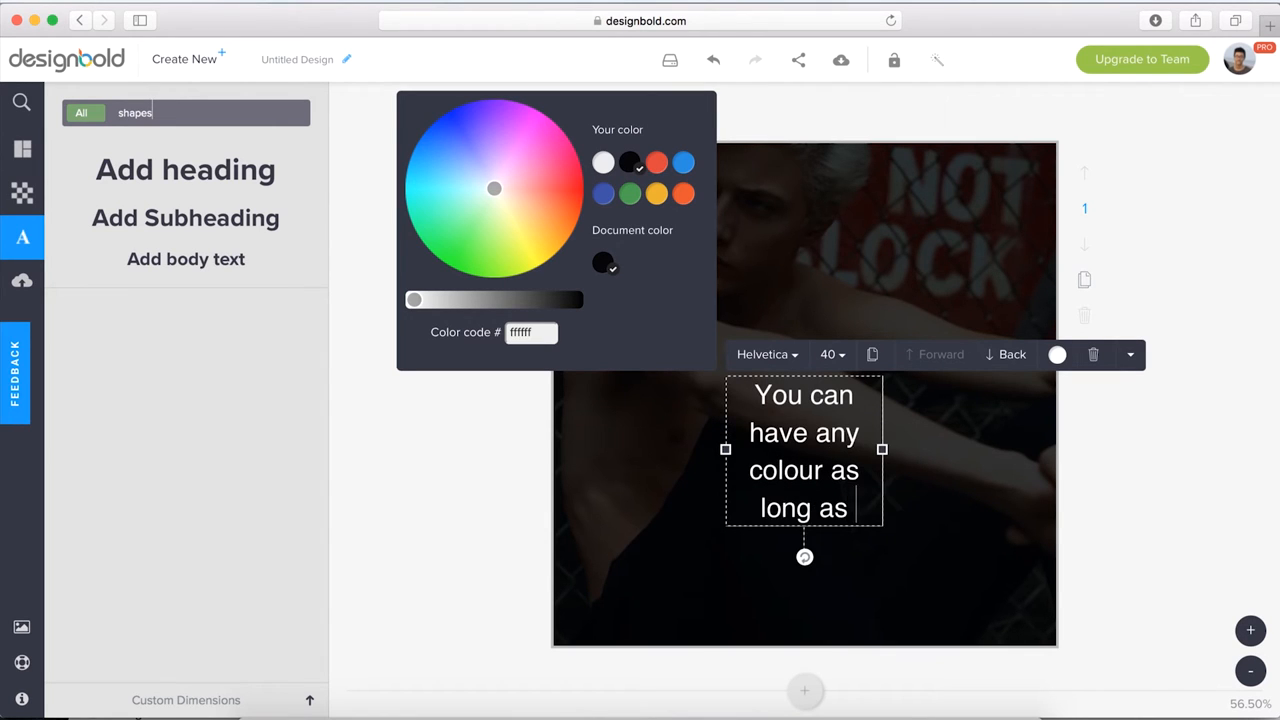
pyautogui.write('black')
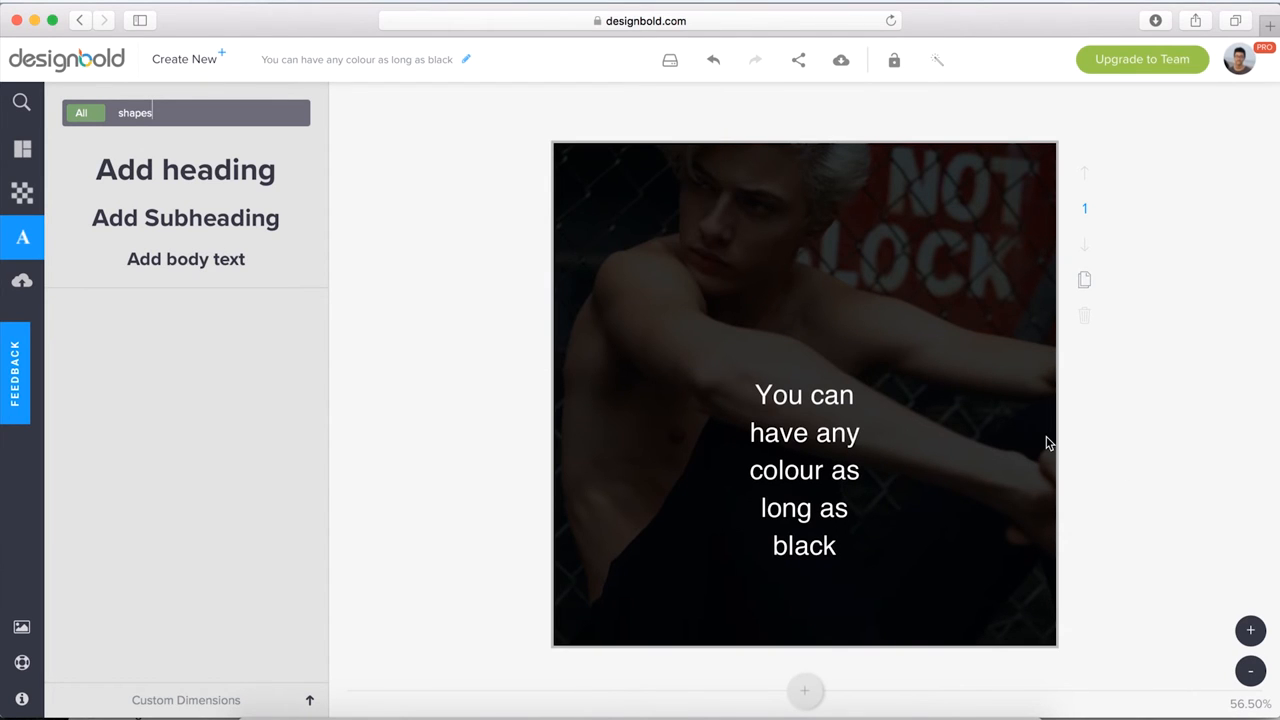
# Centre the quote box horizontally on the canvas and reselect it for editing
pyautogui.click(804, 470)
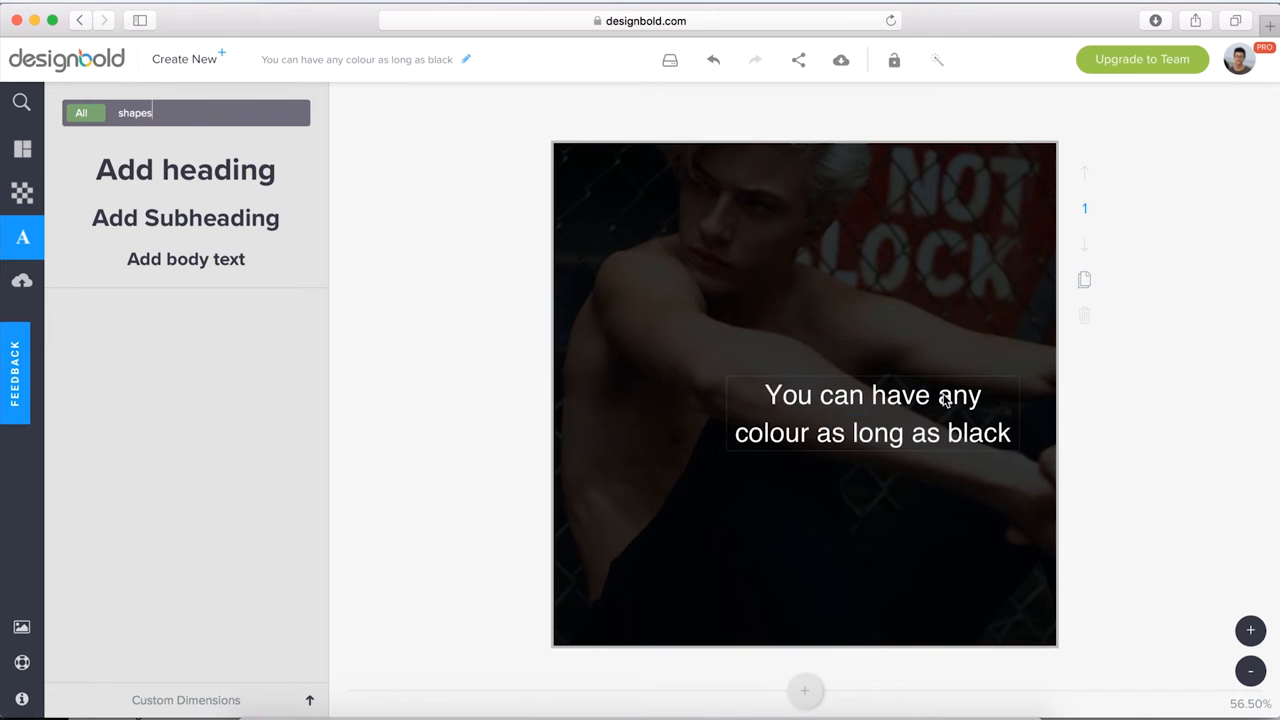
pyautogui.moveTo(872, 412); pyautogui.dragTo(780, 388)
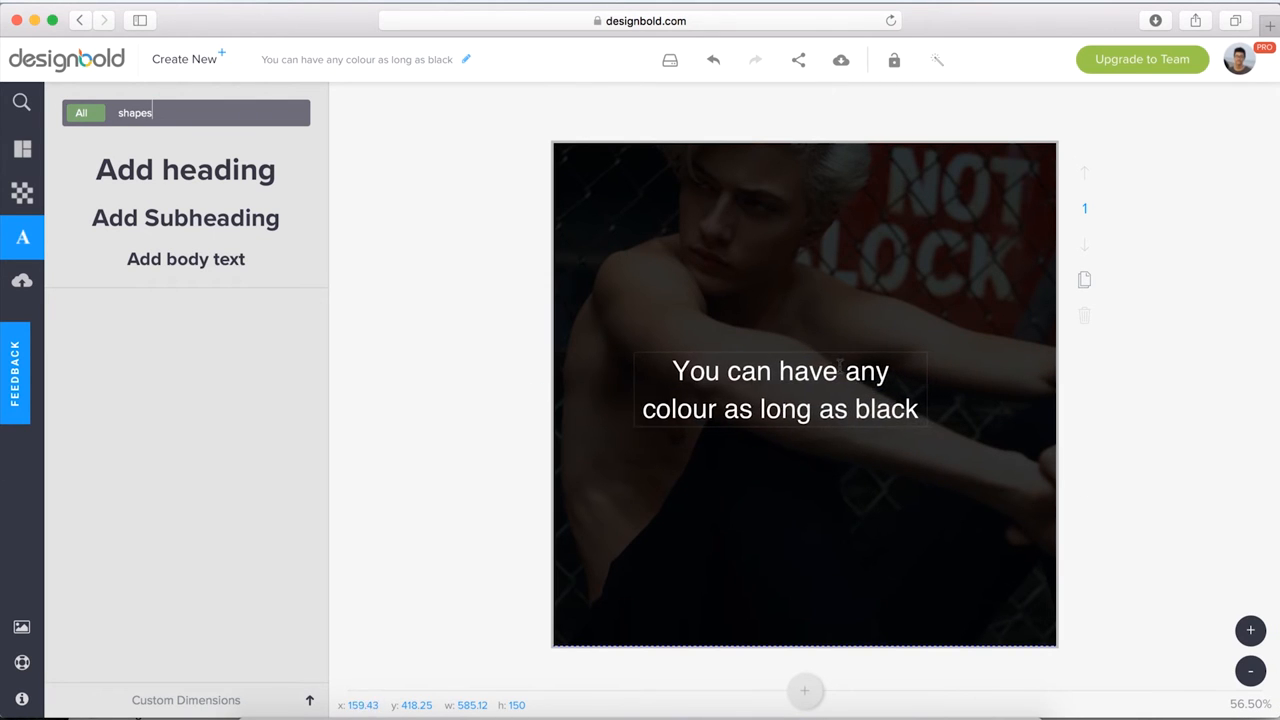
pyautogui.moveTo(780, 388); pyautogui.dragTo(808, 396)
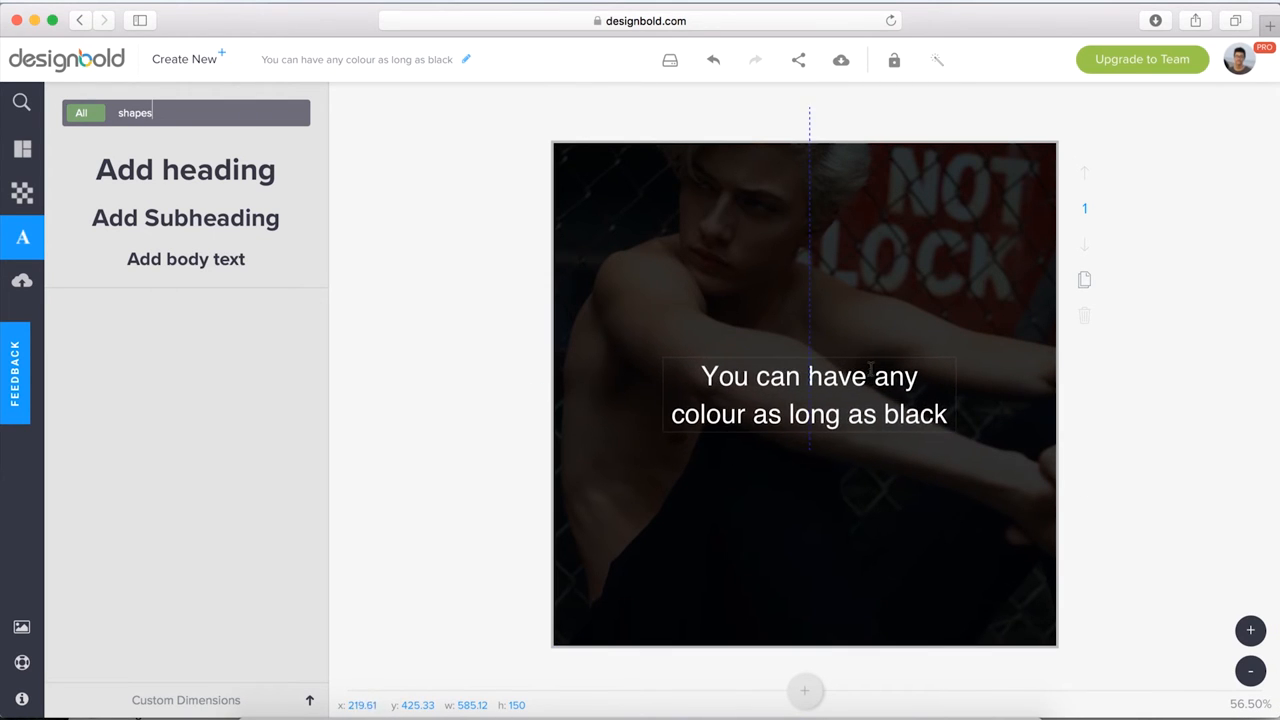
pyautogui.click(1172, 504)
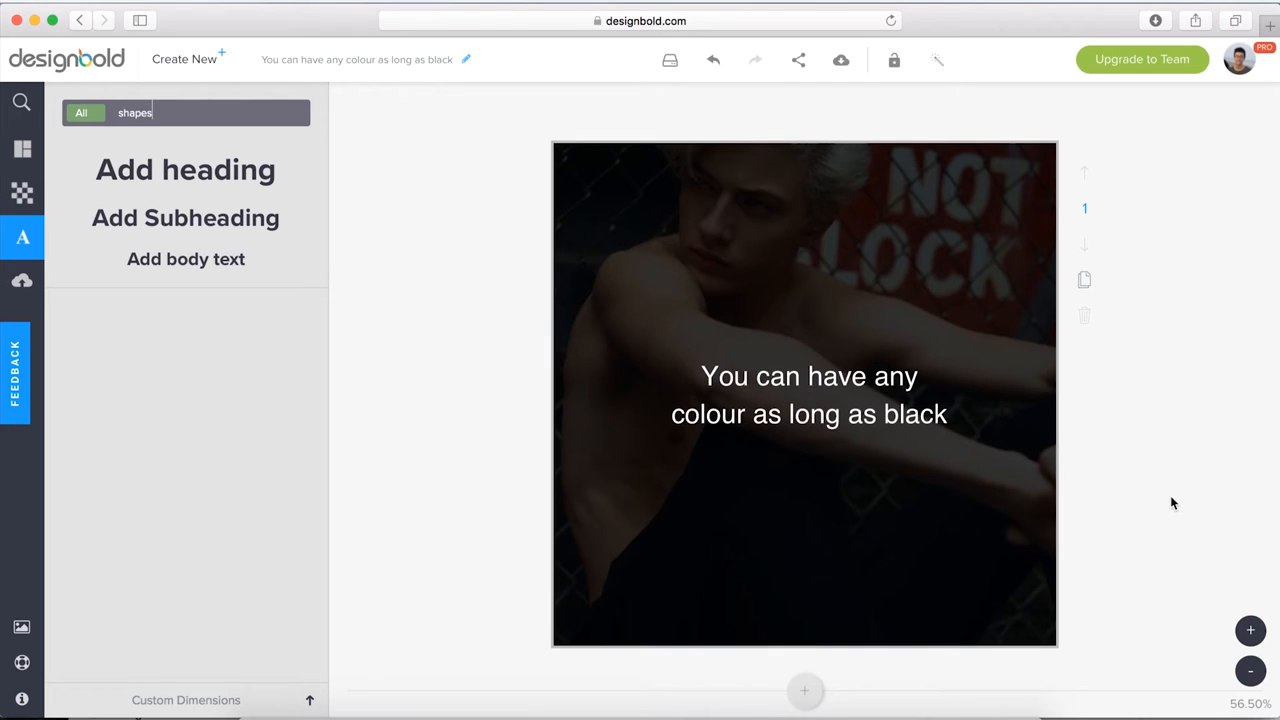
pyautogui.moveTo(1148, 462)
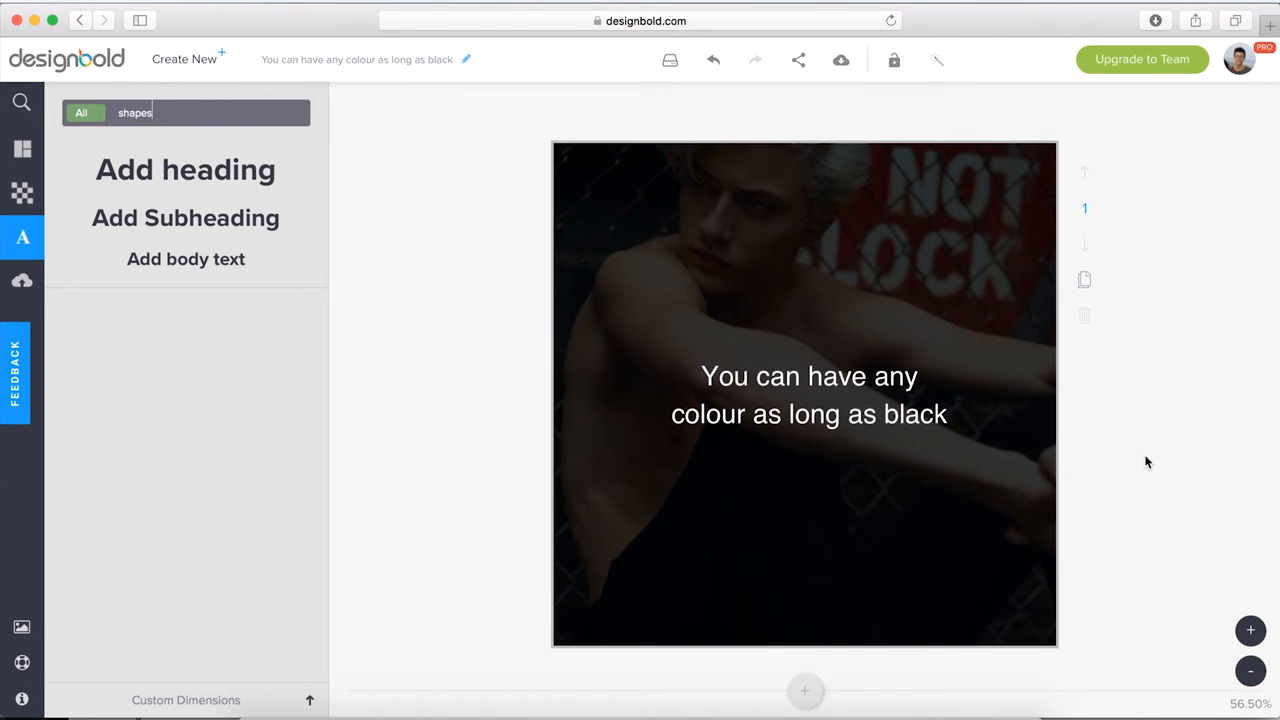
pyautogui.click(808, 396)
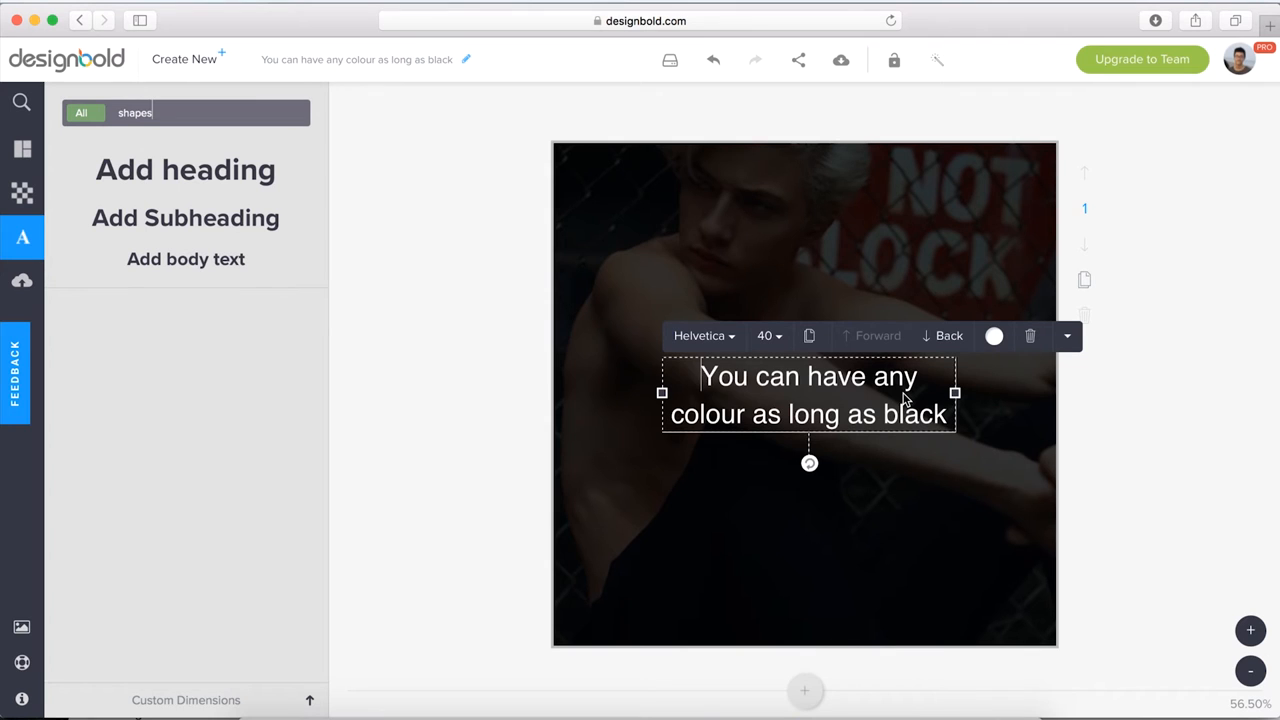
pyautogui.moveTo(780, 372)
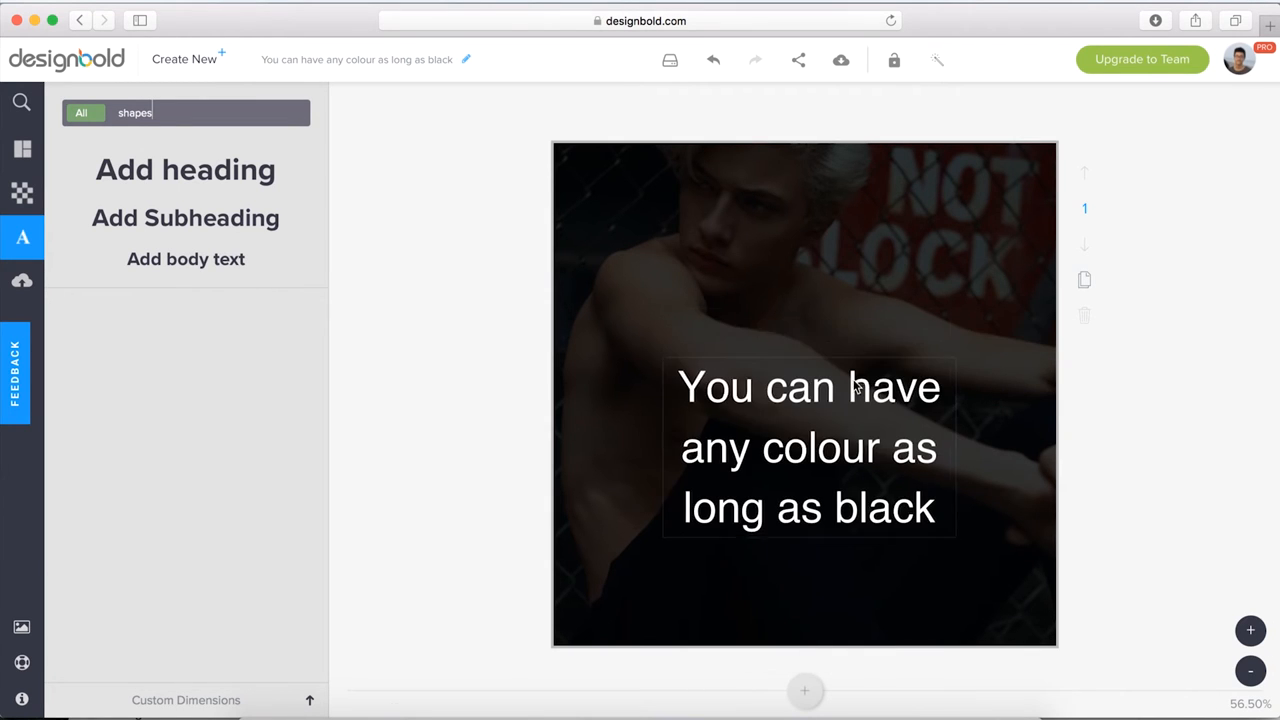
# Try the quote in Alfa Slab One, then settle on Montserrat
pyautogui.click(704, 276)
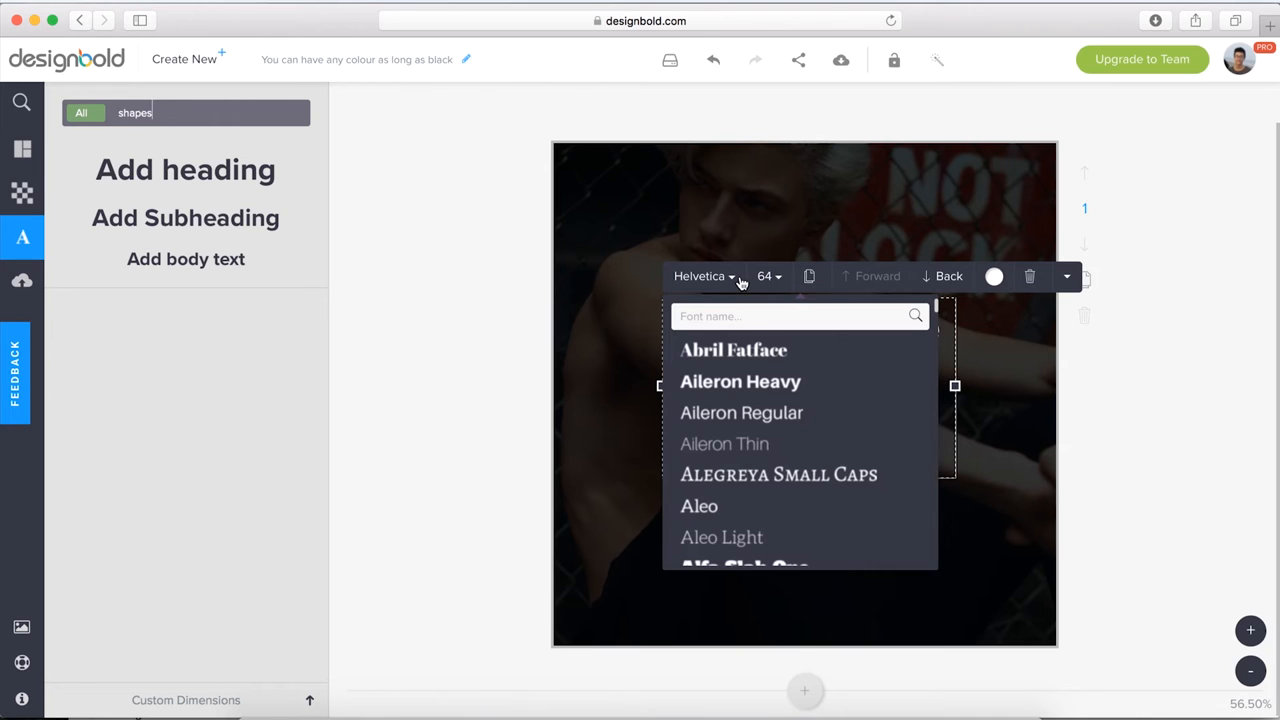
pyautogui.moveTo(770, 380)
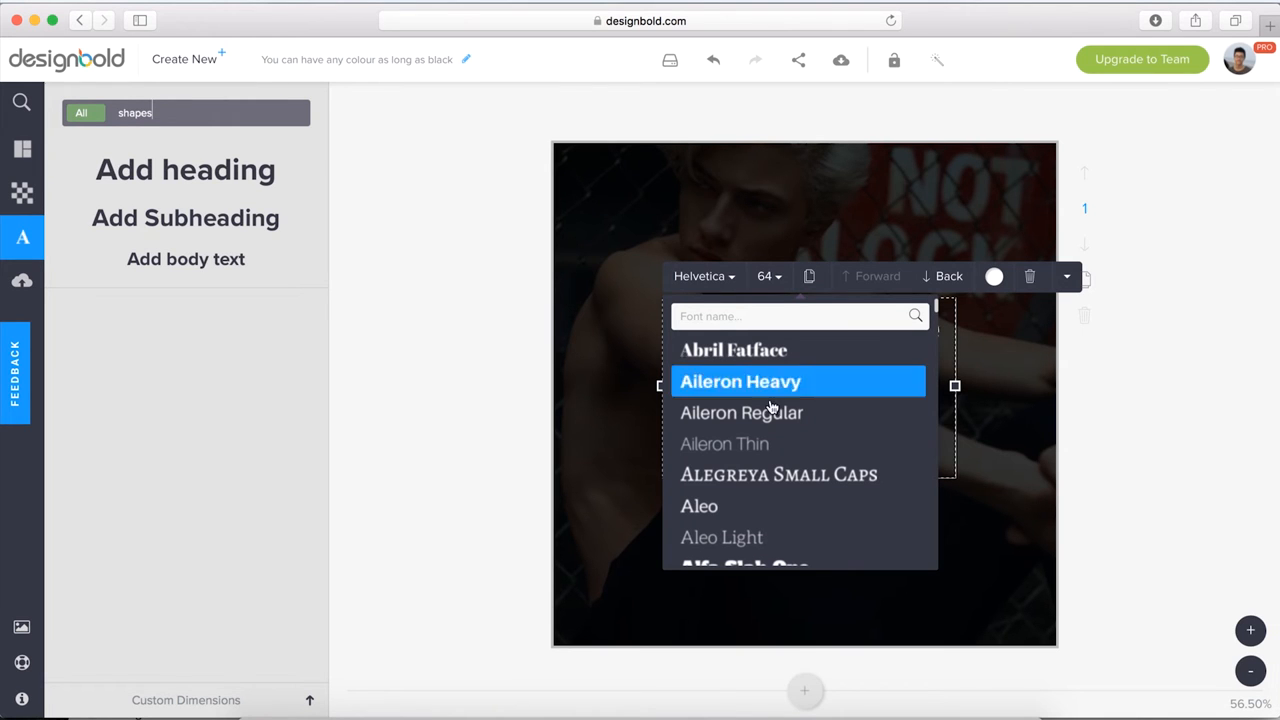
pyautogui.scroll(-3)
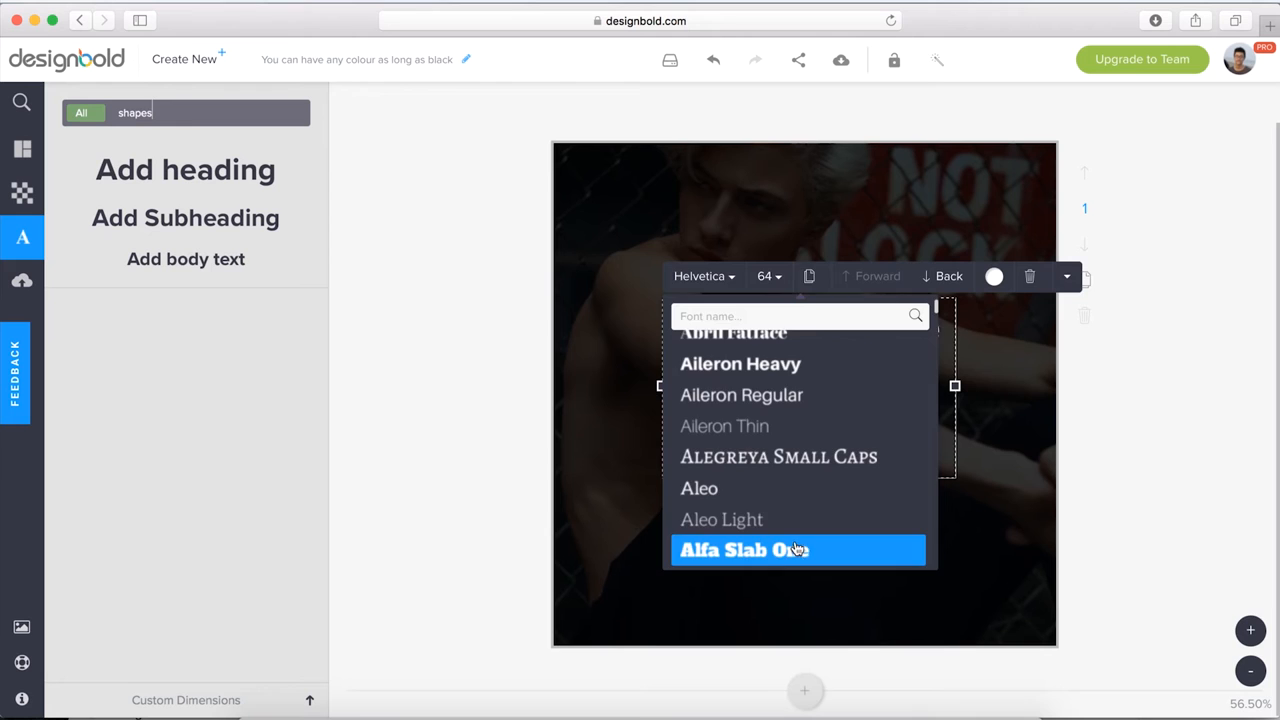
pyautogui.click(744, 548)
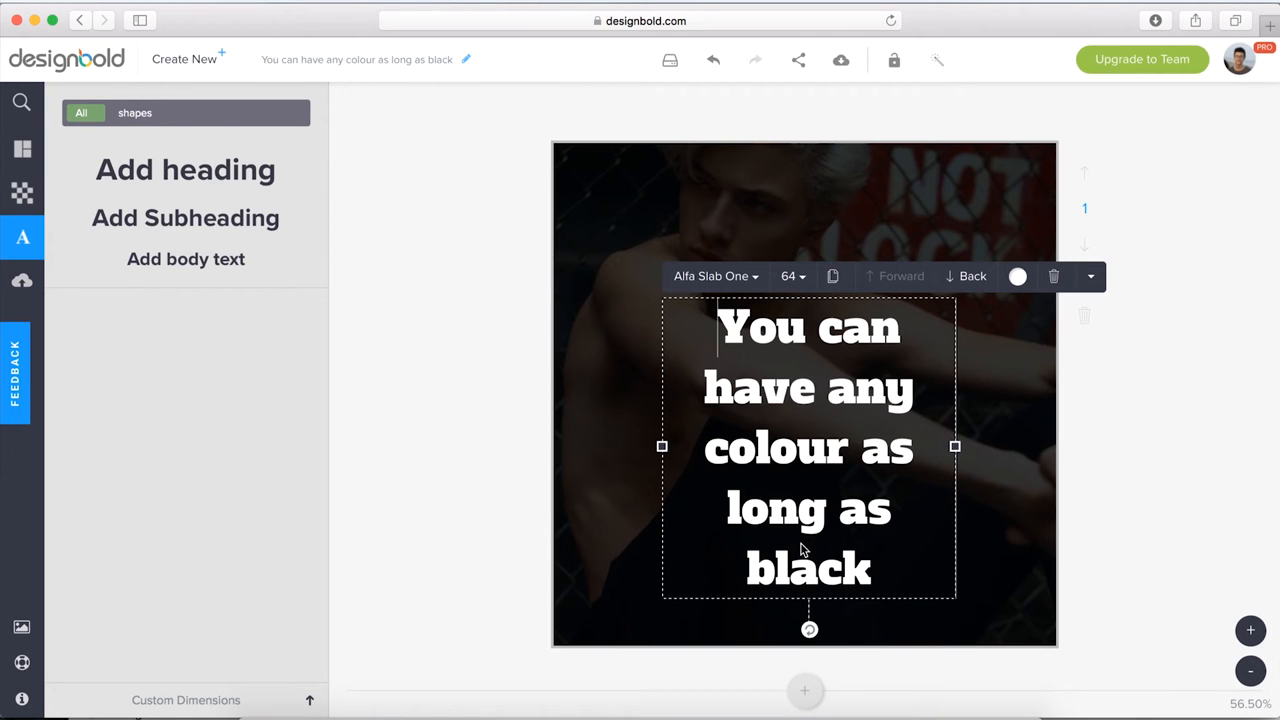
pyautogui.moveTo(930, 534)
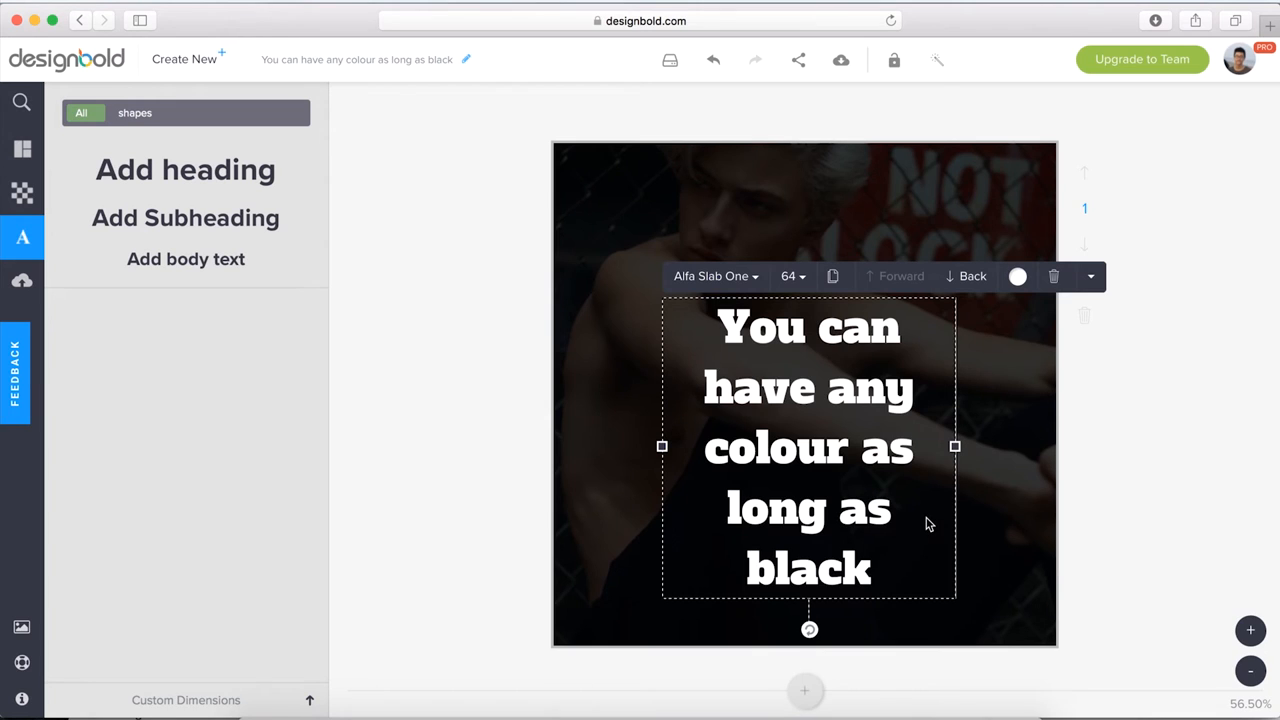
pyautogui.moveTo(930, 516)
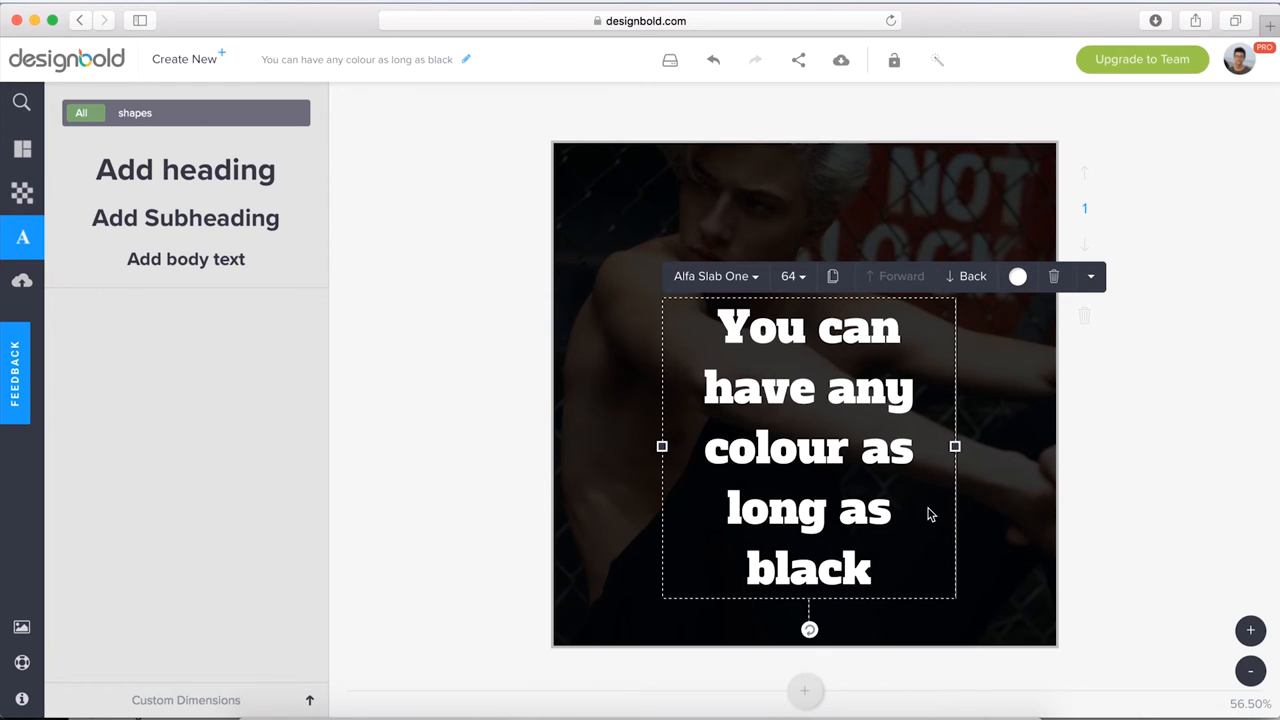
pyautogui.moveTo(1004, 328)
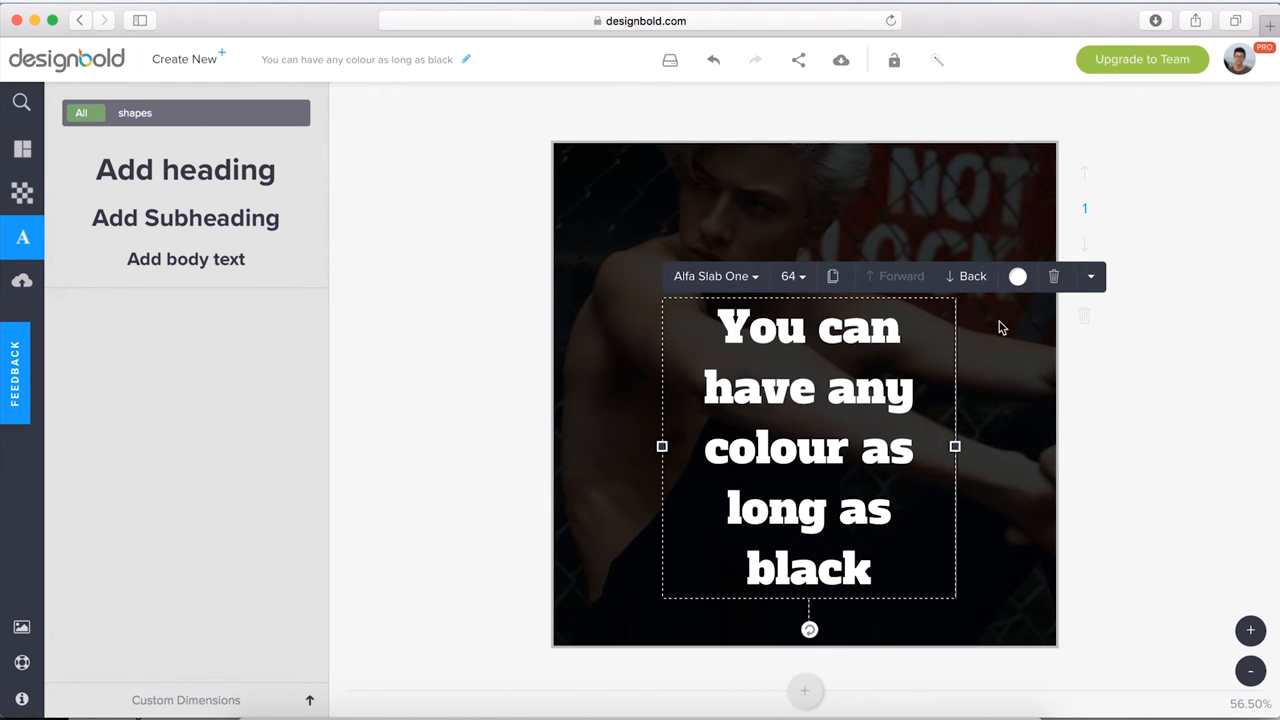
pyautogui.click(714, 276)
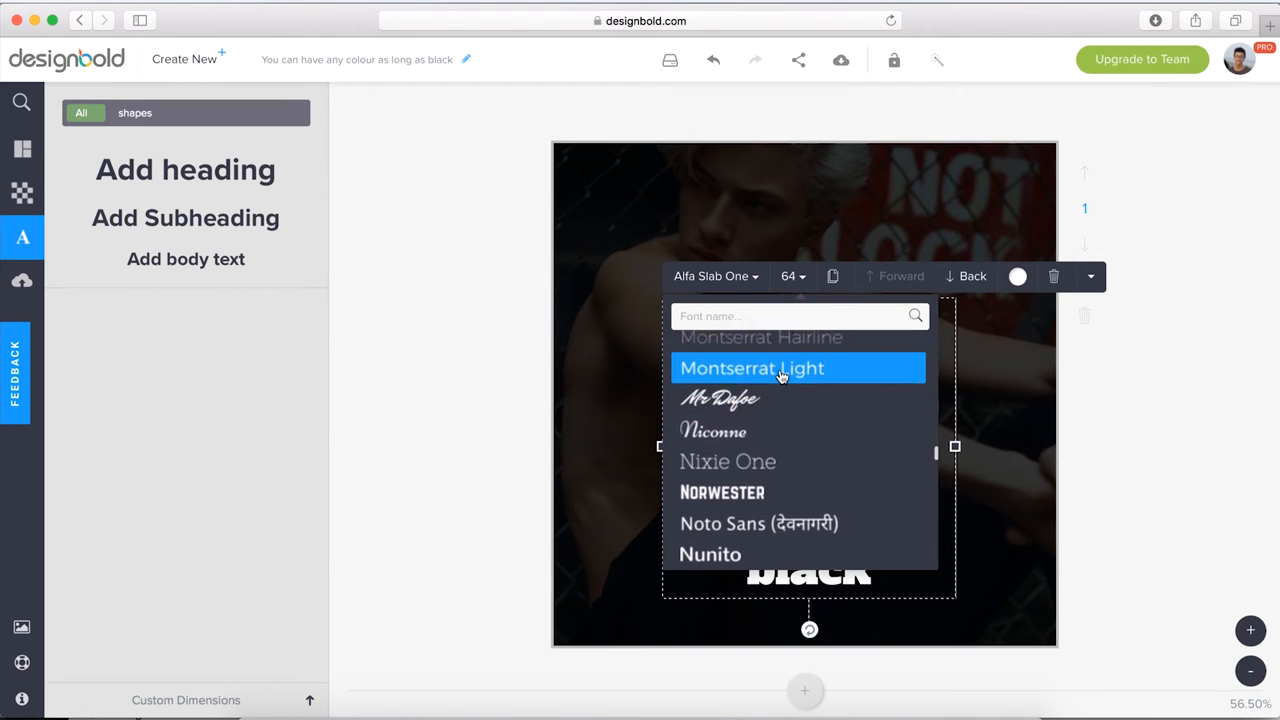
pyautogui.click(752, 368)
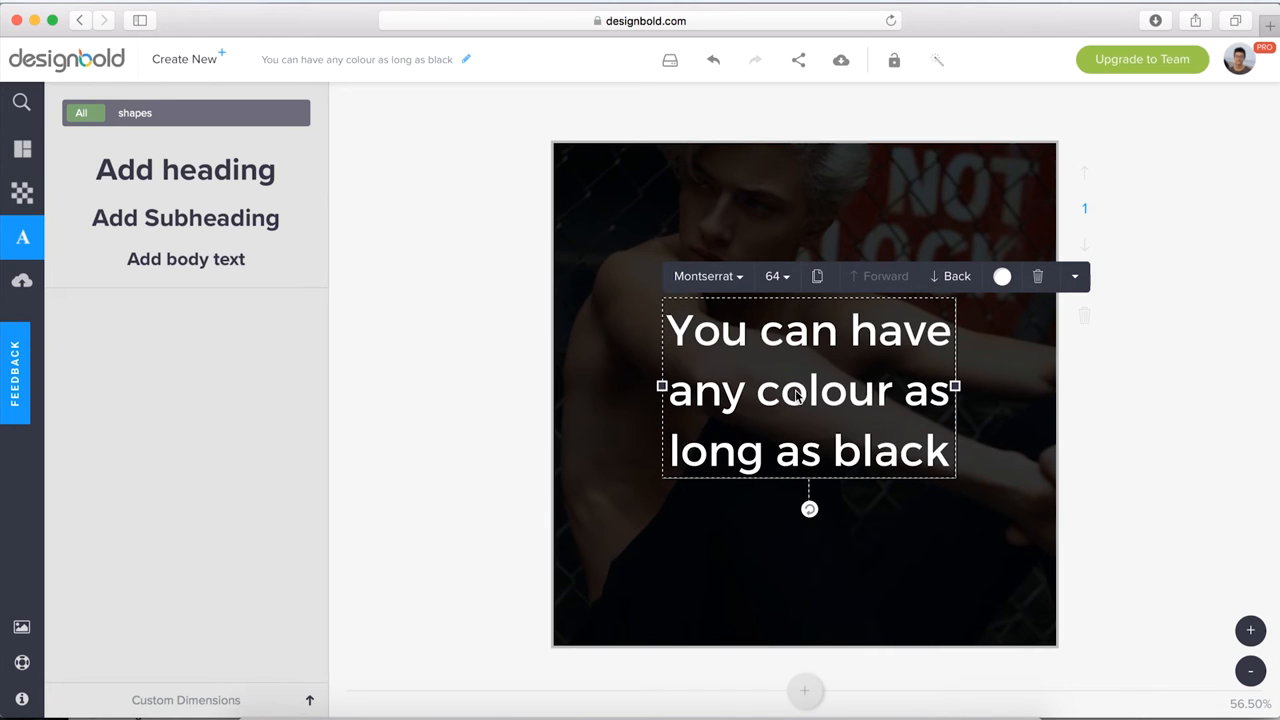
pyautogui.moveTo(864, 364)
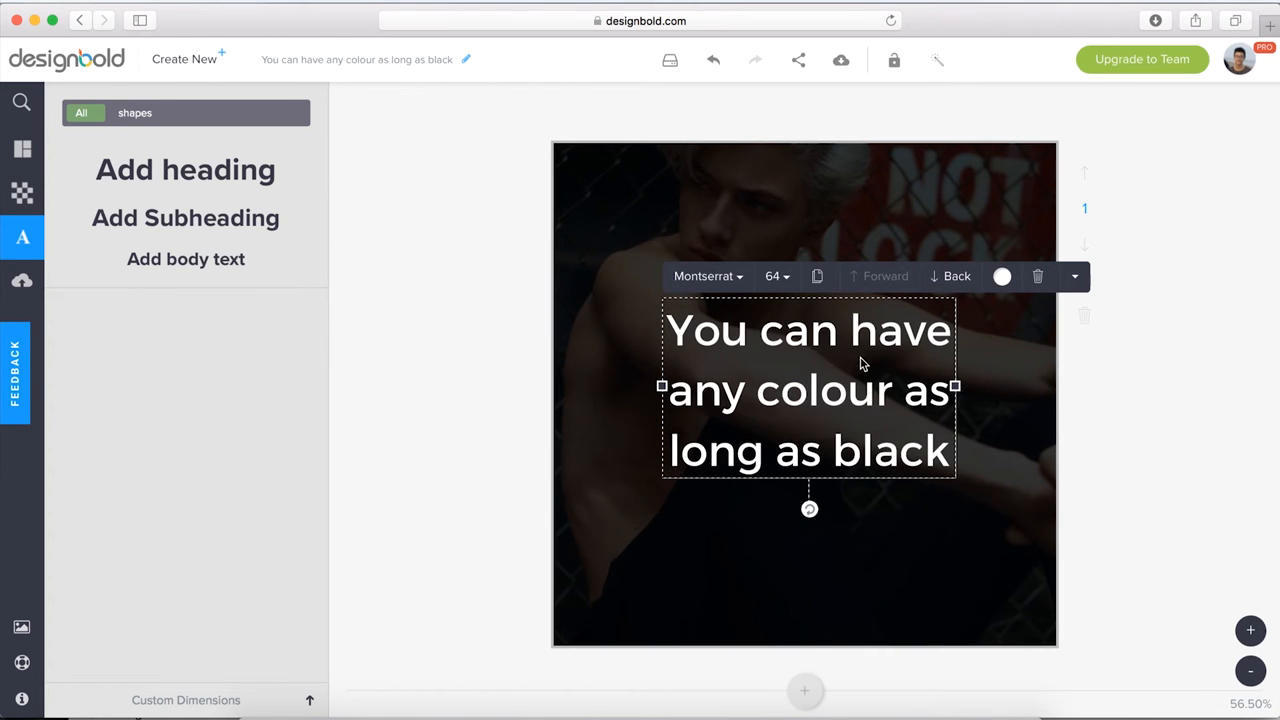
pyautogui.moveTo(1076, 294)
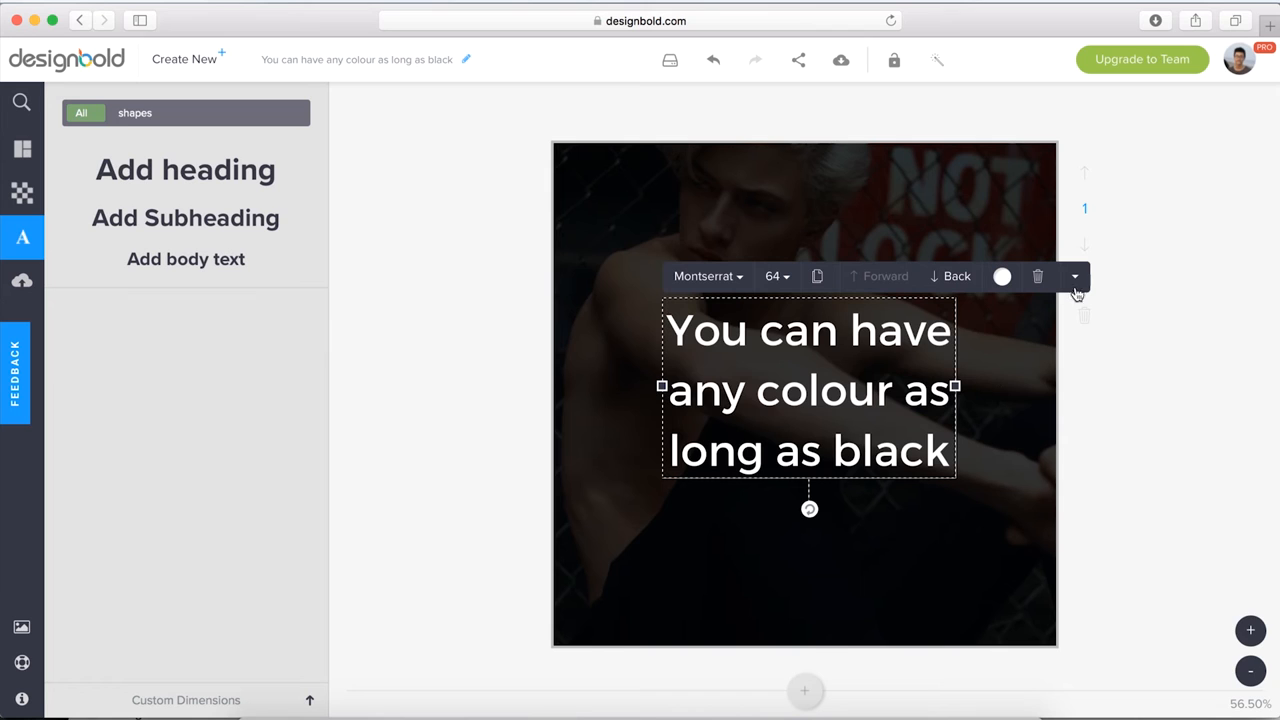
# Make the quote bold and uppercase, then widen its box so it rewraps onto four lines
pyautogui.click(1074, 276)
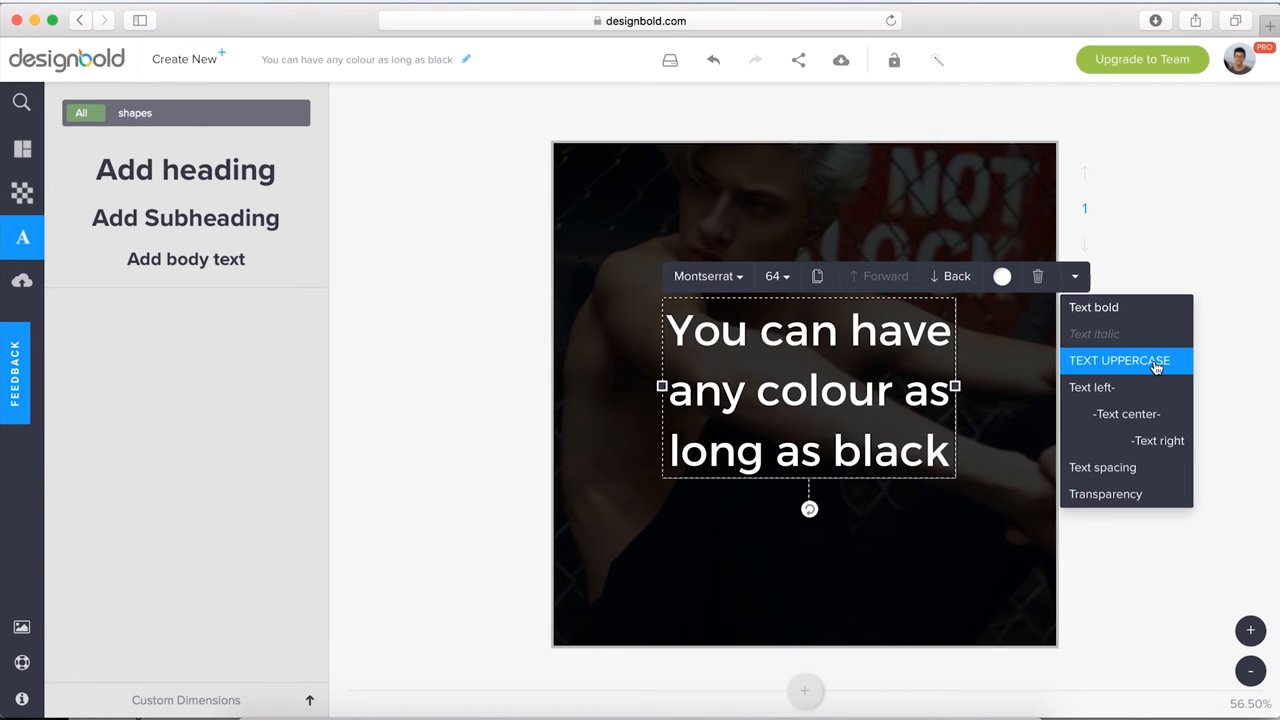
pyautogui.click(1120, 360)
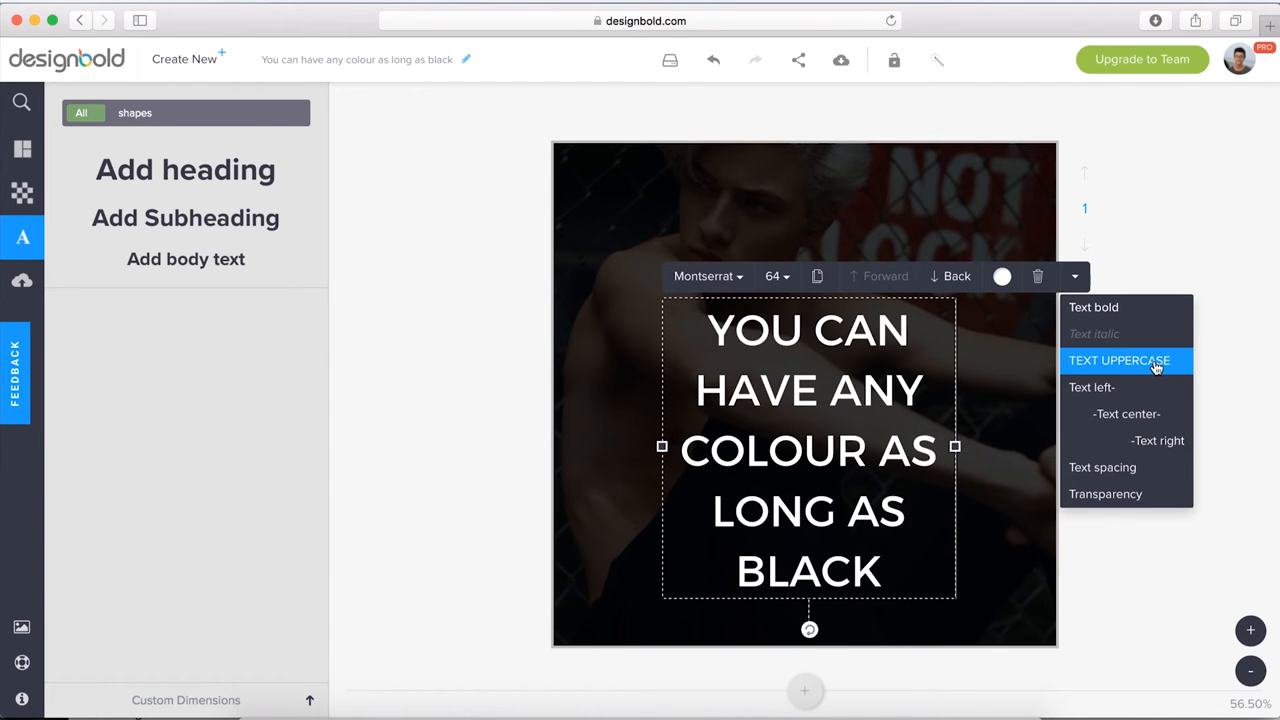
pyautogui.click(1094, 308)
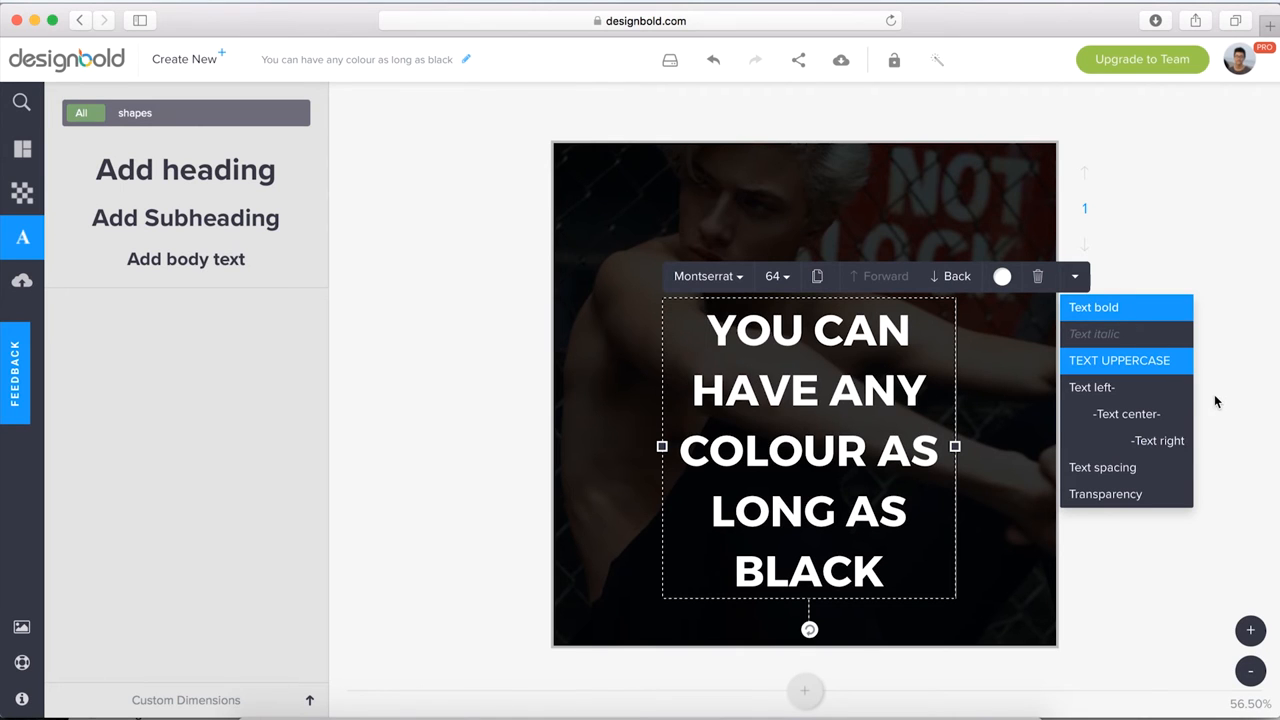
pyautogui.click(1222, 400)
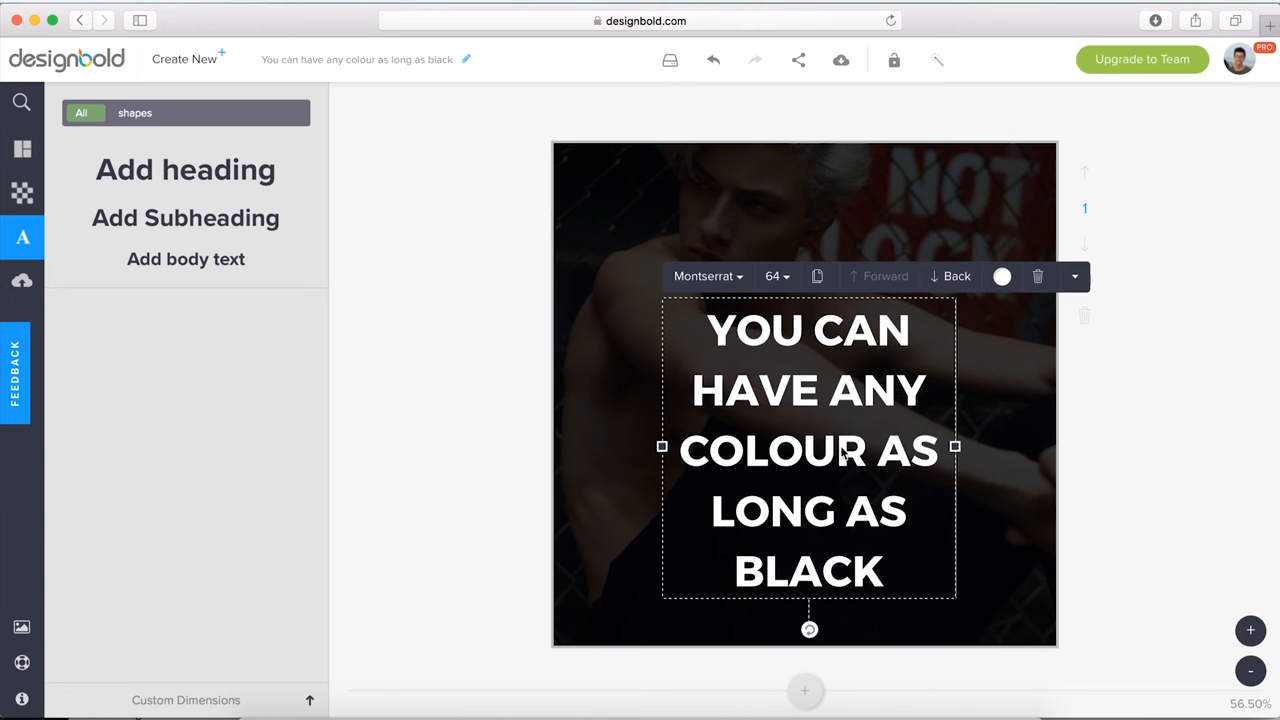
pyautogui.moveTo(956, 448); pyautogui.dragTo(1012, 418)
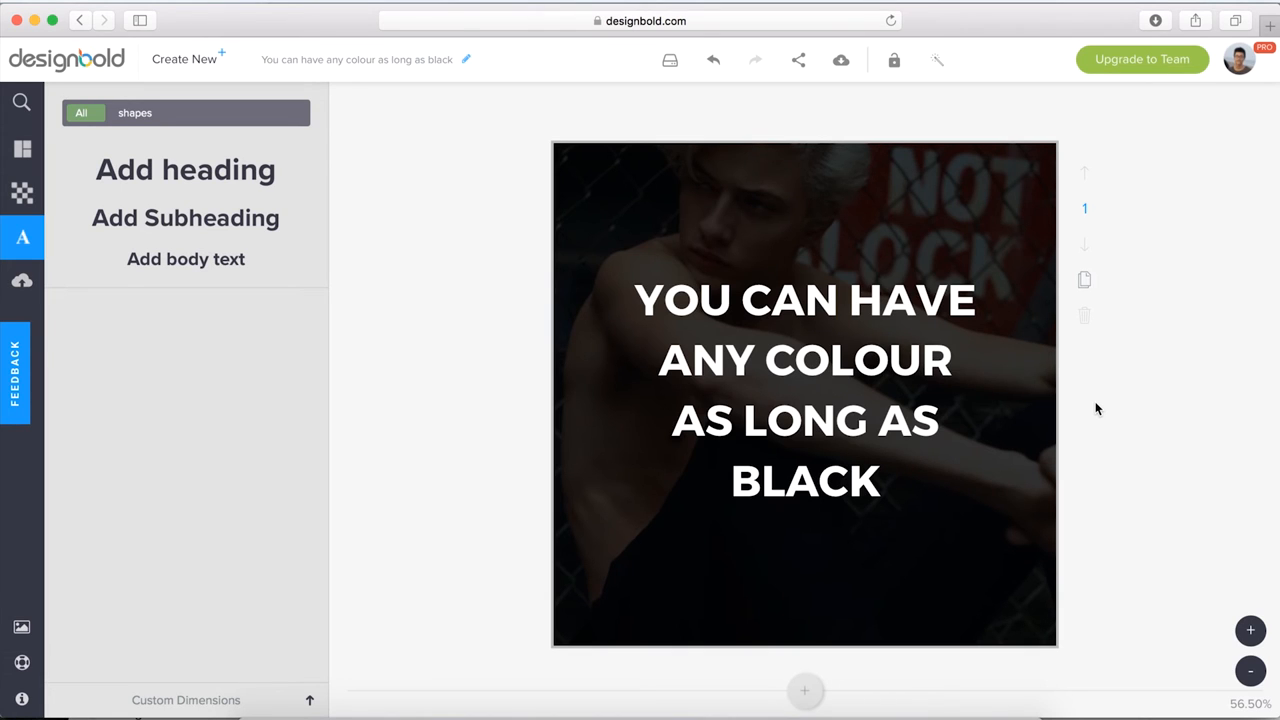
pyautogui.moveTo(904, 504)
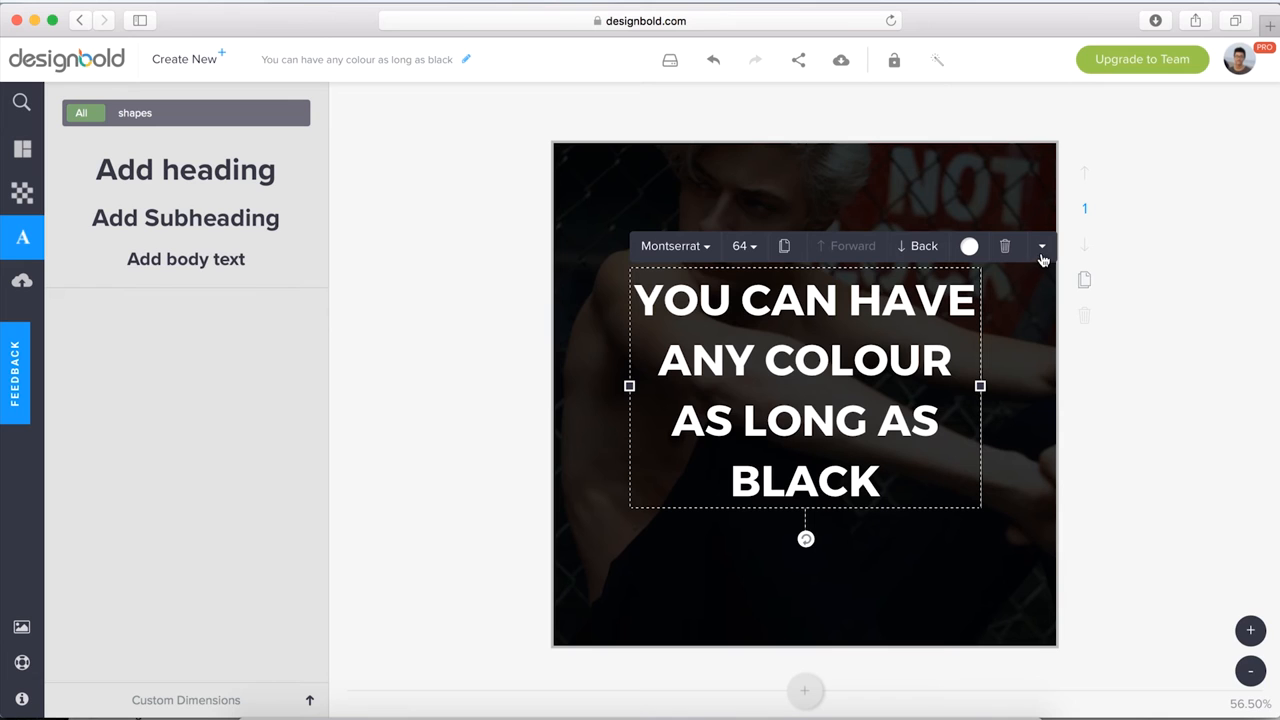
# Reduce the quote's line height to 1.1 for tighter spacing
pyautogui.click(1040, 246)
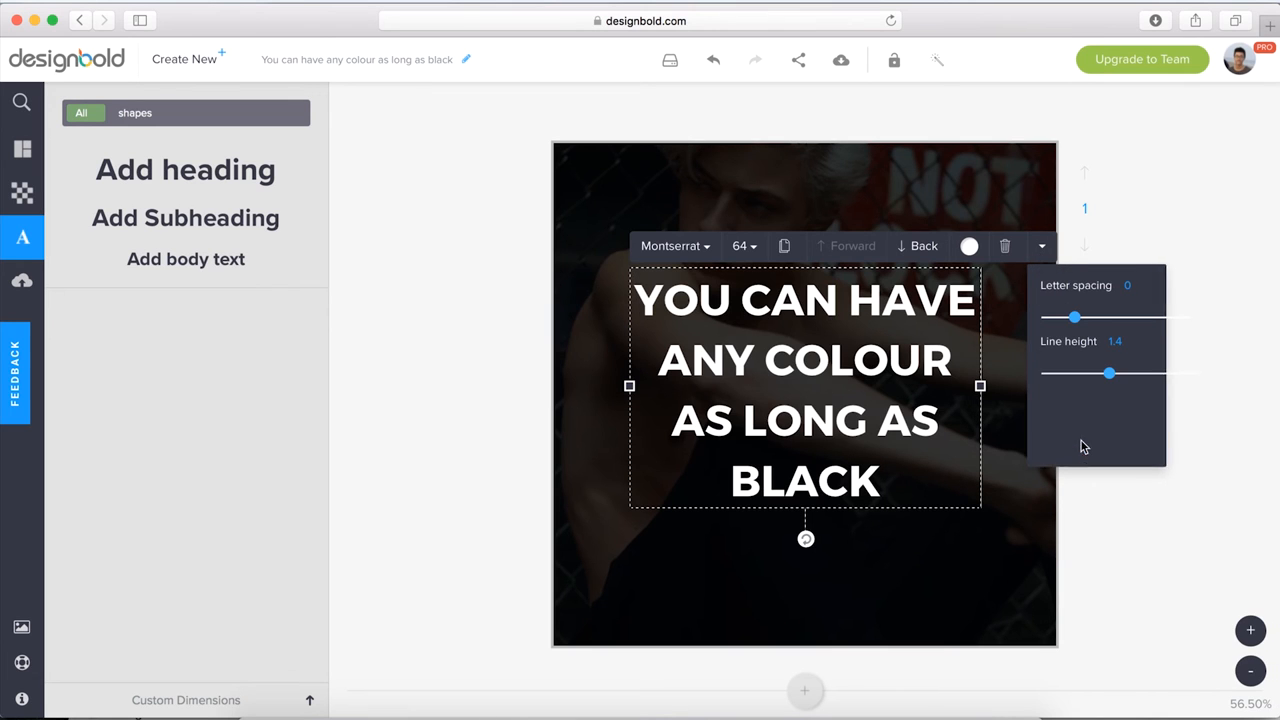
pyautogui.moveTo(1108, 374); pyautogui.dragTo(1098, 374)
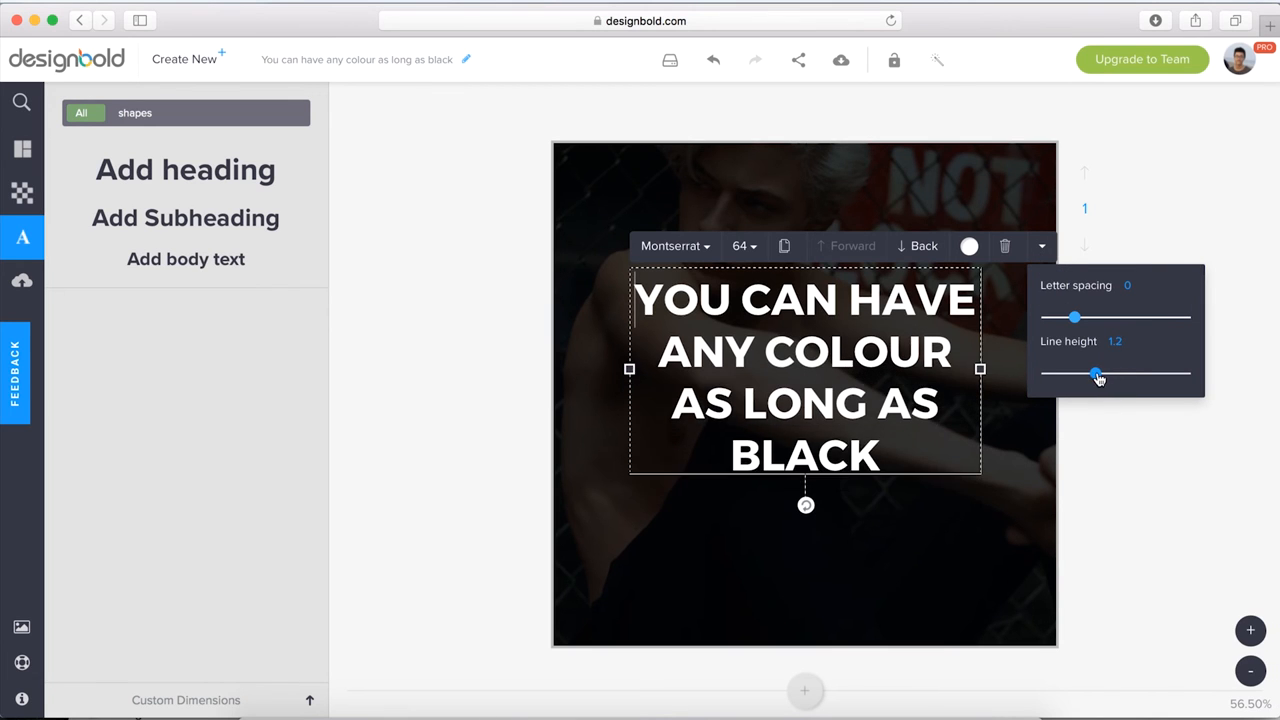
pyautogui.moveTo(1098, 374); pyautogui.dragTo(1088, 374)
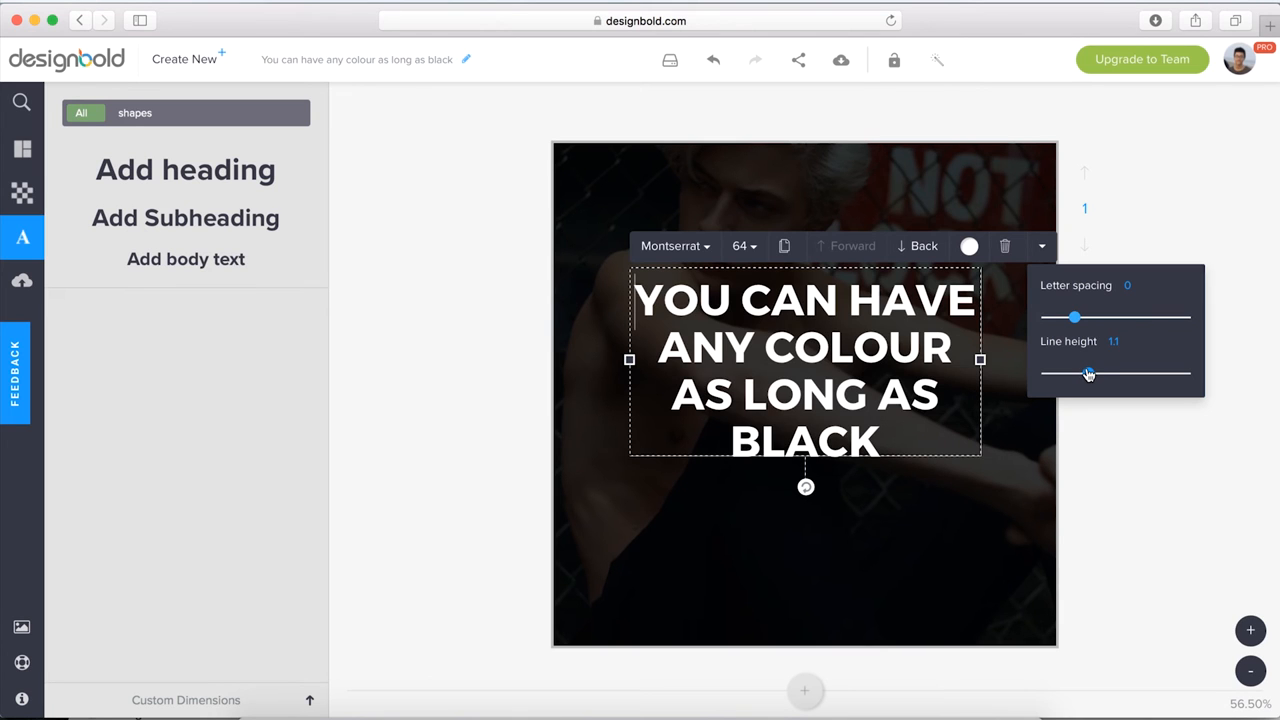
pyautogui.click(1128, 468)
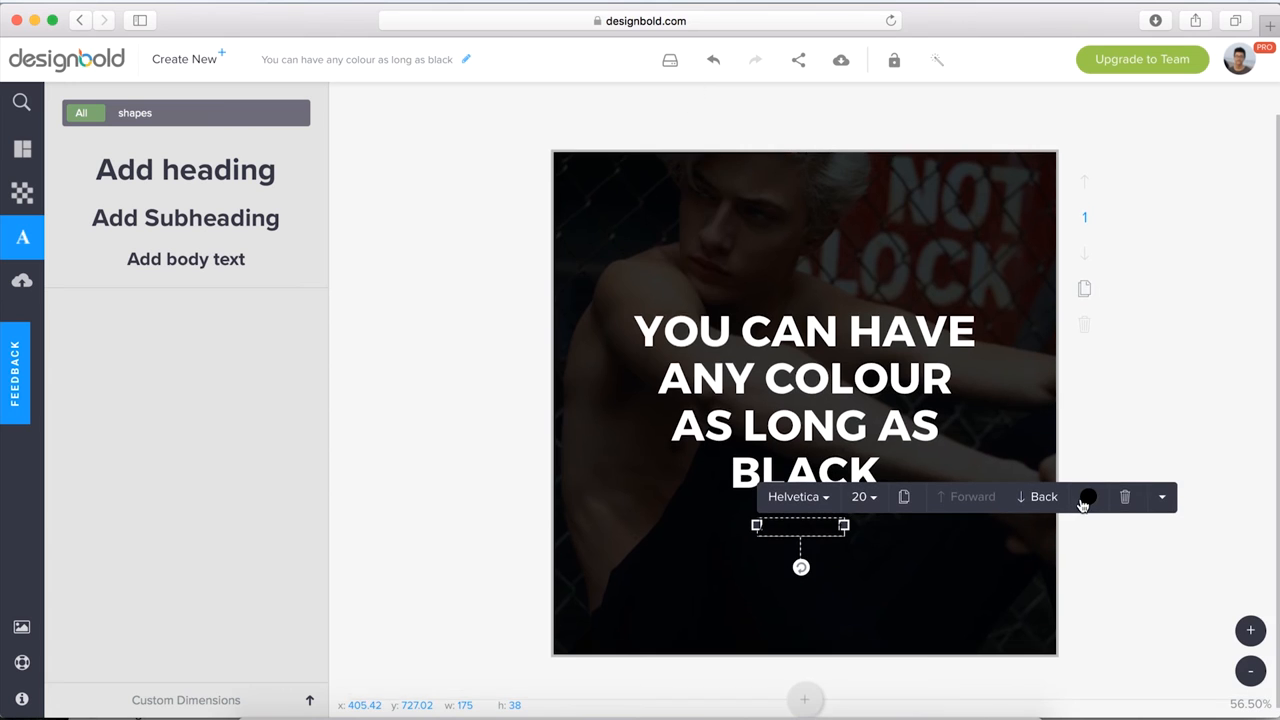
# Add a white 'Henry Ford' signature below the quote in Aileron Thin
pyautogui.click(1088, 496)
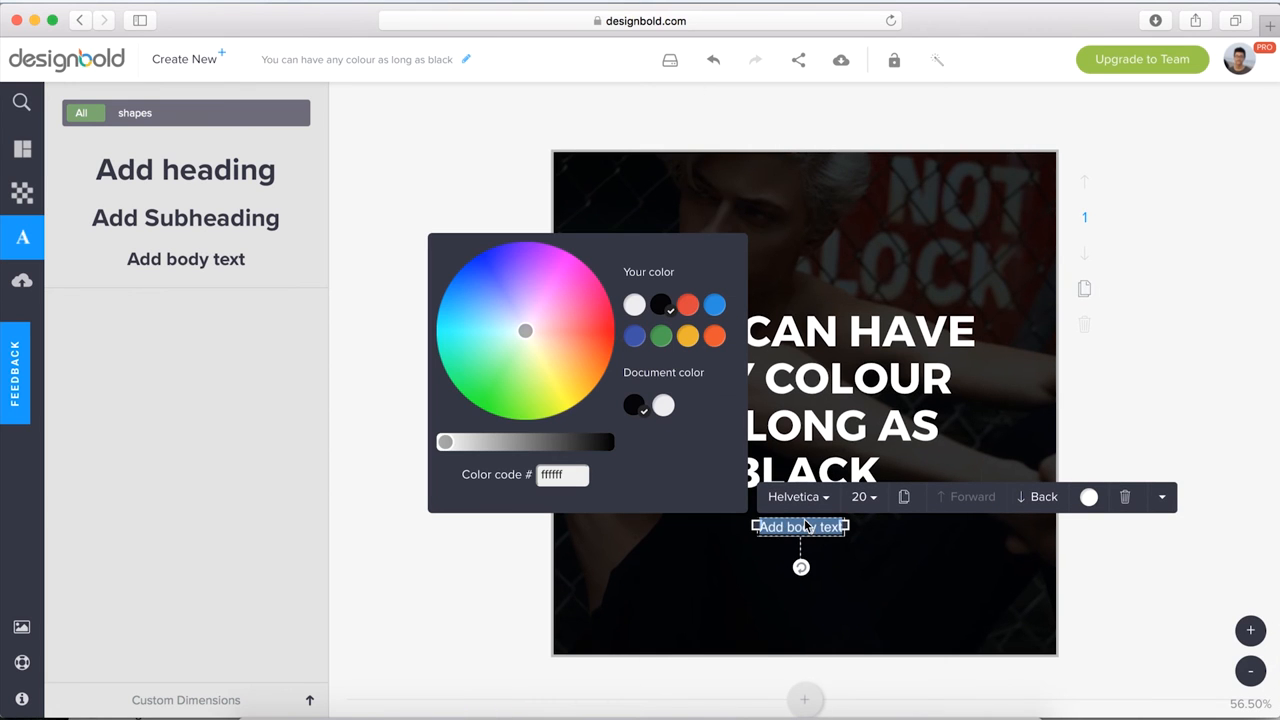
pyautogui.write('Henry')
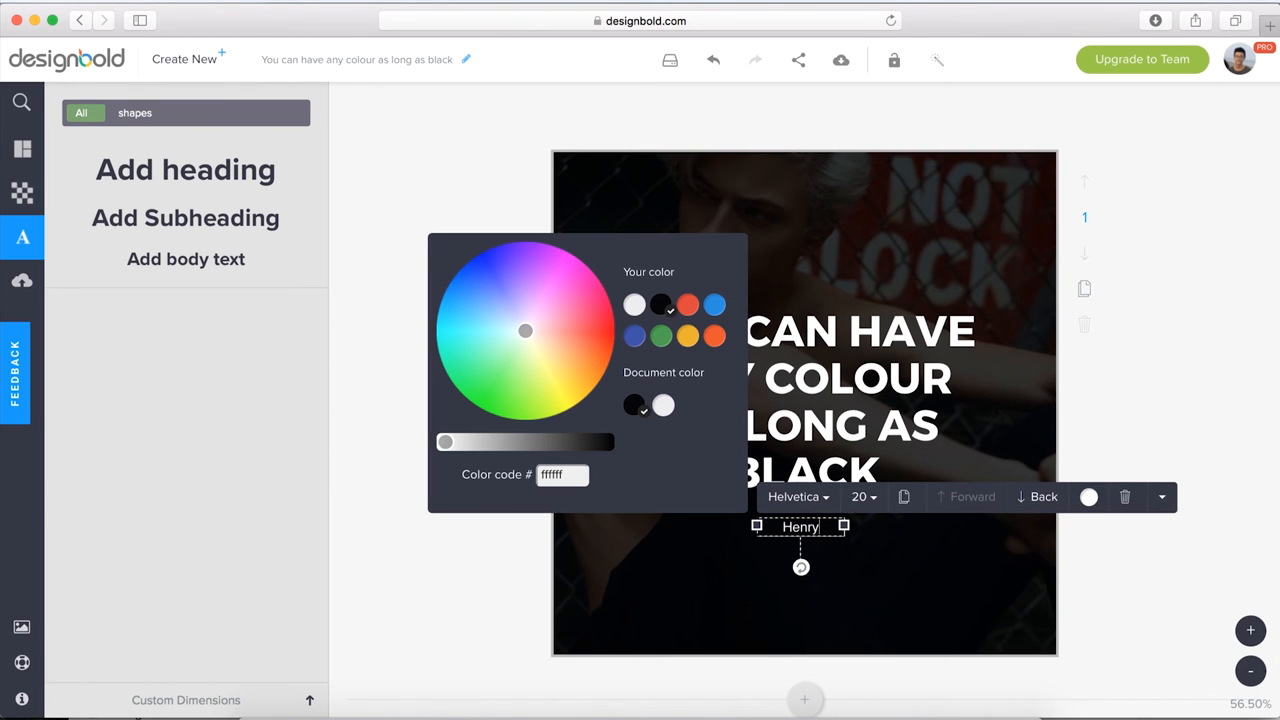
pyautogui.write('Ford')
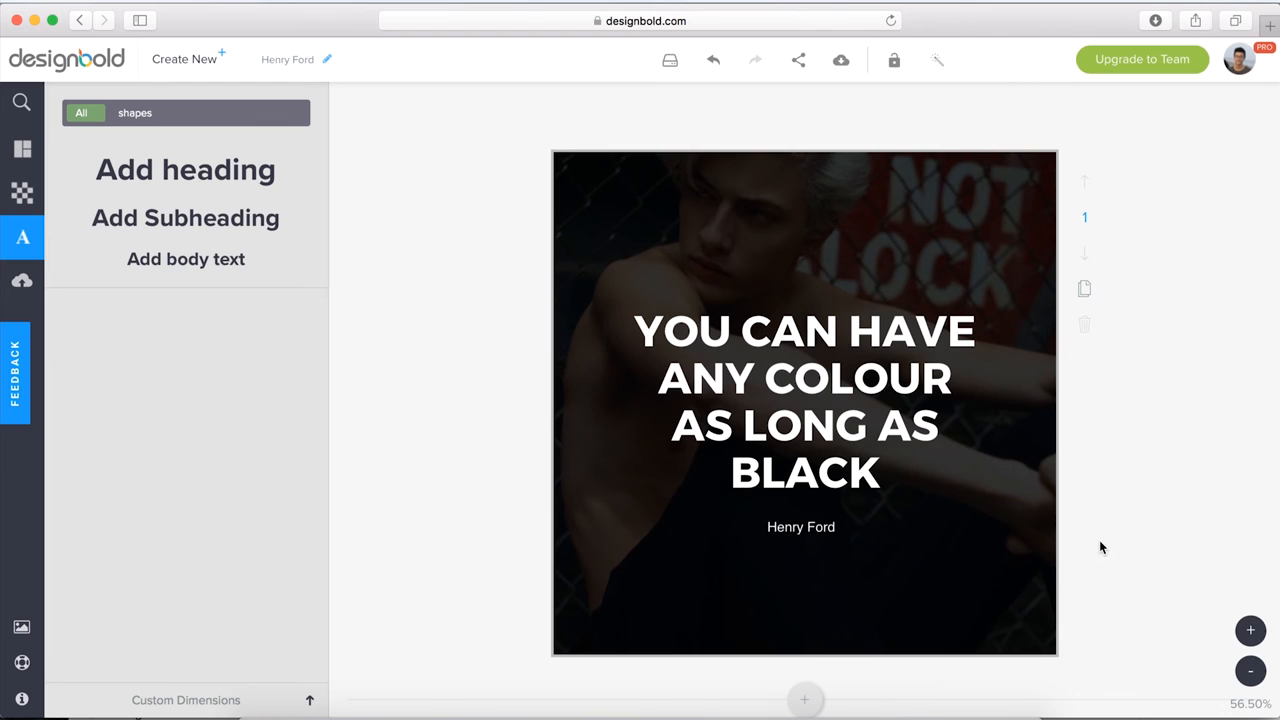
pyautogui.moveTo(920, 534)
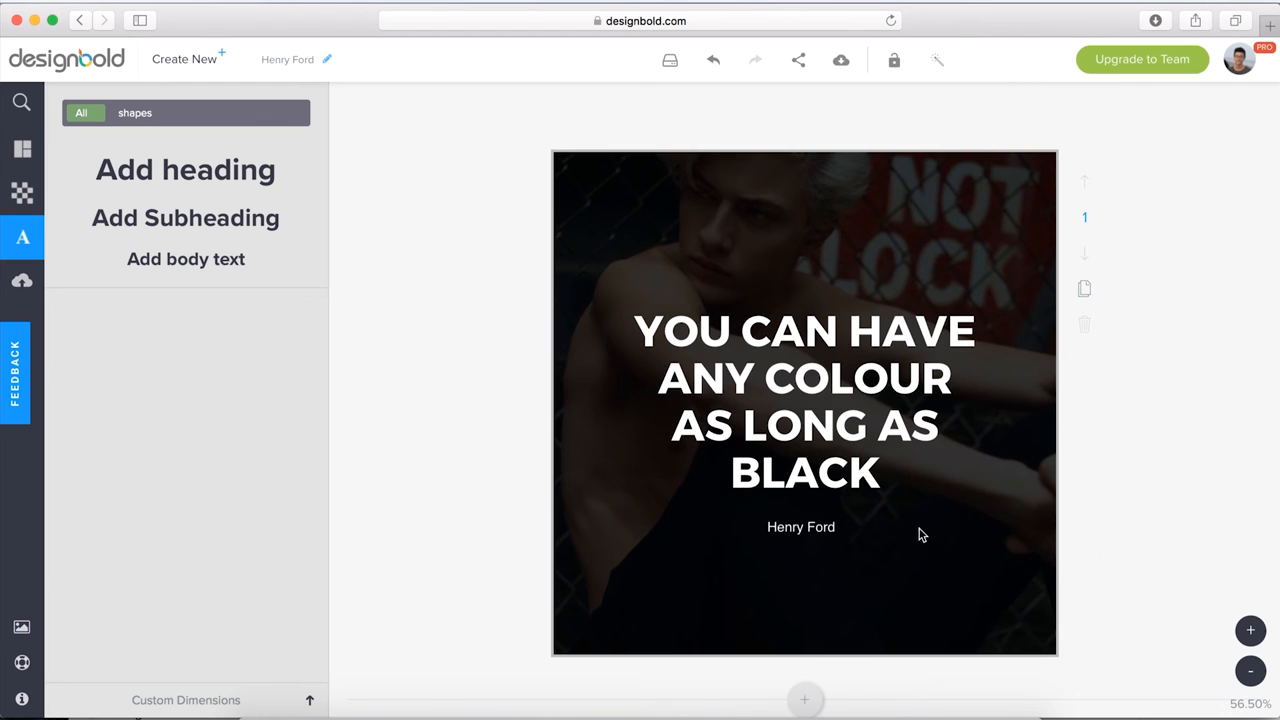
pyautogui.click(800, 528)
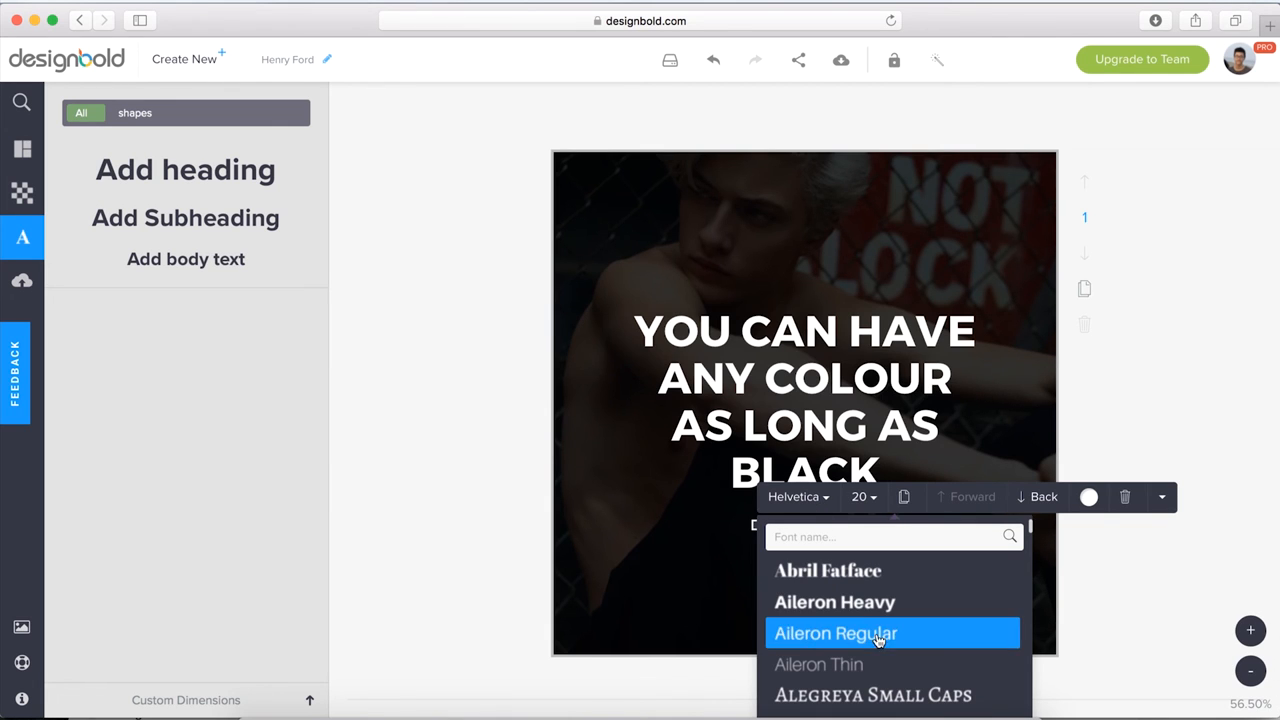
pyautogui.moveTo(880, 664)
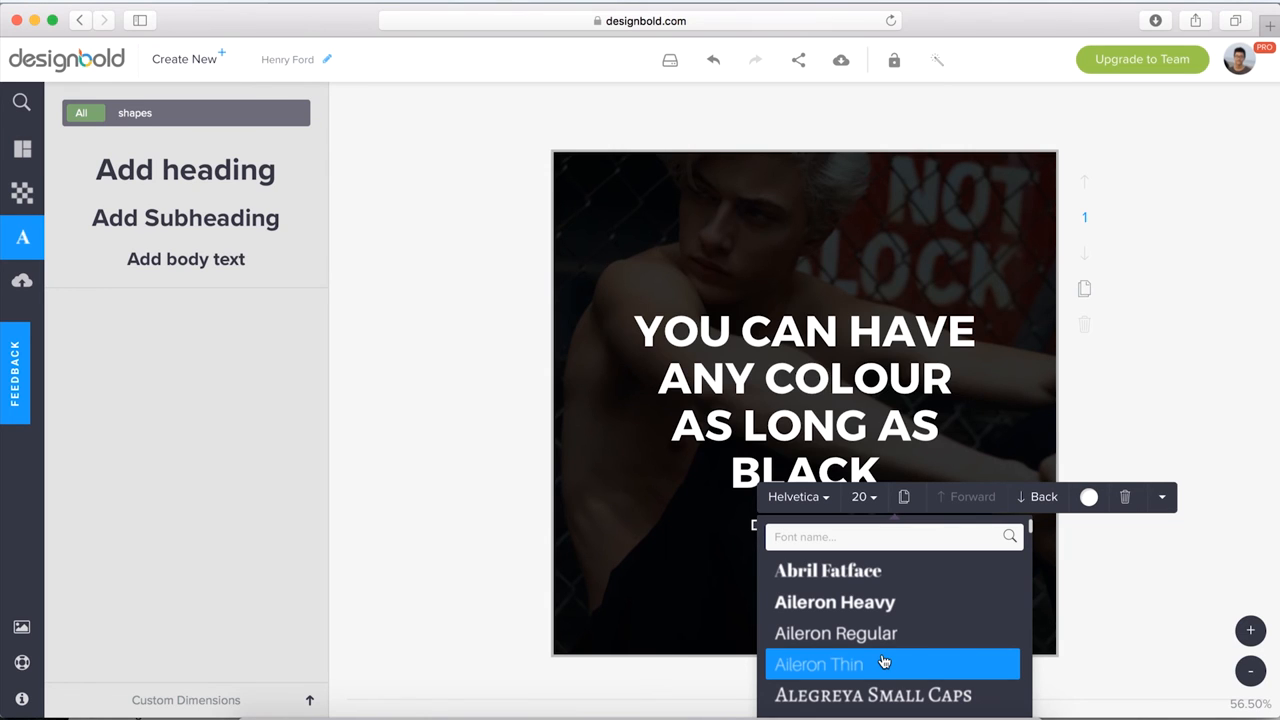
pyautogui.moveTo(880, 664)
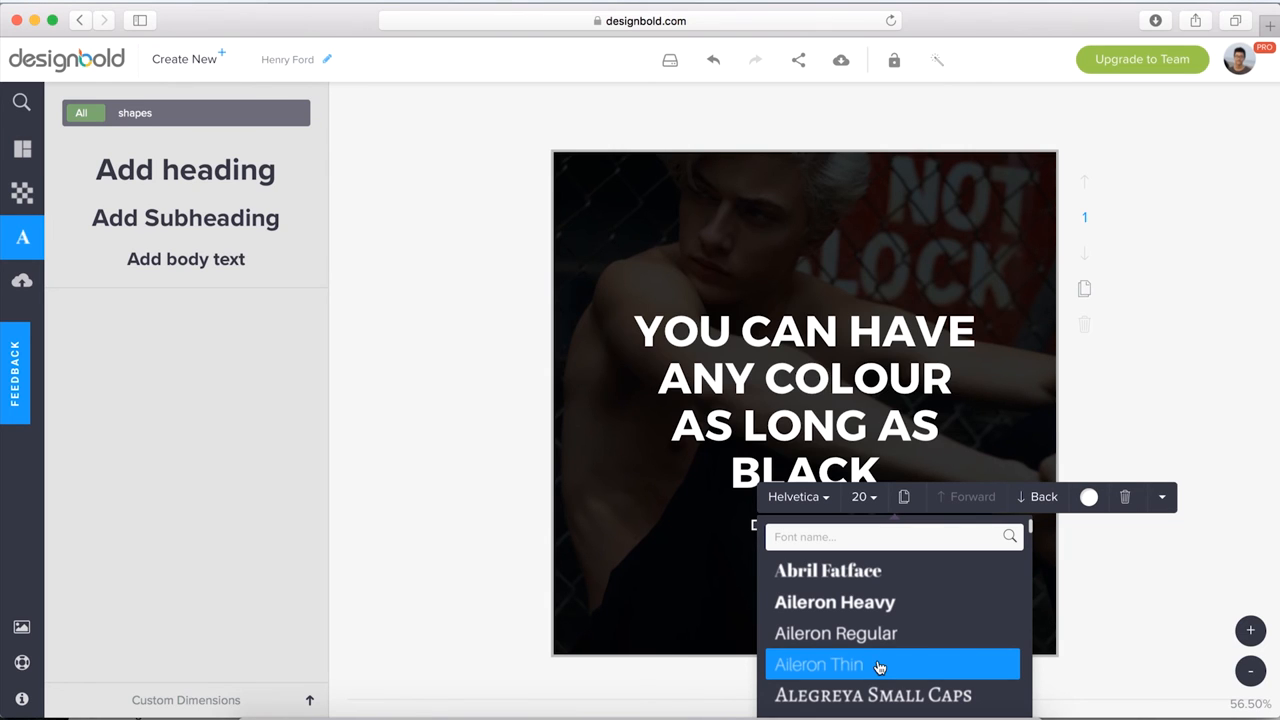
pyautogui.moveTo(880, 664)
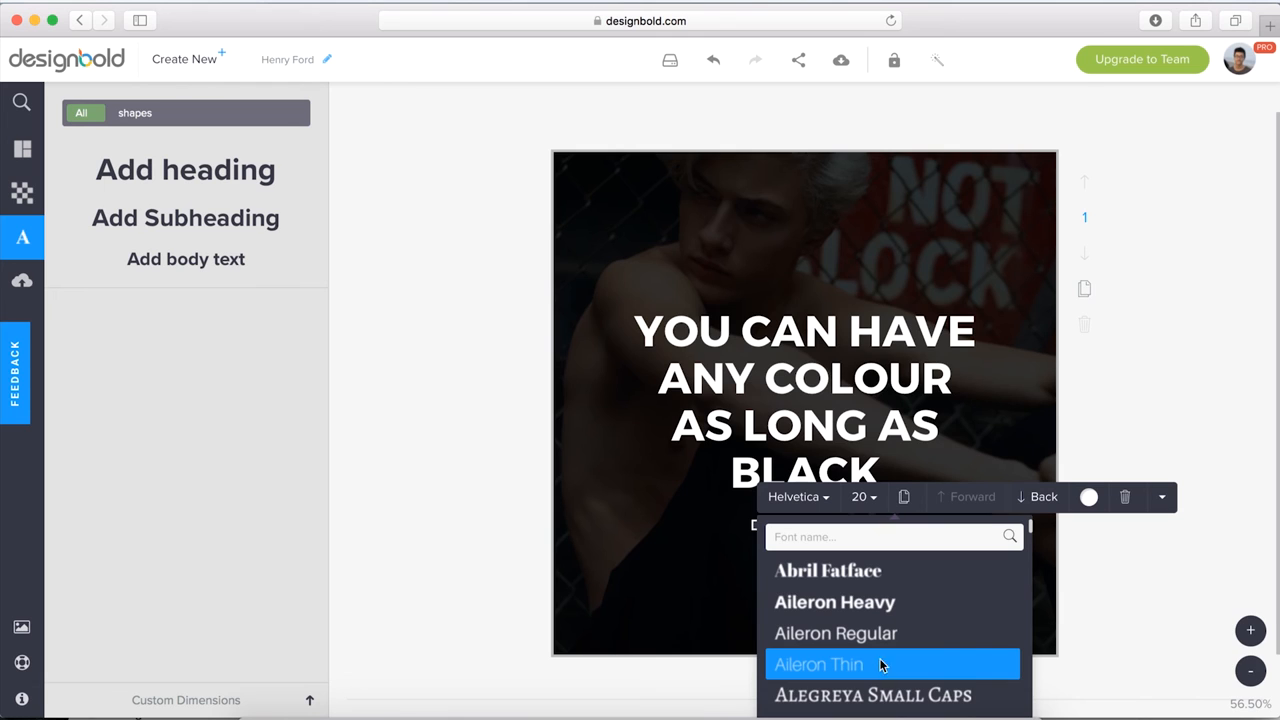
pyautogui.click(1148, 586)
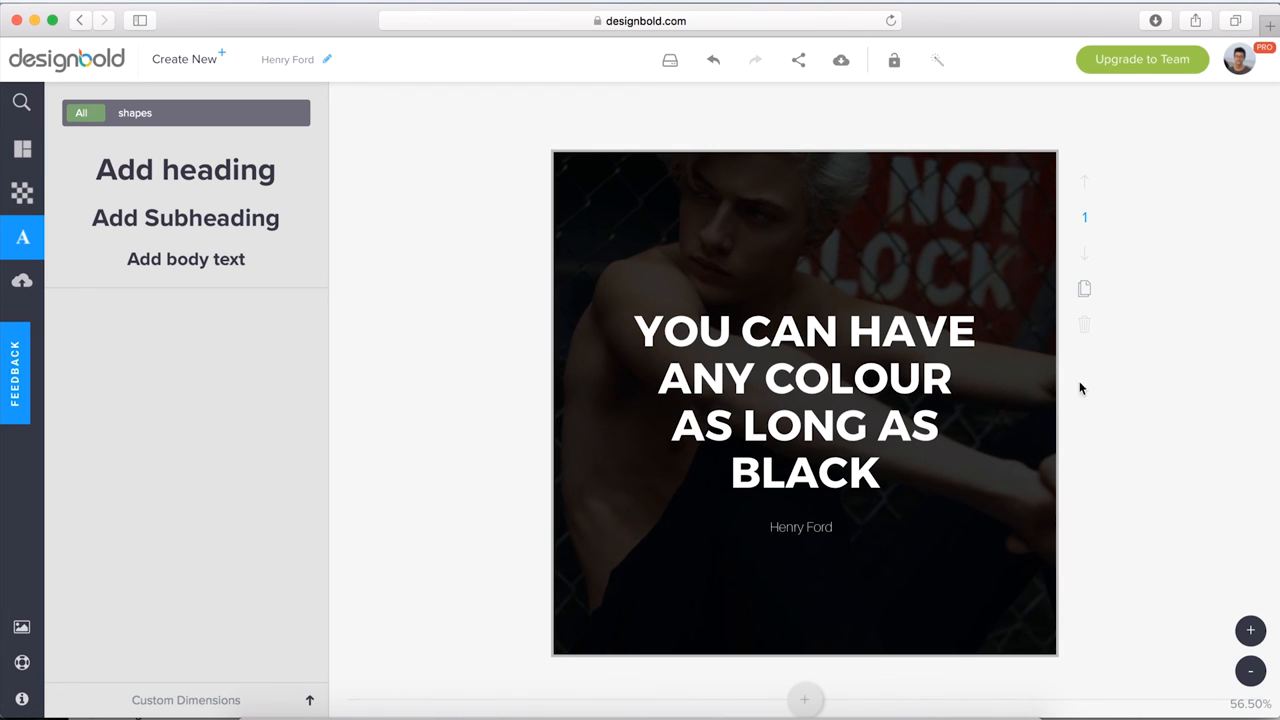
# Tint the background photo red after trying blue and indigo shades
pyautogui.click(800, 400)
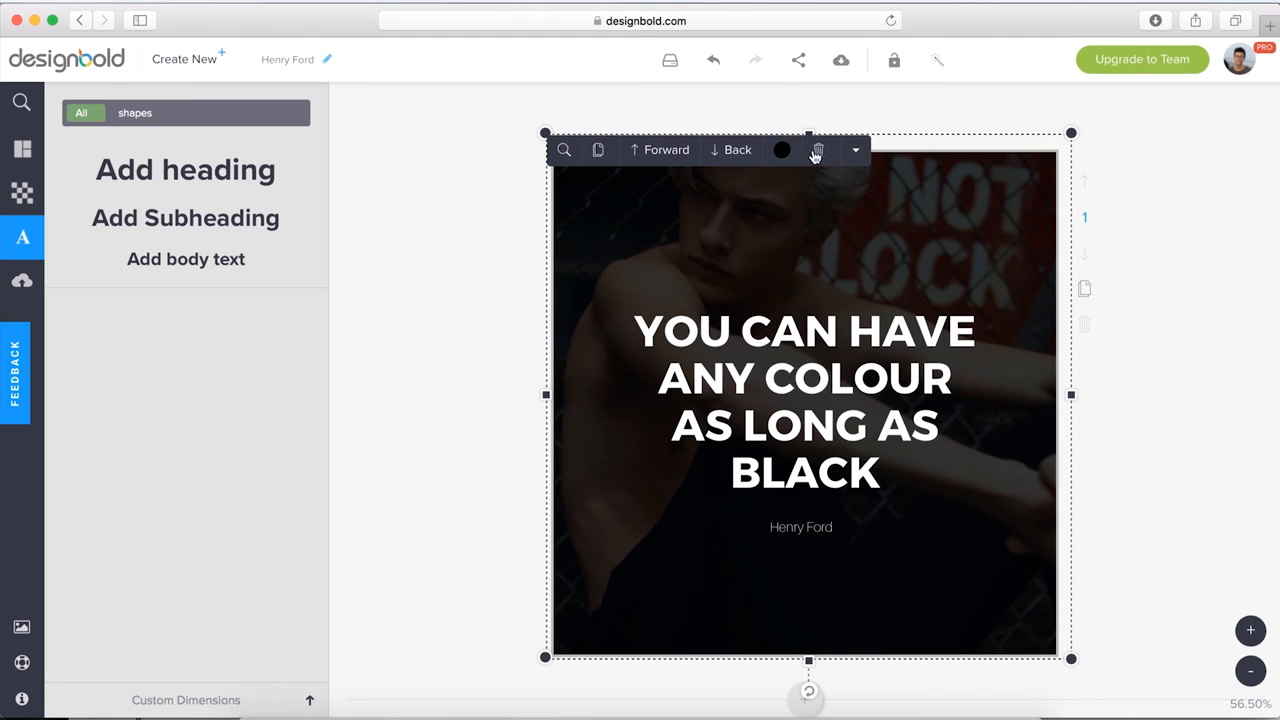
pyautogui.click(782, 148)
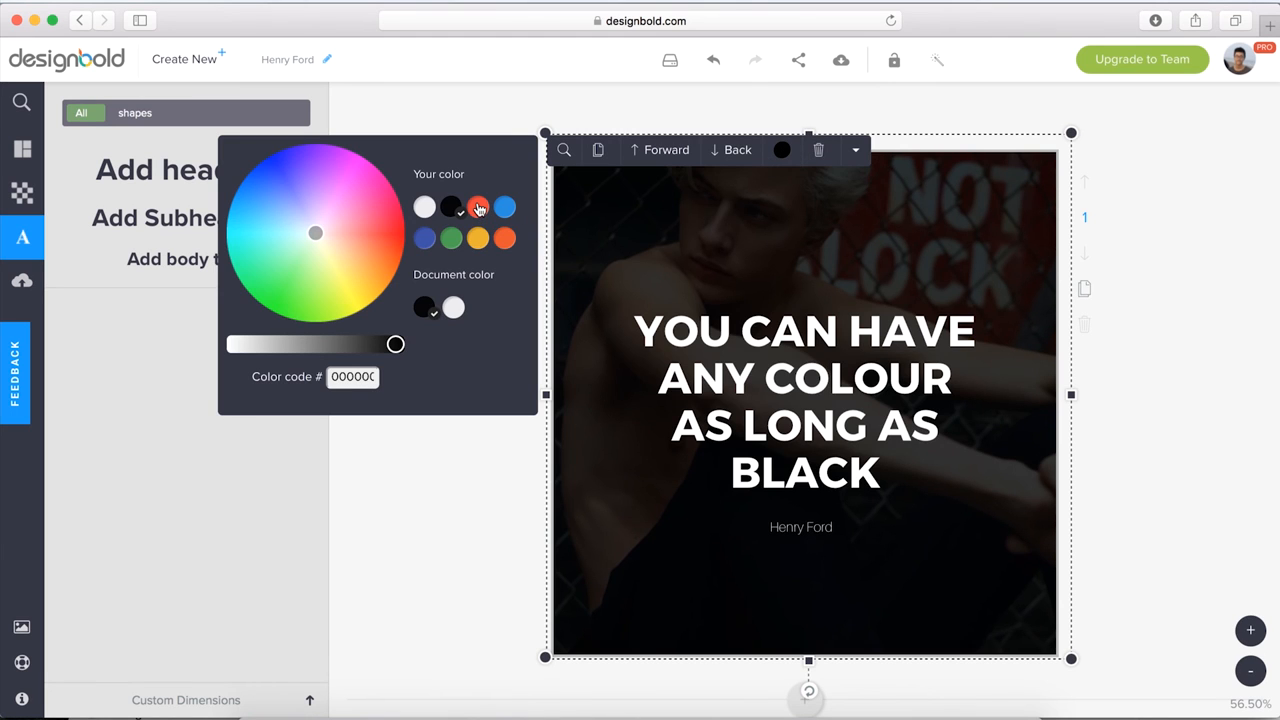
pyautogui.click(478, 206)
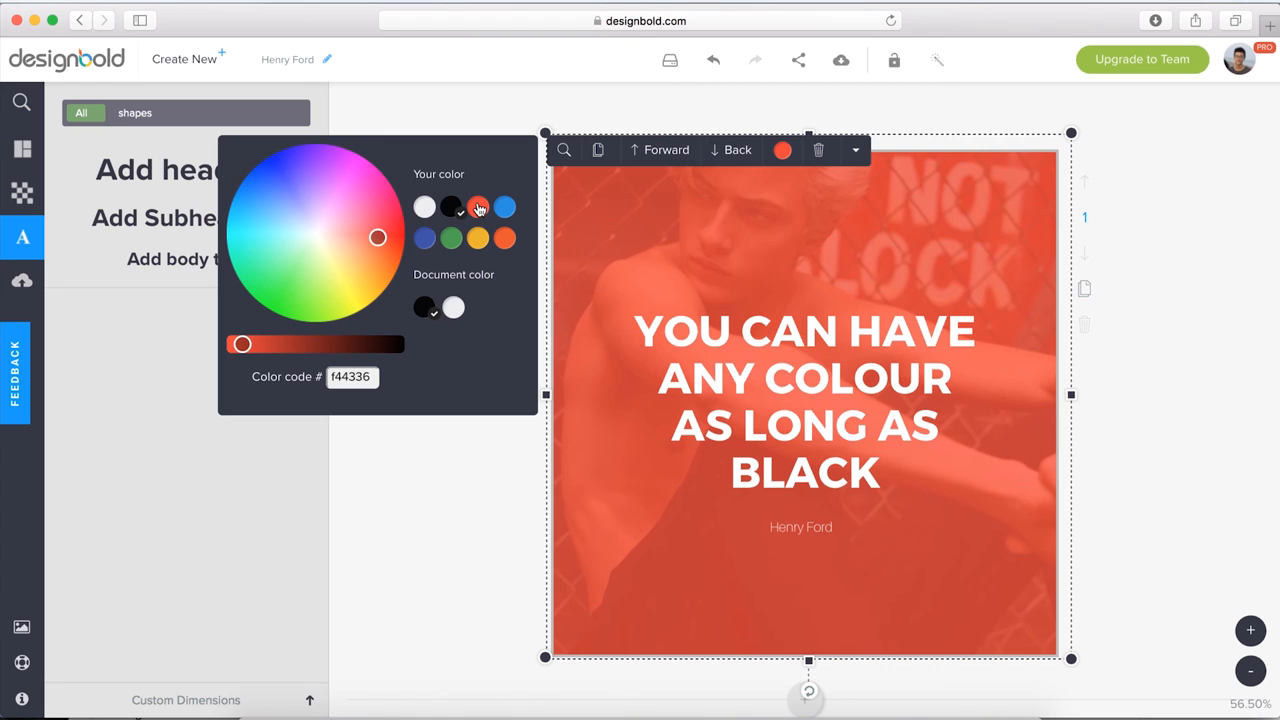
pyautogui.click(504, 206)
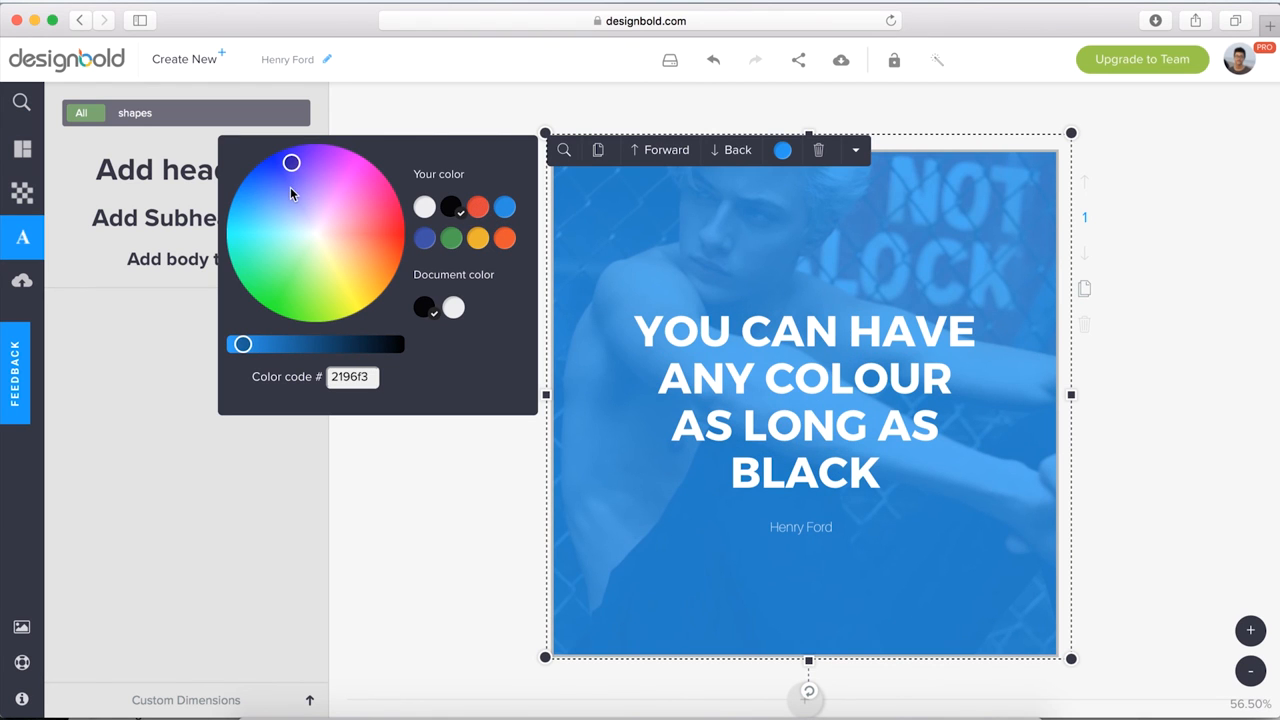
pyautogui.click(286, 176)
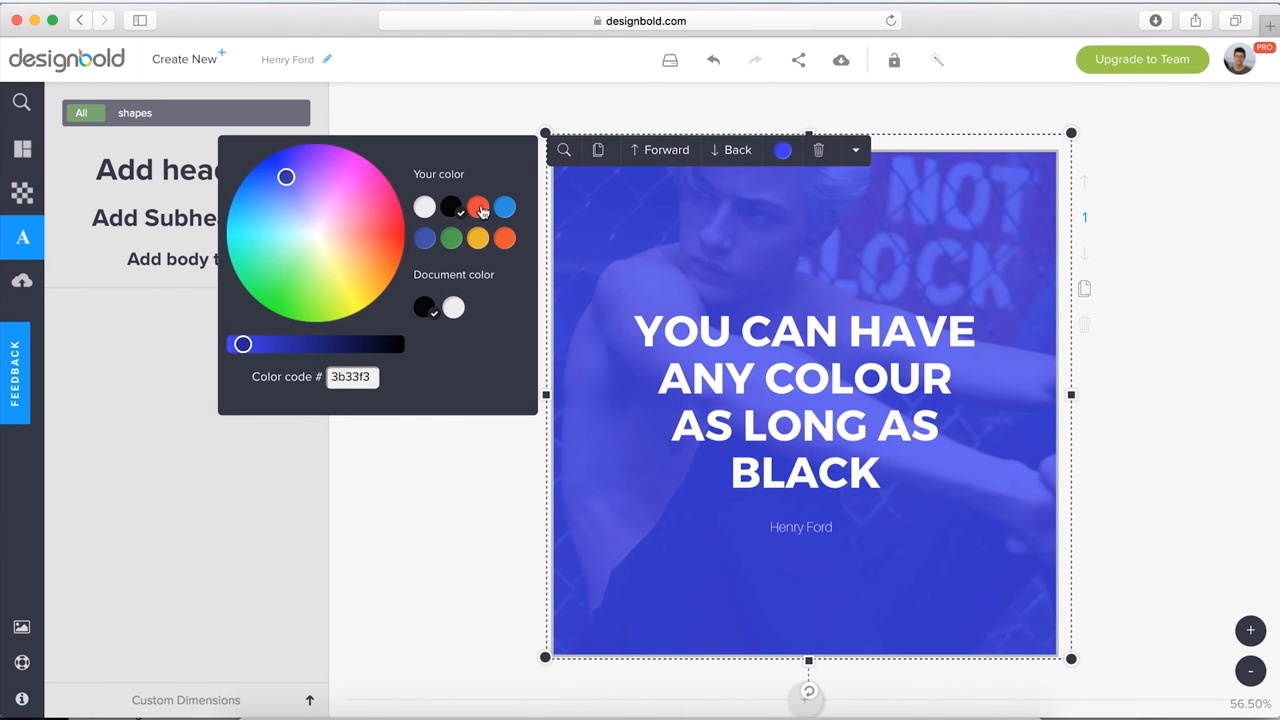
pyautogui.click(476, 206)
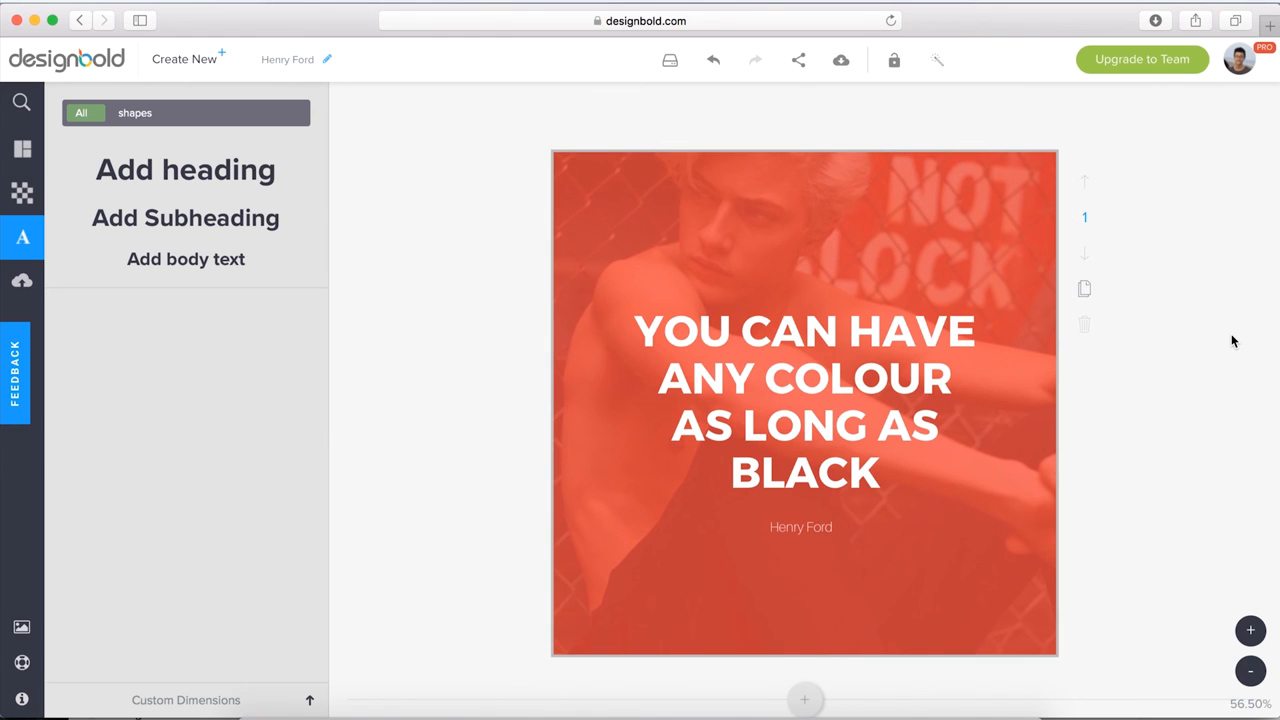
pyautogui.moveTo(1216, 316)
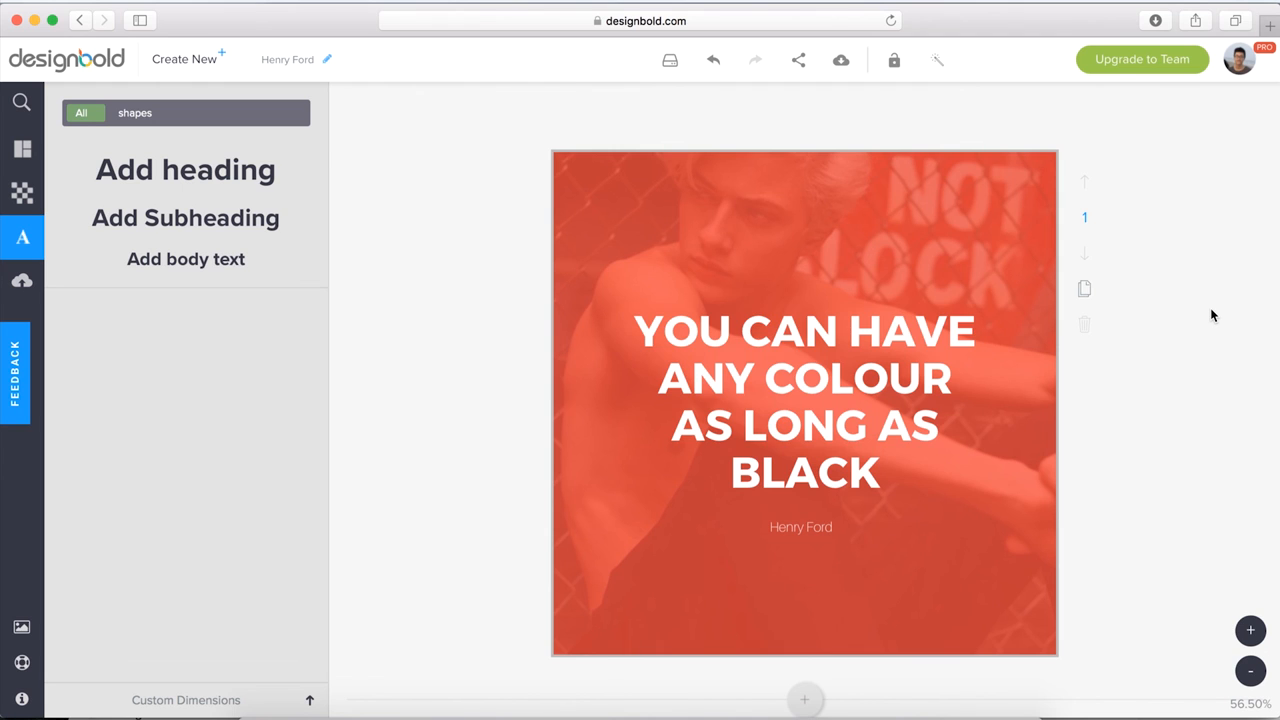
pyautogui.moveTo(856, 92)
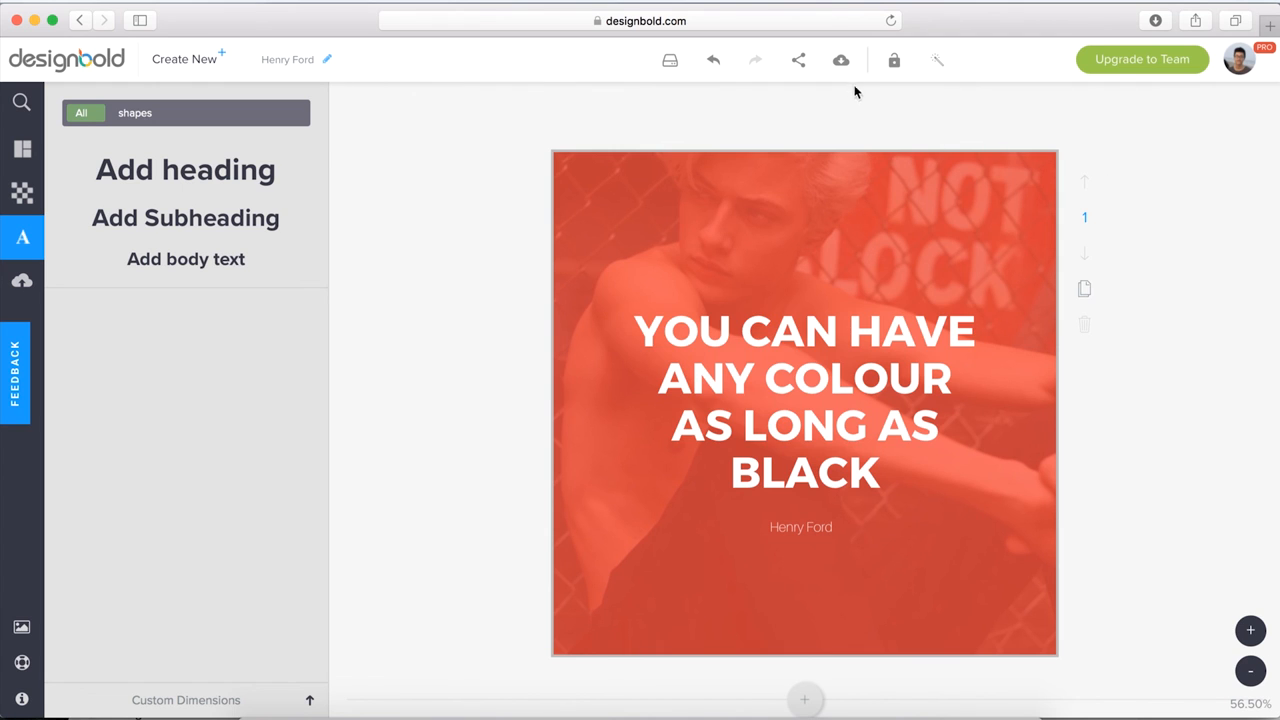
# Download the design to the computer as a PNG named 'Henry Ford'
pyautogui.click(840, 60)
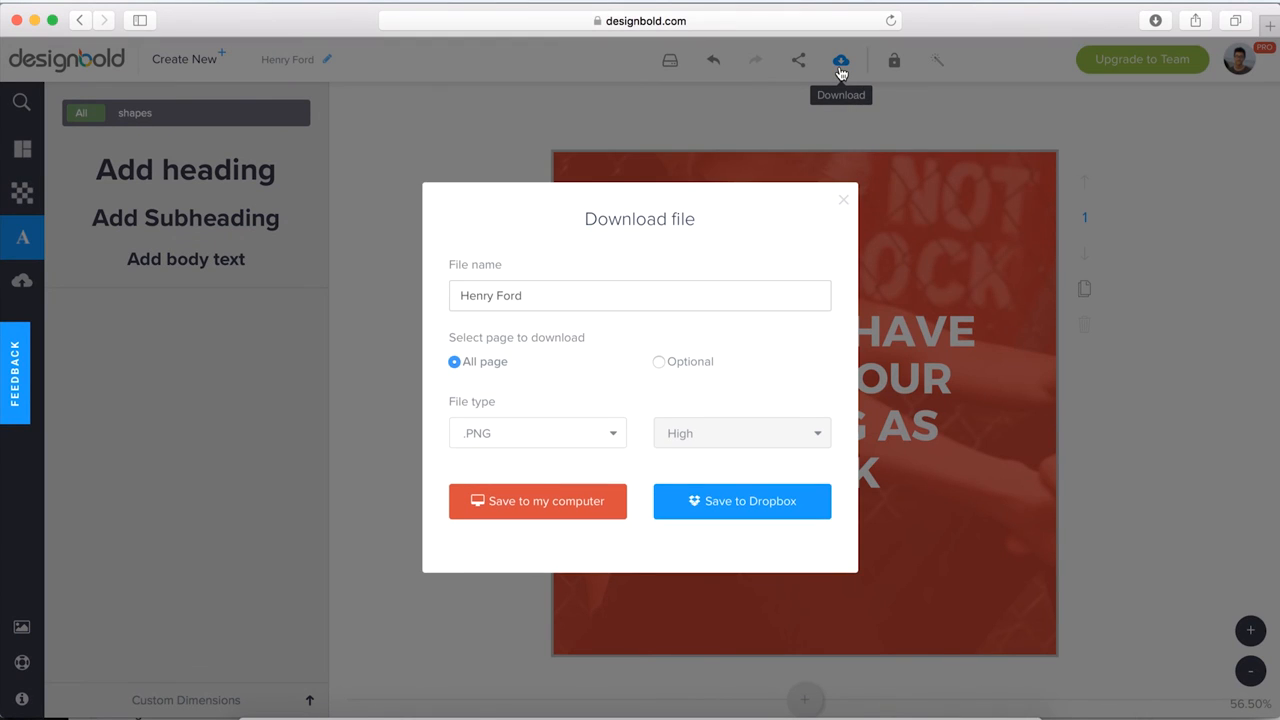
pyautogui.click(640, 296)
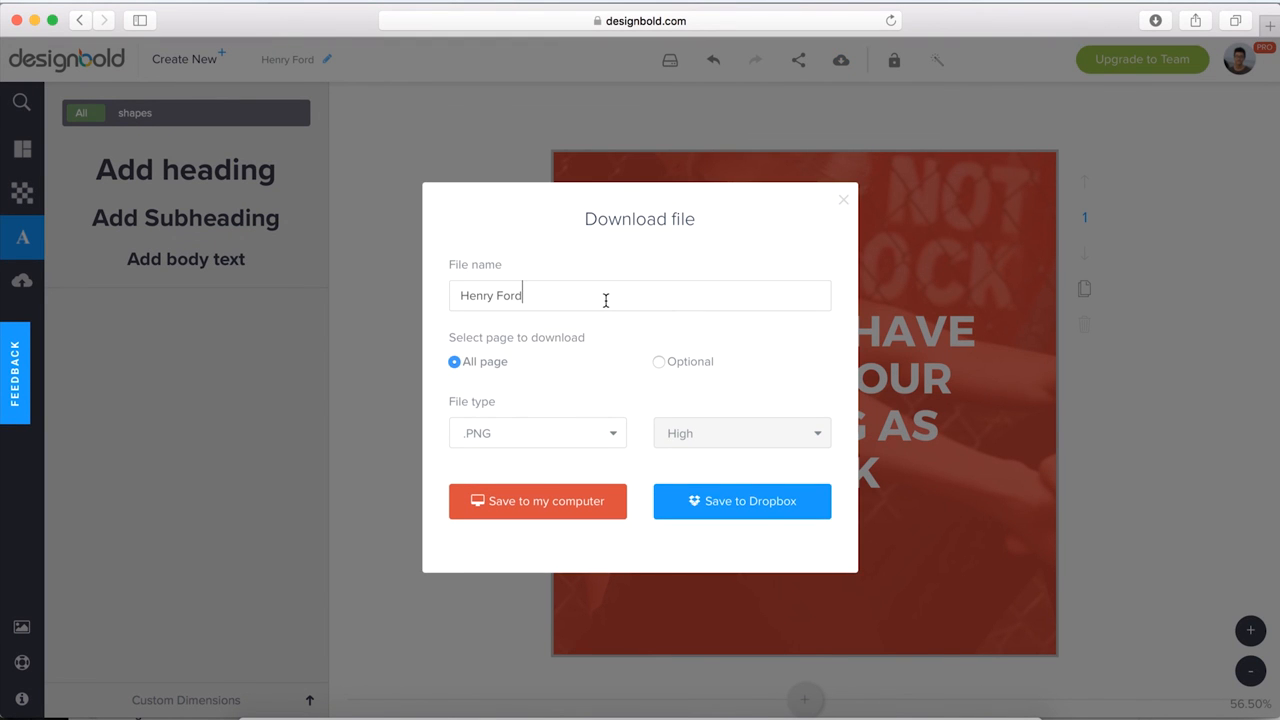
pyautogui.click(536, 500)
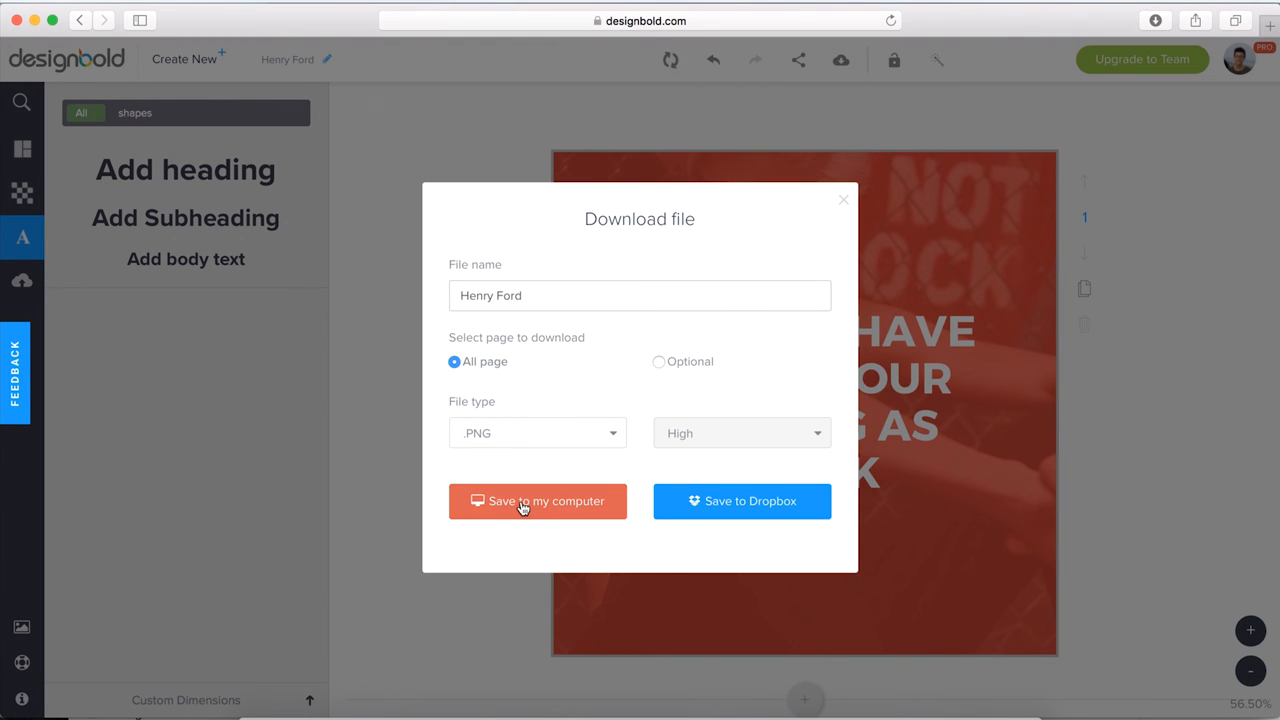
pyautogui.click(536, 500)
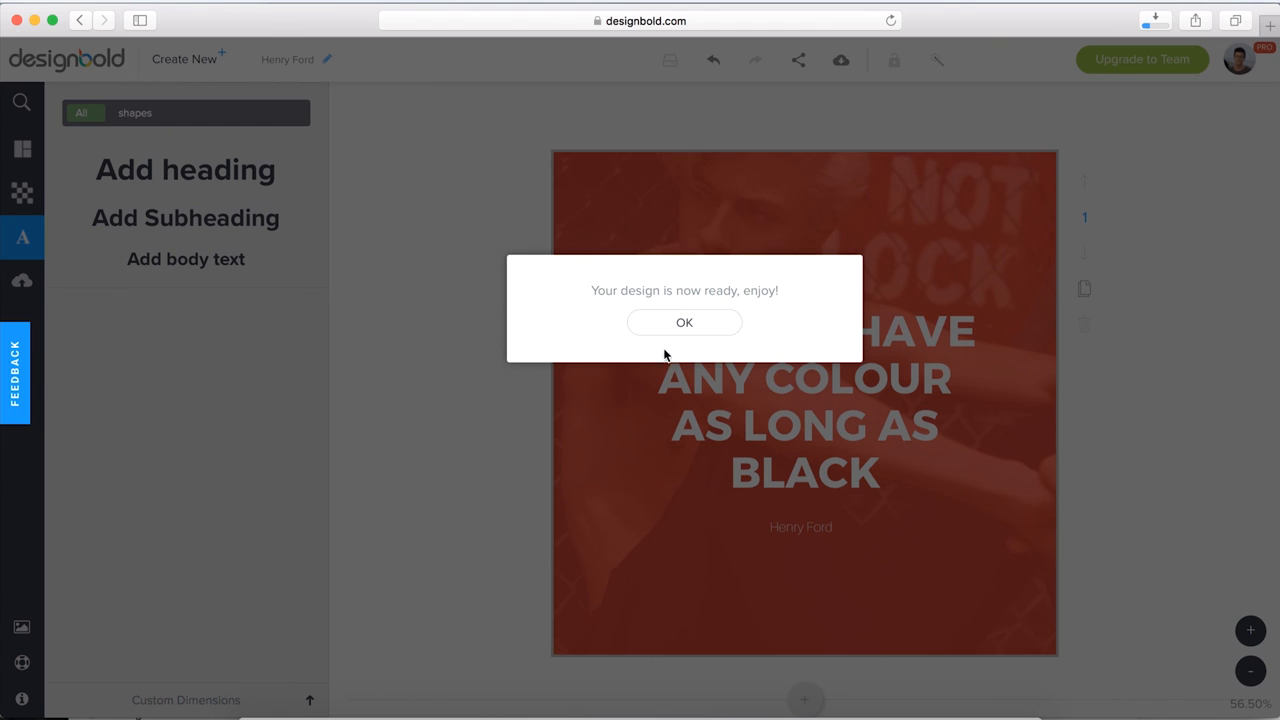
pyautogui.click(684, 322)
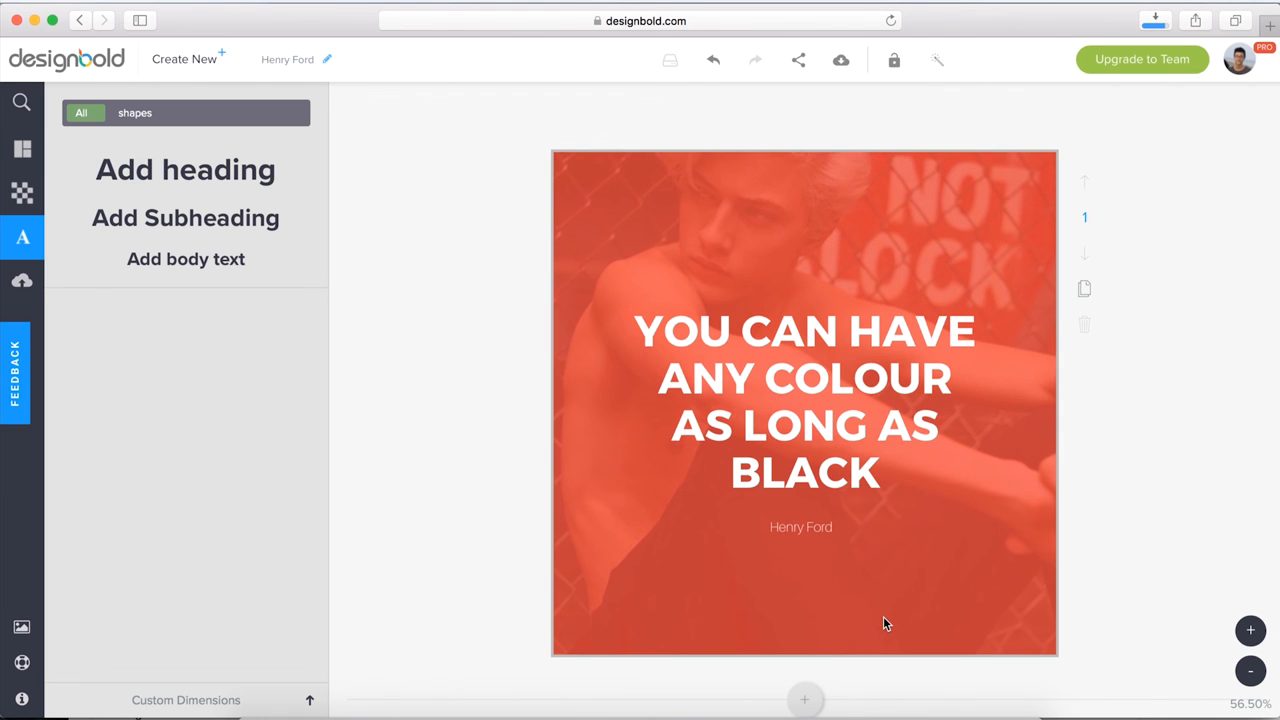